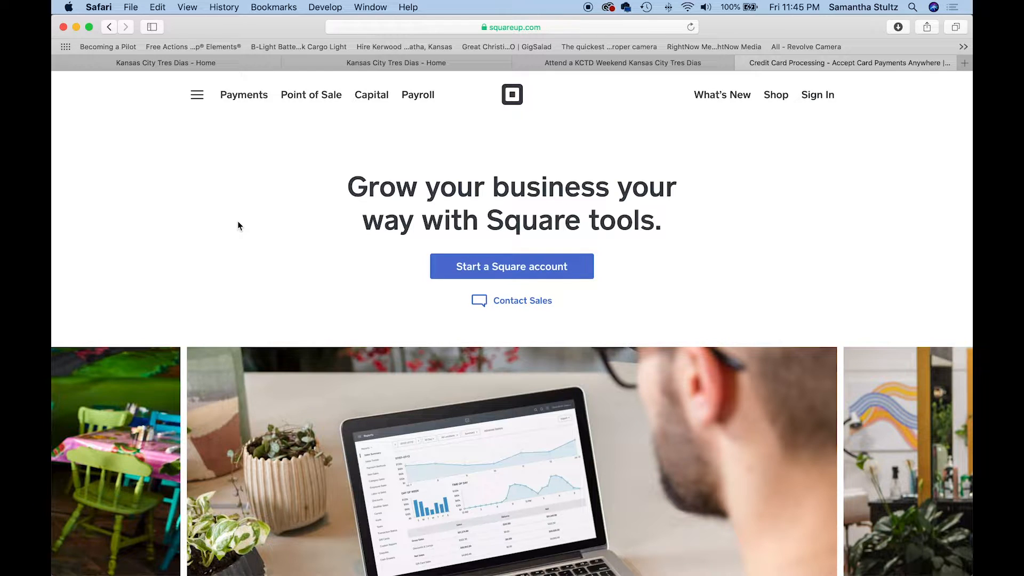
Step: Sign up for a Square account with email, password and accepted terms
left_click(511, 267)
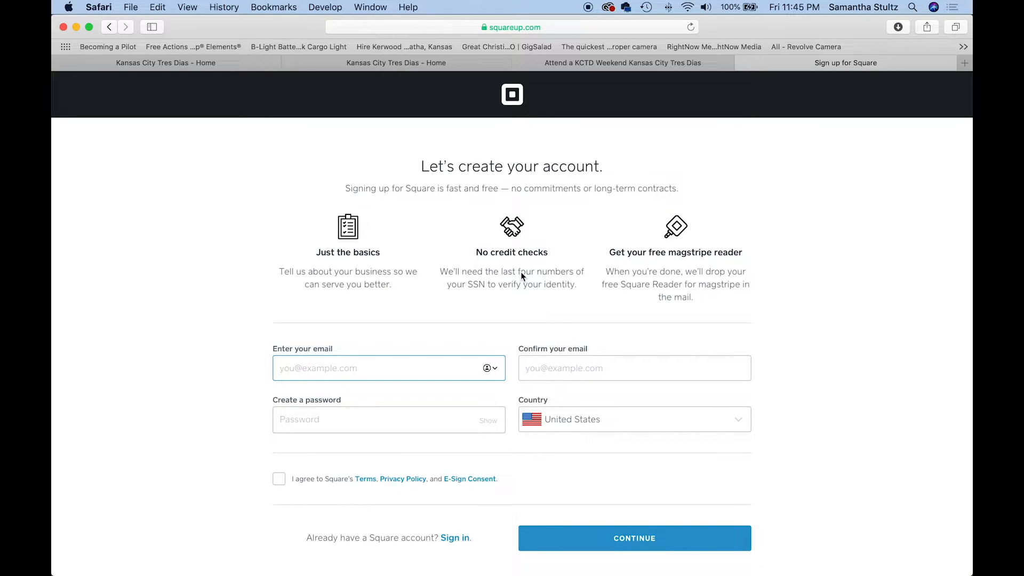
mouse_move(521, 306)
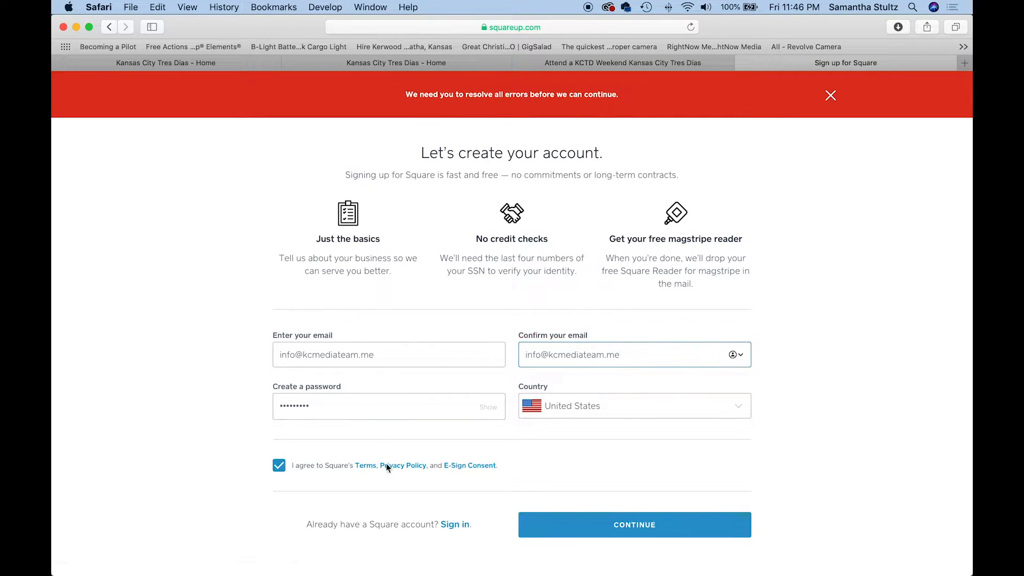
left_click(633, 524)
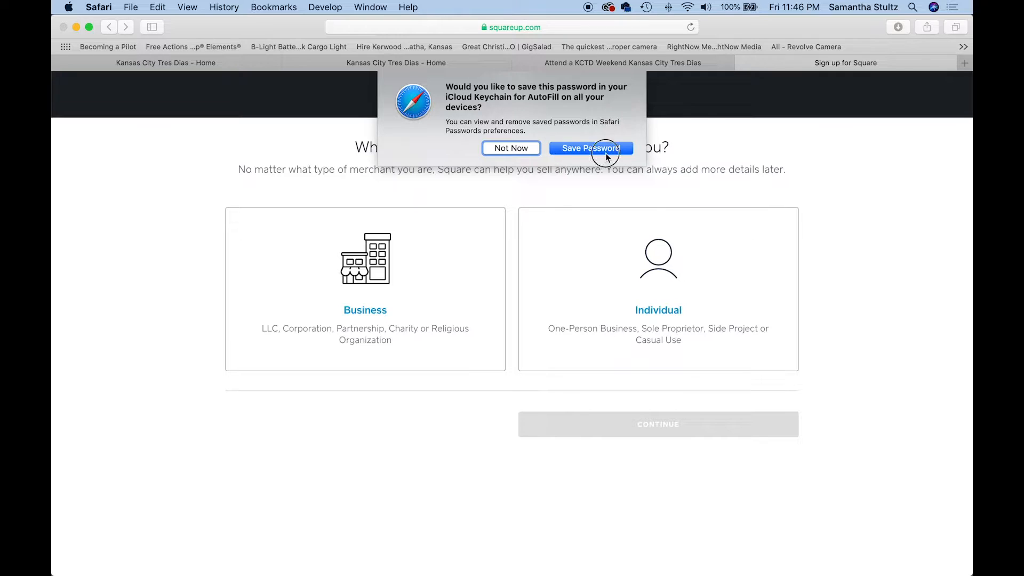
Step: Choose Business as the merchant type and enter the name Tres Dias Community
left_click(590, 148)
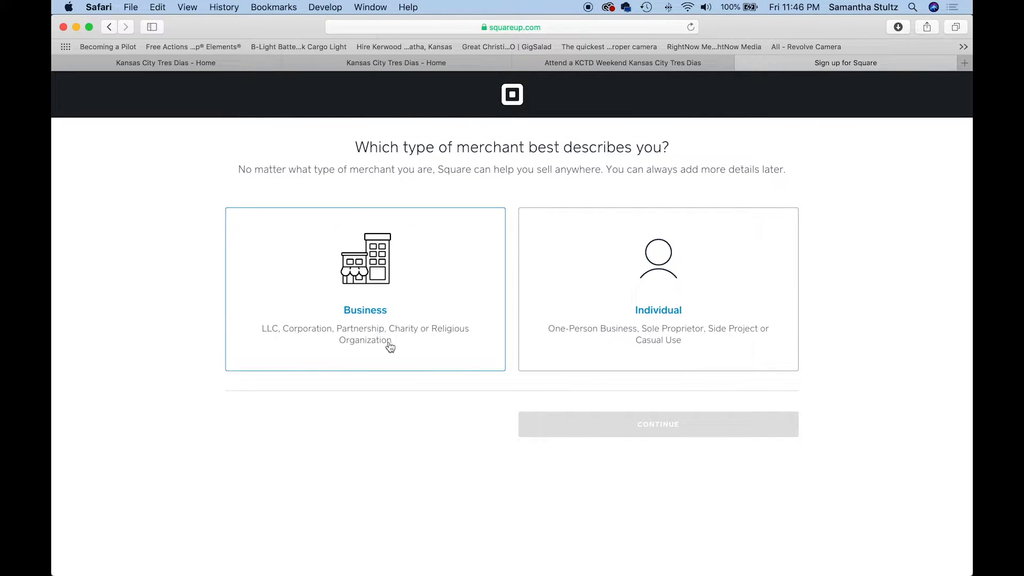
left_click(364, 288)
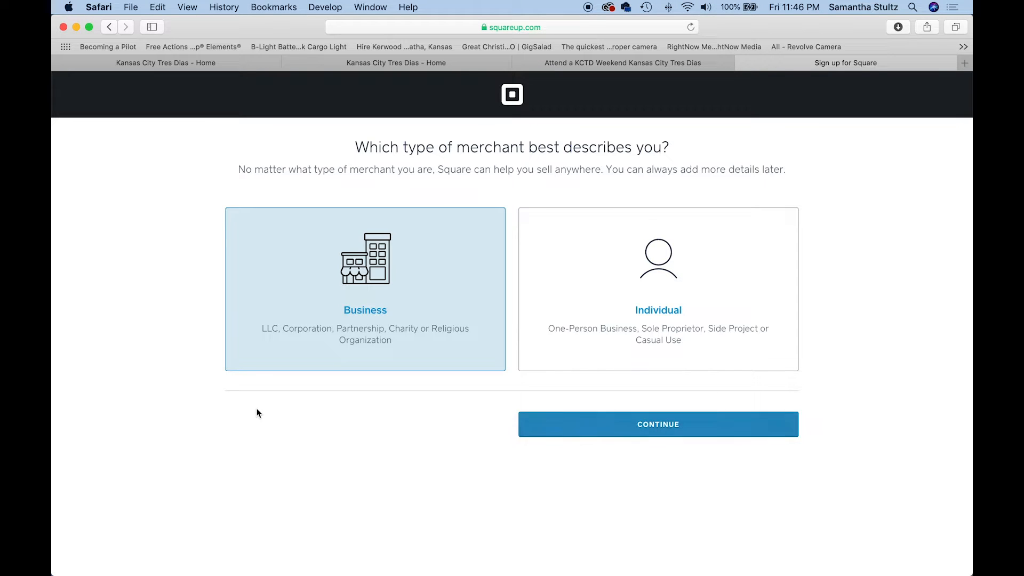
left_click(657, 424)
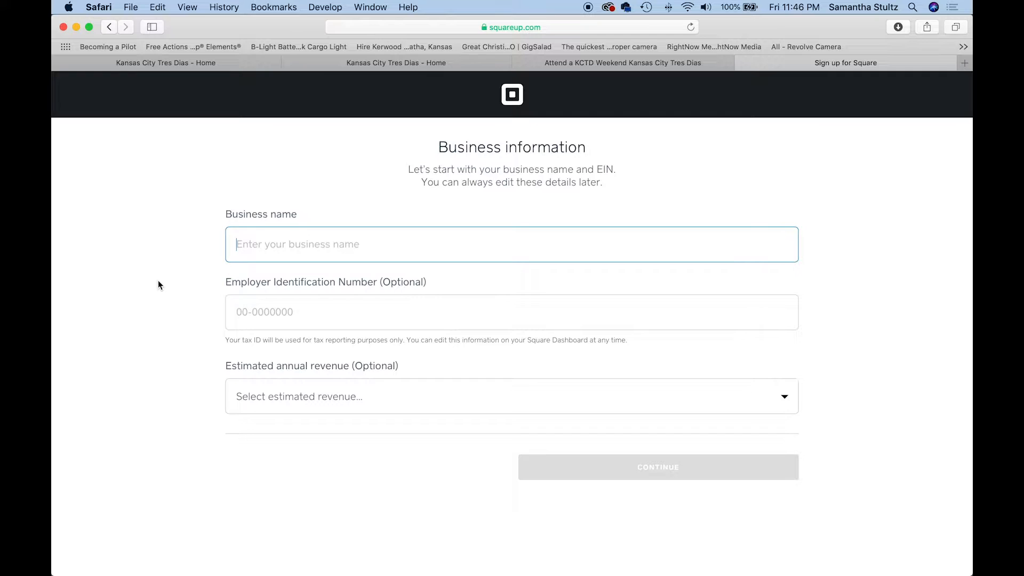
type("Tres Dias COm")
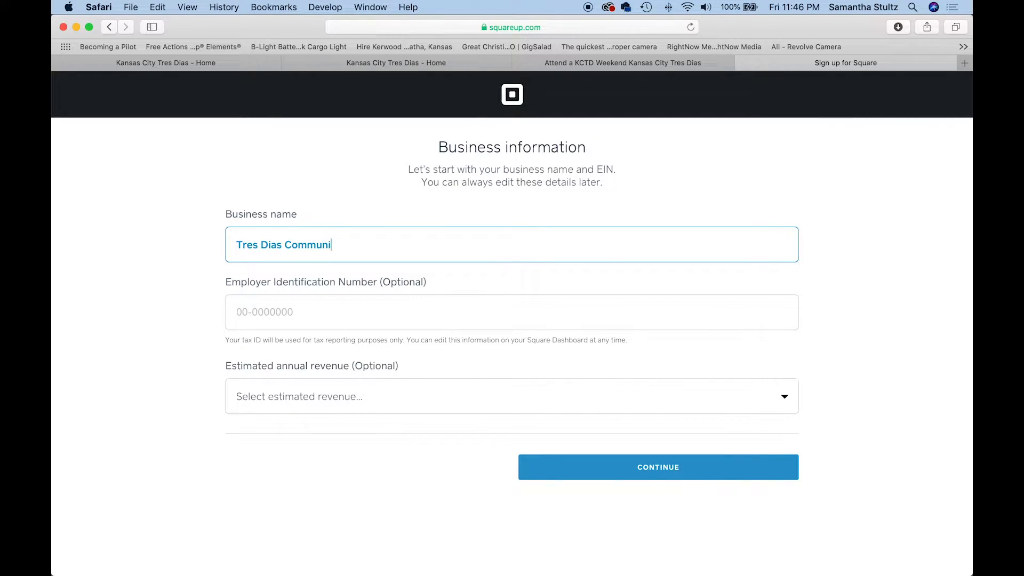
type("ty")
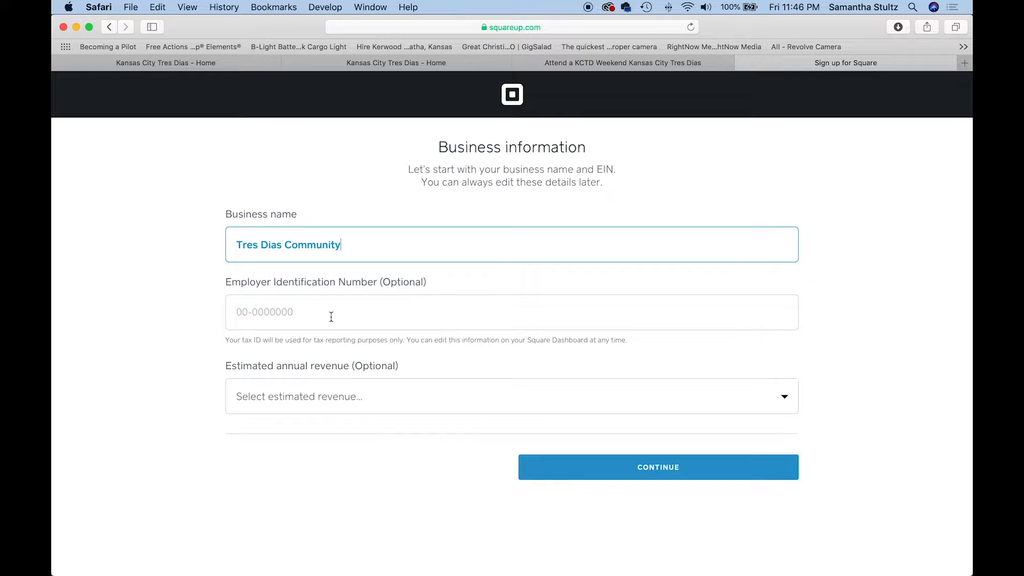
mouse_move(636, 486)
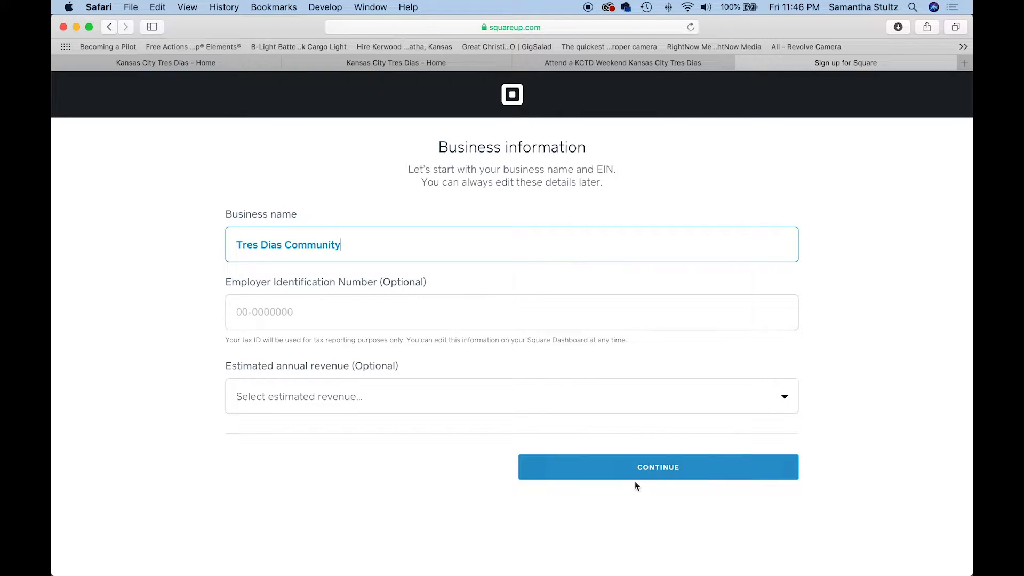
Step: Set the business type to Charitable Organization
left_click(657, 466)
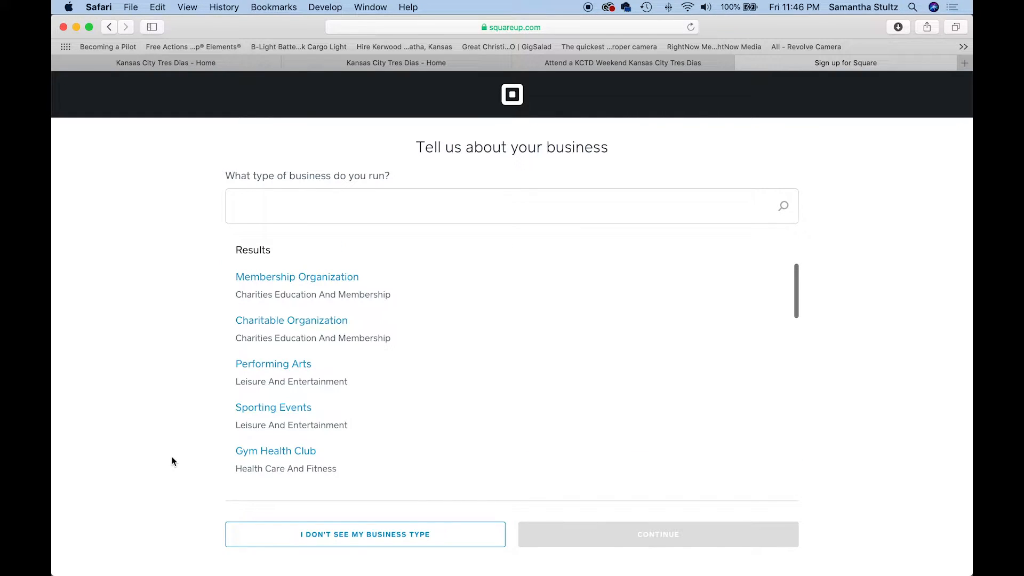
mouse_move(323, 323)
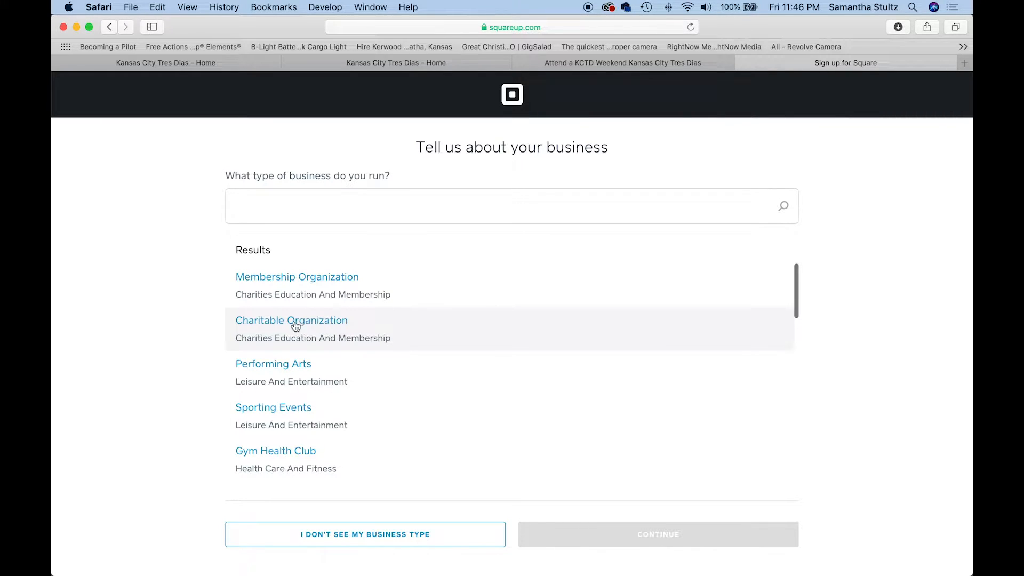
mouse_move(314, 328)
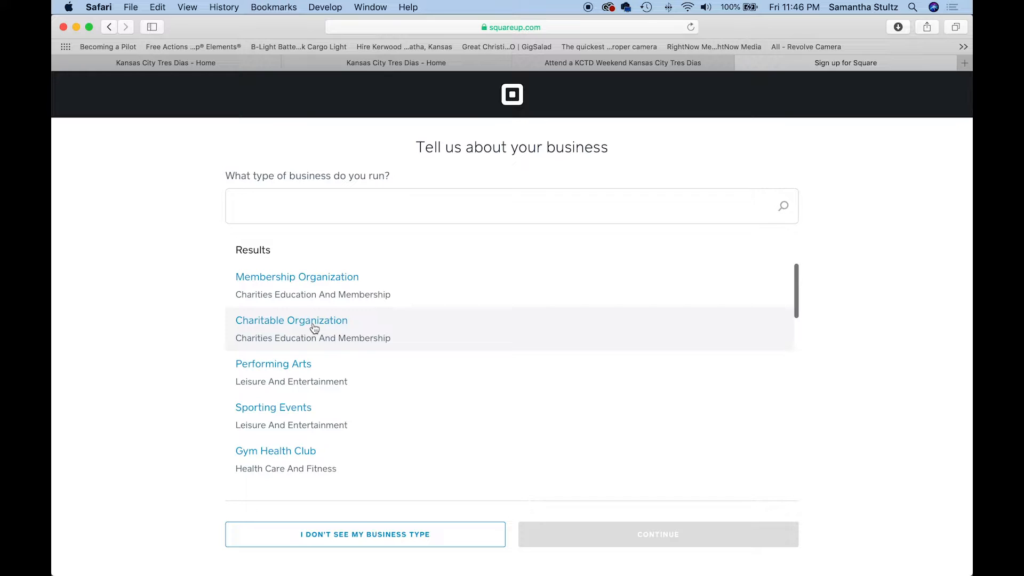
left_click(291, 319)
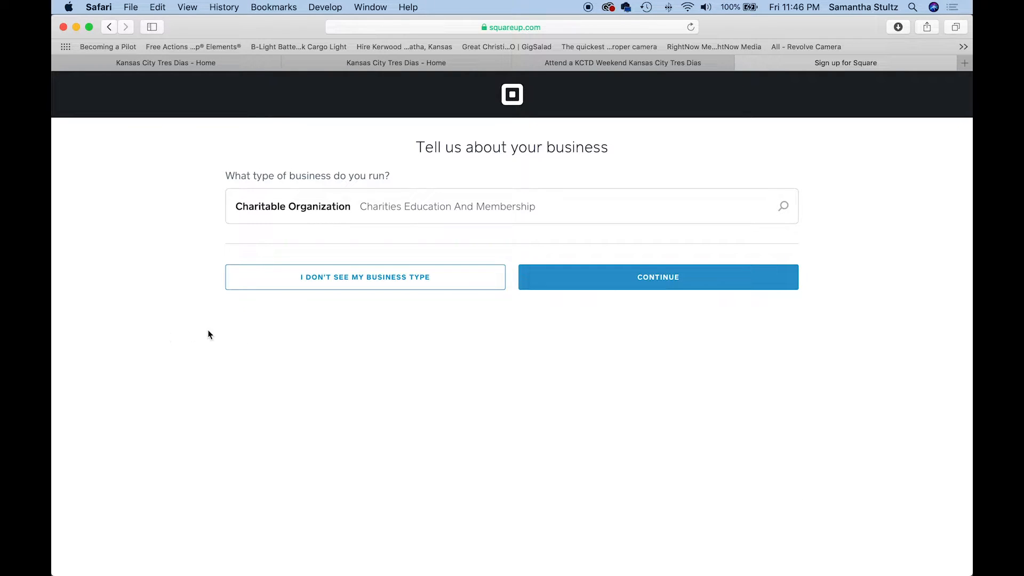
left_click(658, 276)
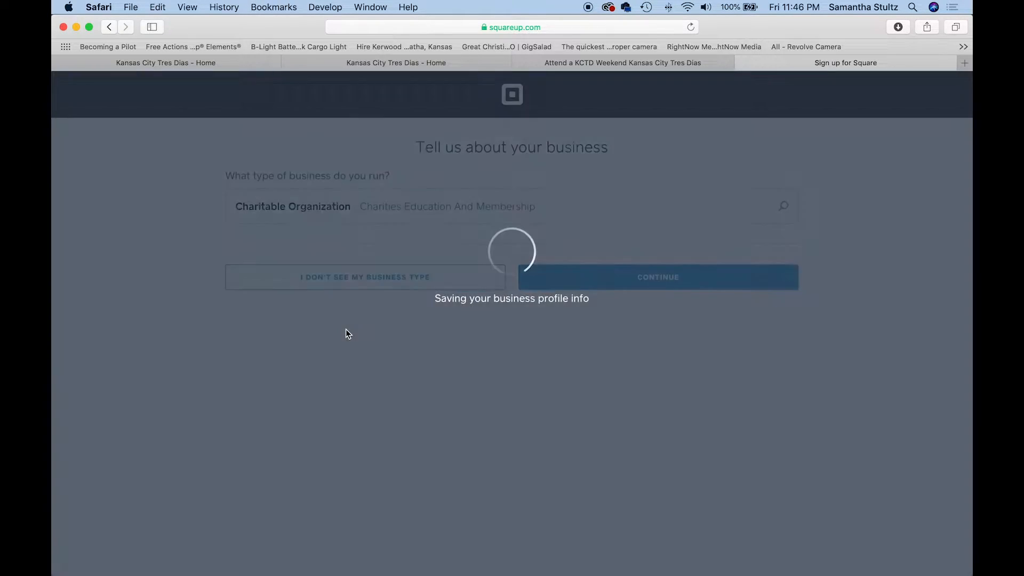
Step: Select on-the-go, computer, online store and invoice as payment methods
left_click(657, 277)
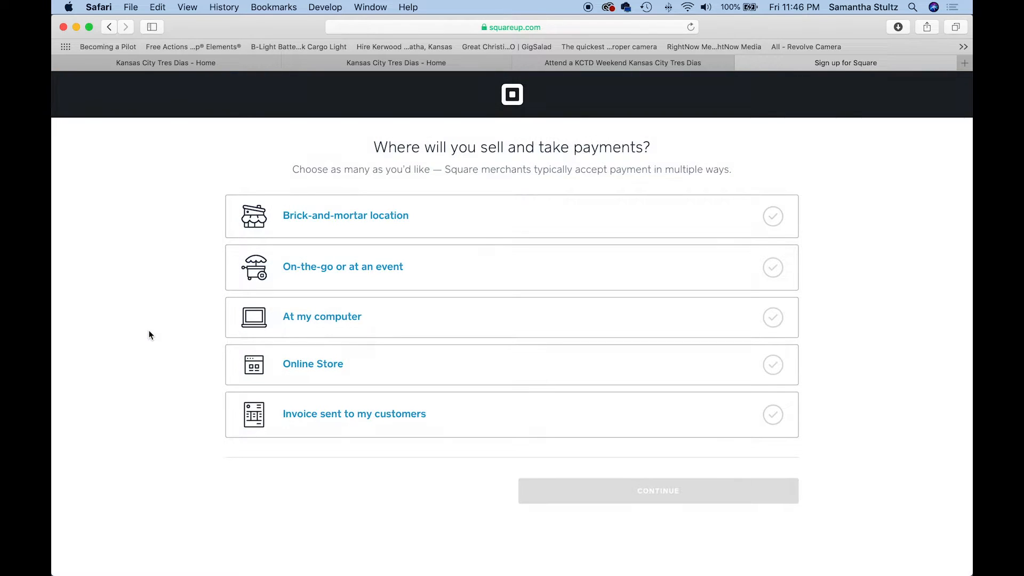
left_click(354, 413)
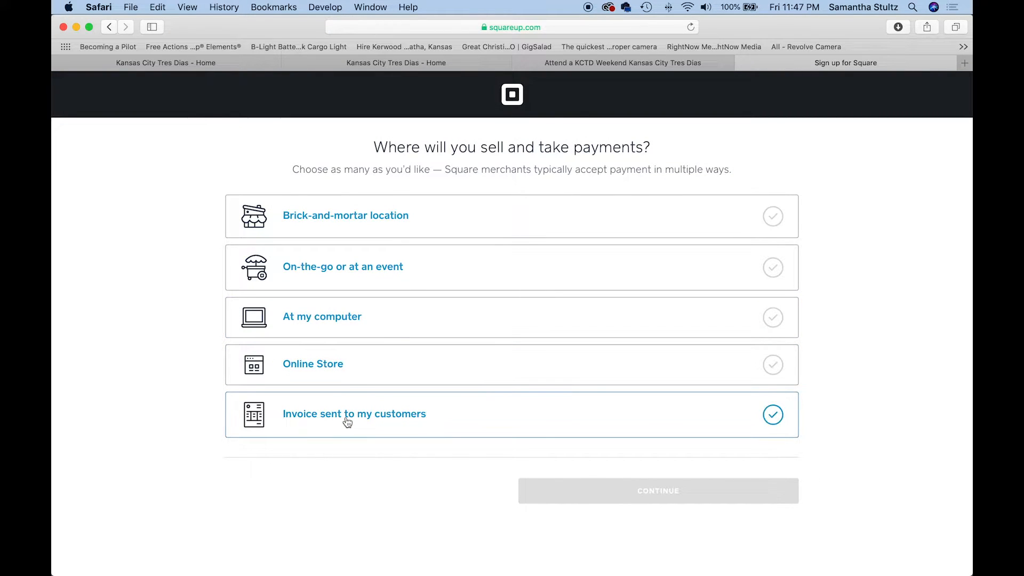
left_click(322, 317)
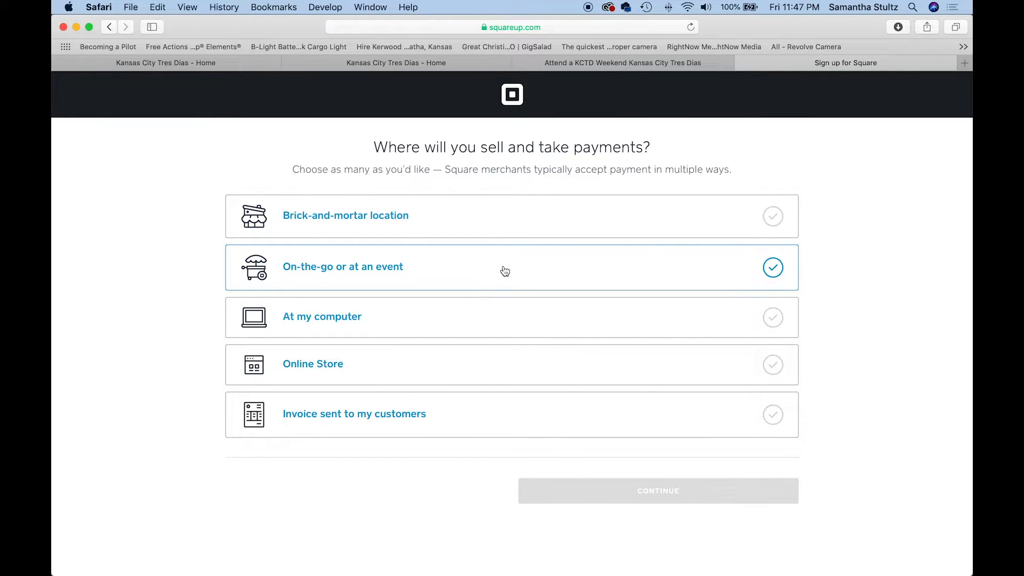
left_click(772, 317)
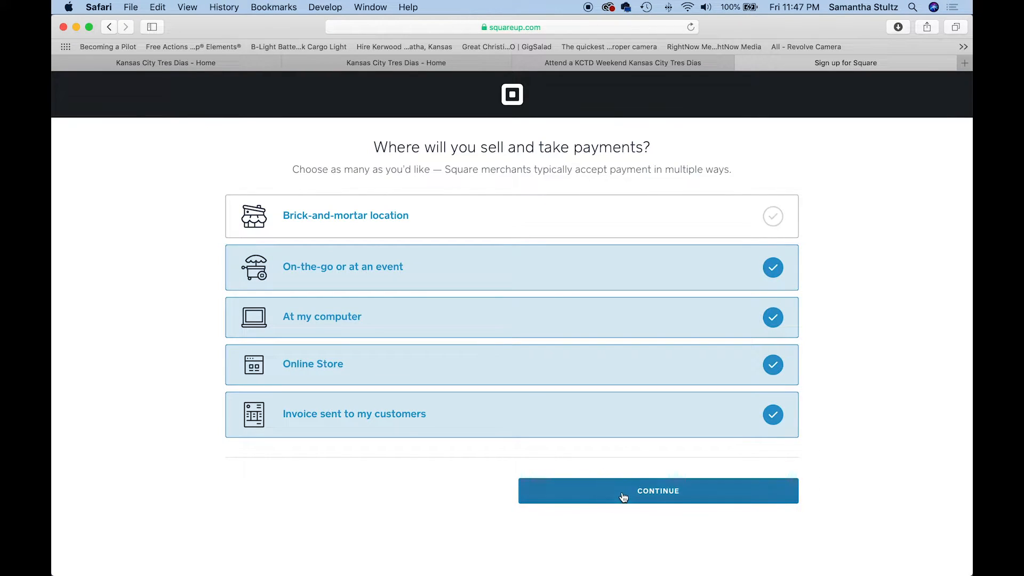
left_click(657, 490)
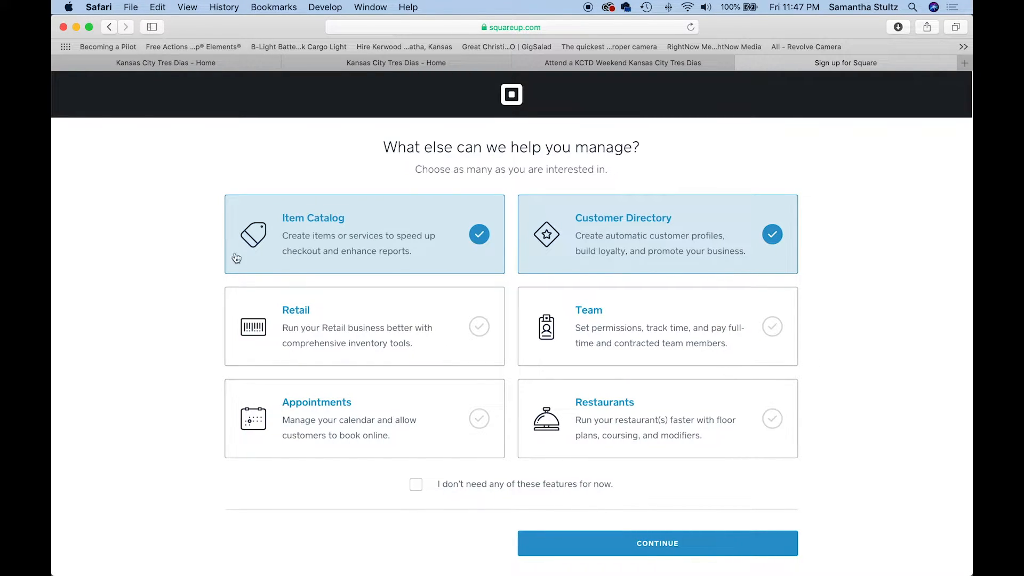
mouse_move(623, 246)
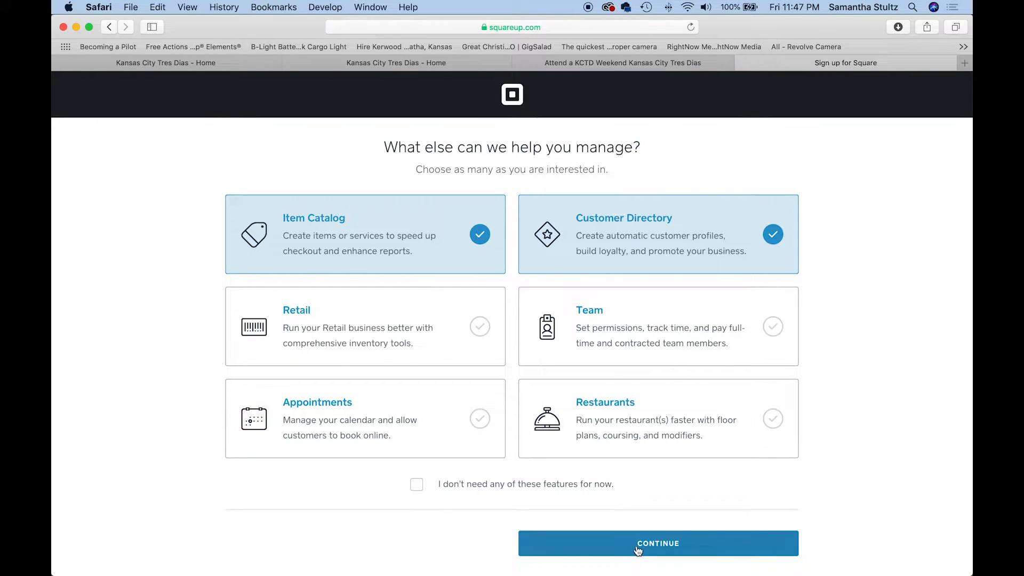
mouse_move(147, 475)
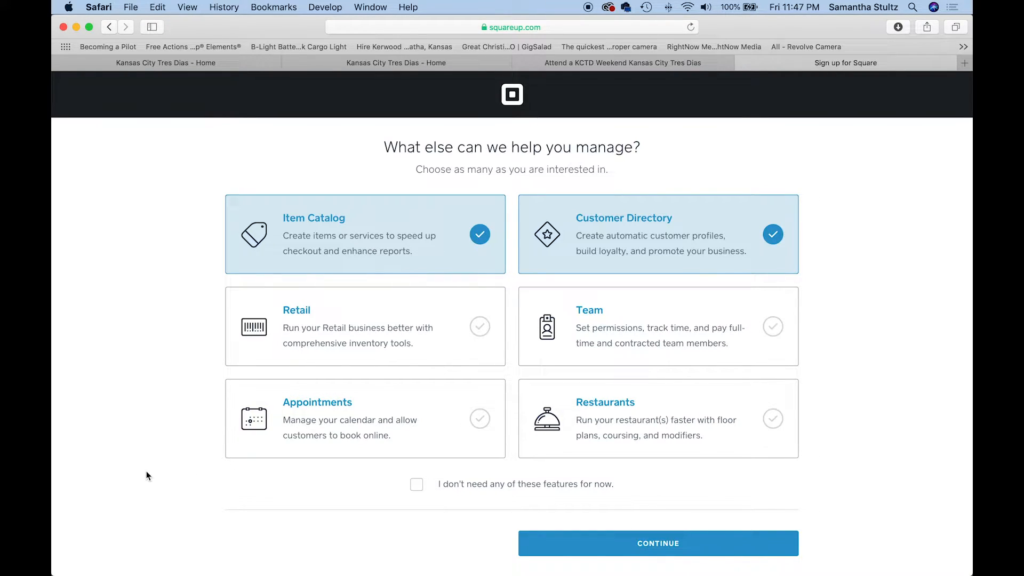
Step: Request Item Catalog and Customer Directory, then submit legal name and home address
left_click(658, 542)
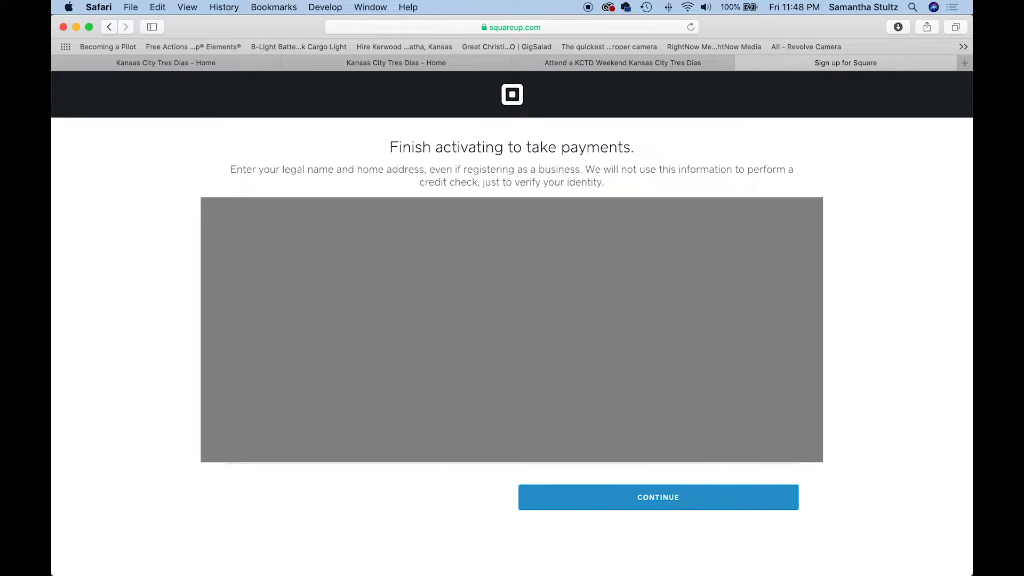
mouse_move(404, 481)
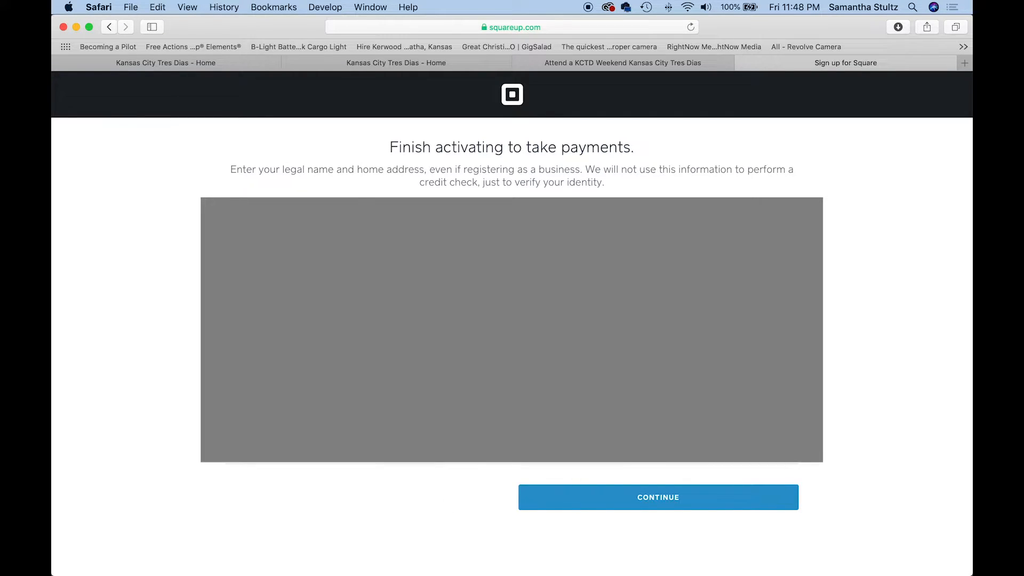
left_click(657, 496)
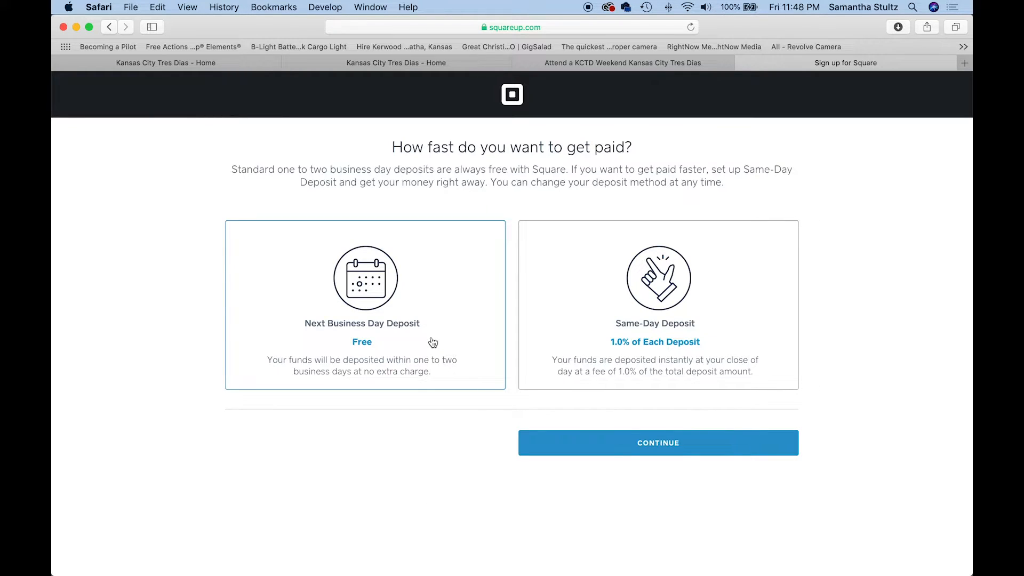
Step: Choose free Next Business Day Deposit and finish setup, reaching the Online Store page
left_click(657, 305)
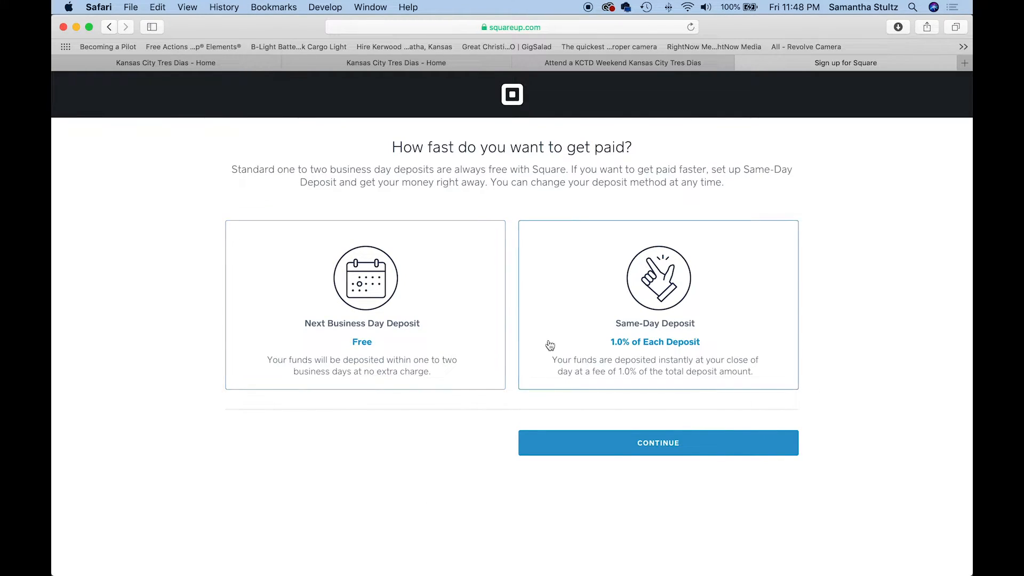
left_click(364, 305)
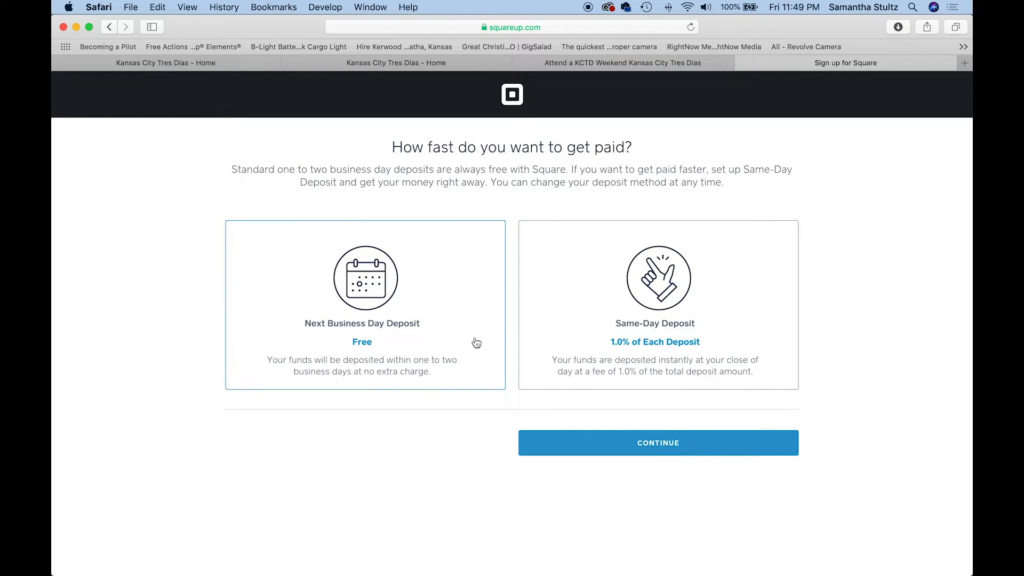
mouse_move(375, 324)
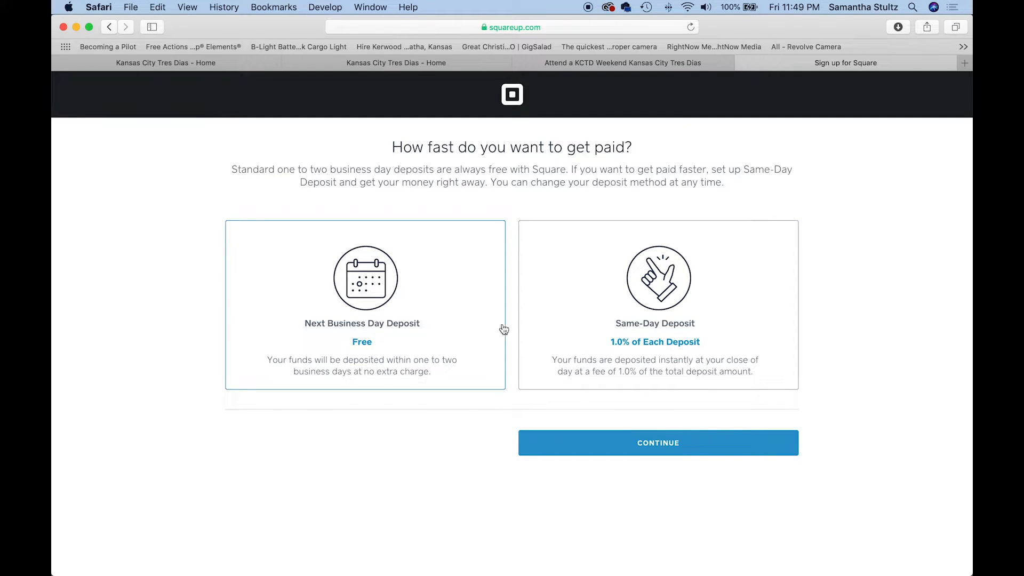
left_click(656, 305)
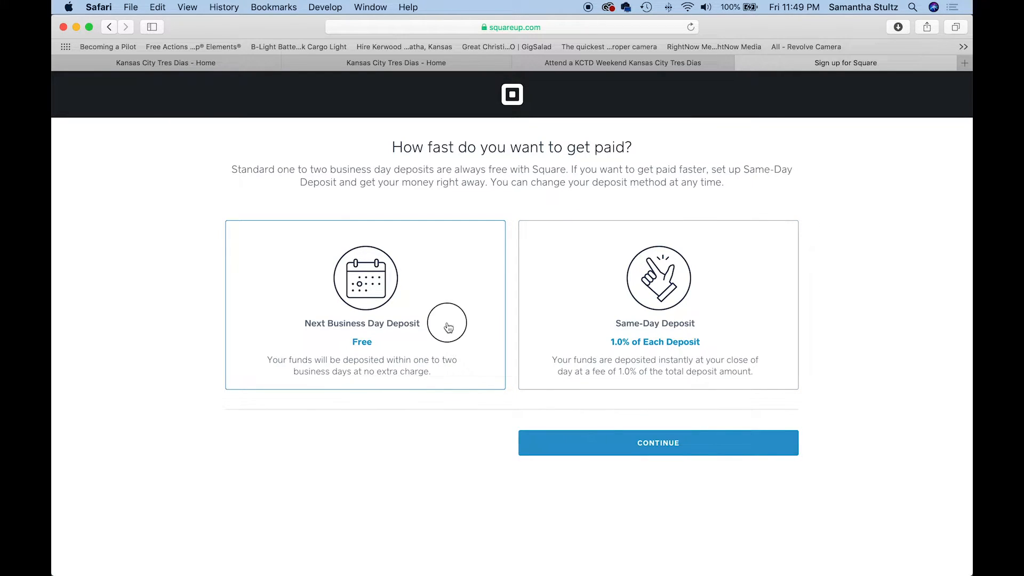
left_click(364, 304)
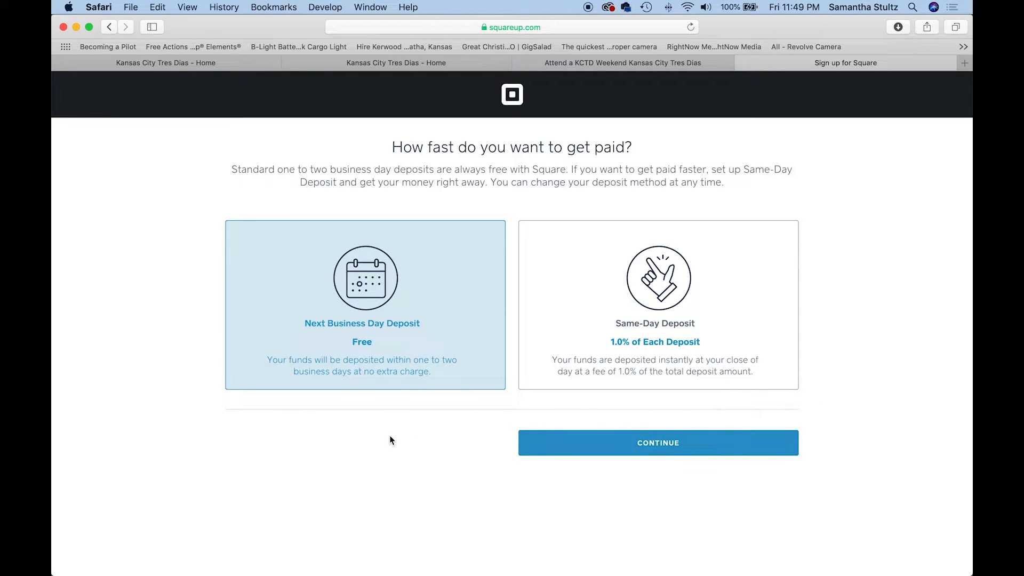
left_click(657, 442)
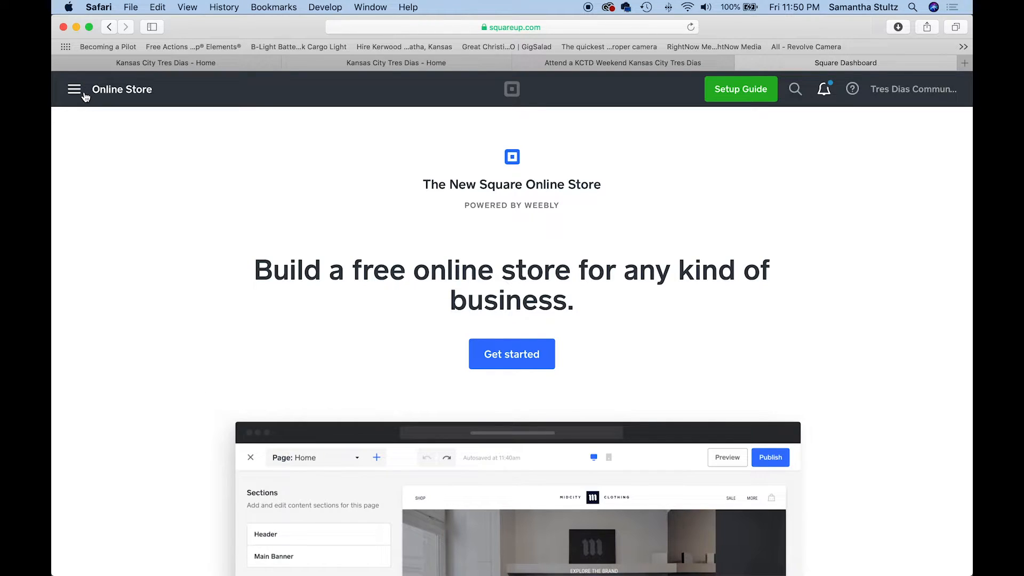
Step: Go to Items from the navigation menu to view the empty Item Library
left_click(74, 89)
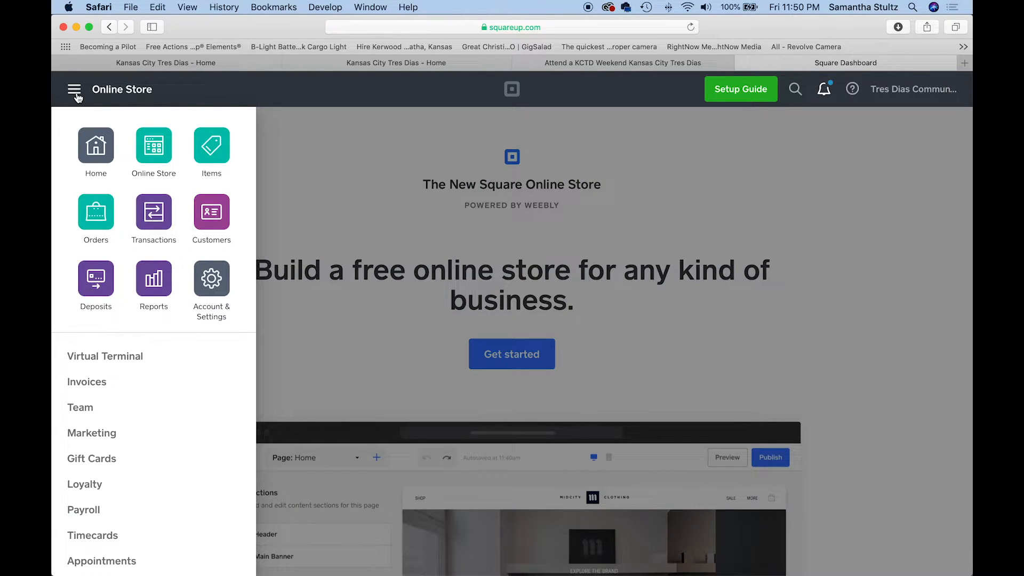
mouse_move(211, 147)
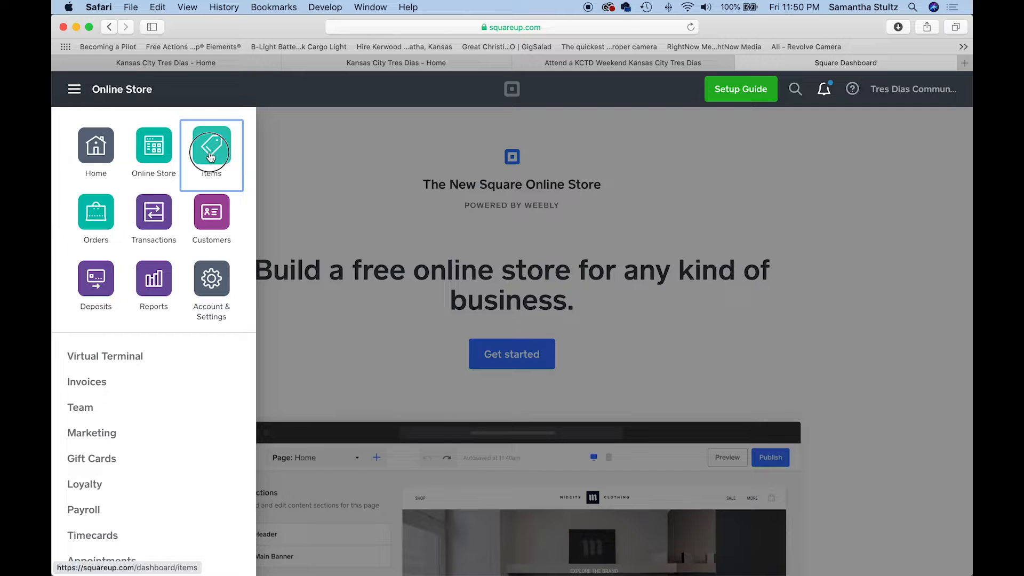
left_click(212, 147)
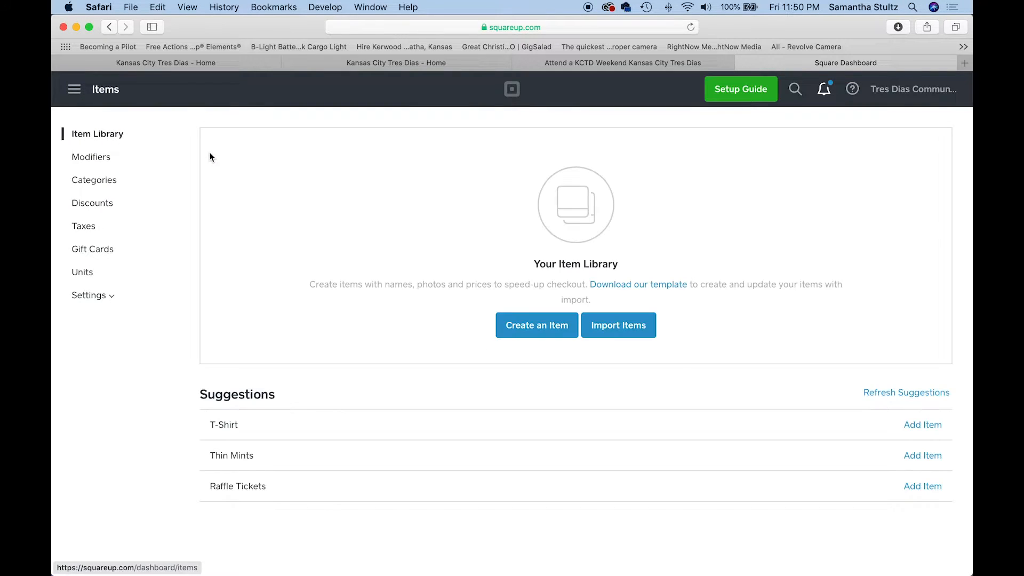
mouse_move(228, 381)
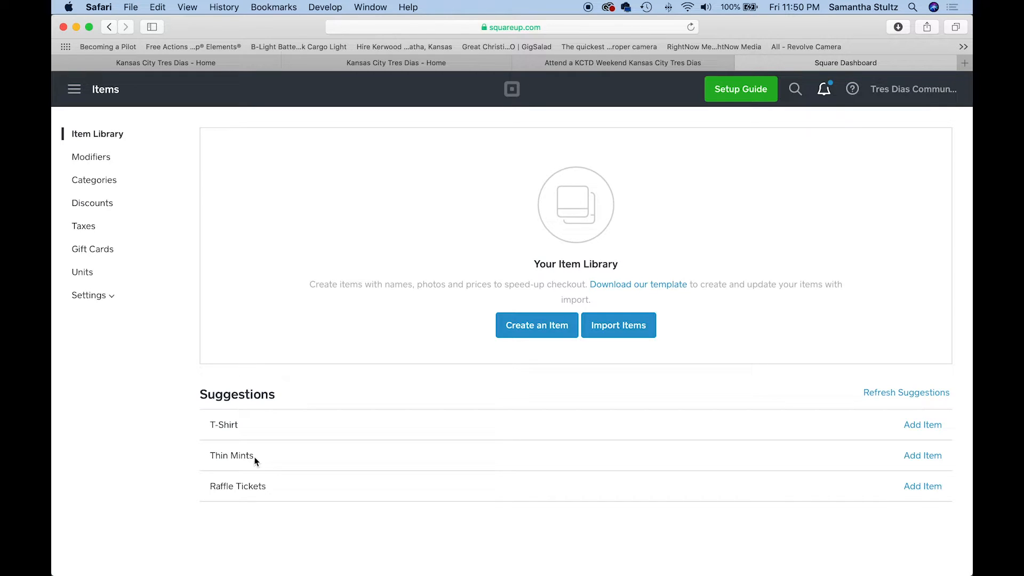
mouse_move(210, 420)
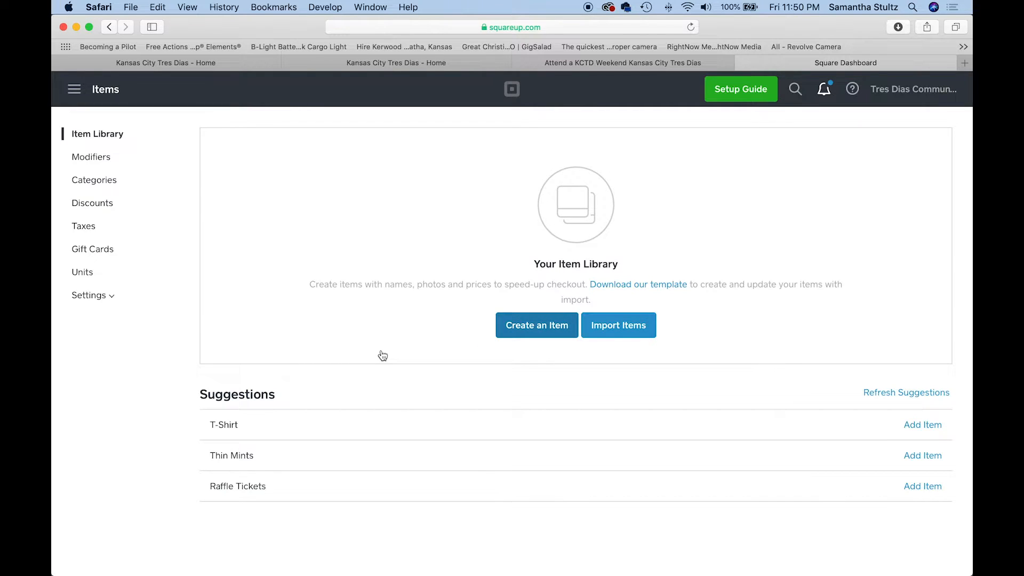
Step: Create and save a Candidate Fee item priced at $100.00
left_click(536, 324)
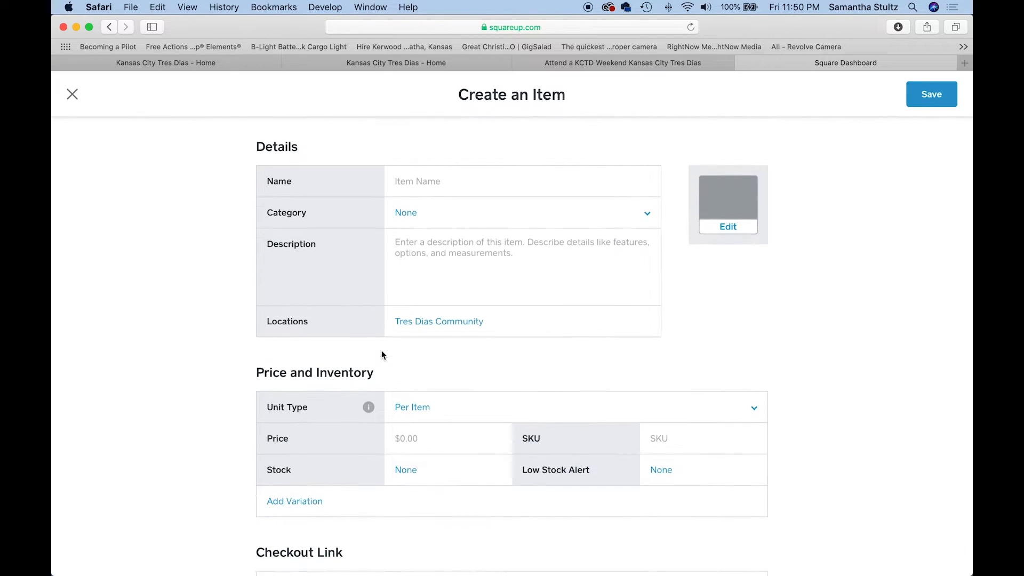
left_click(523, 213)
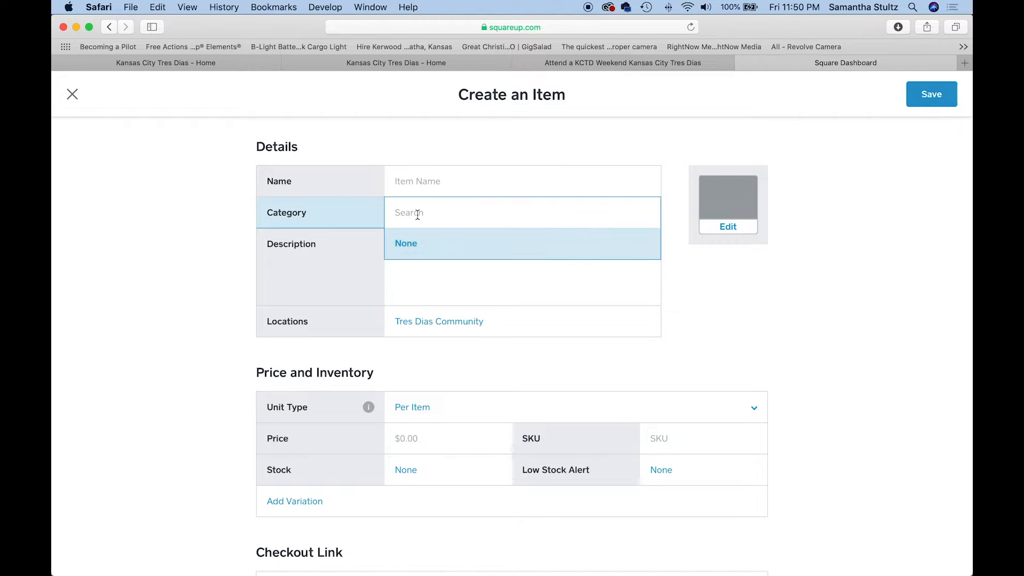
left_click(521, 181)
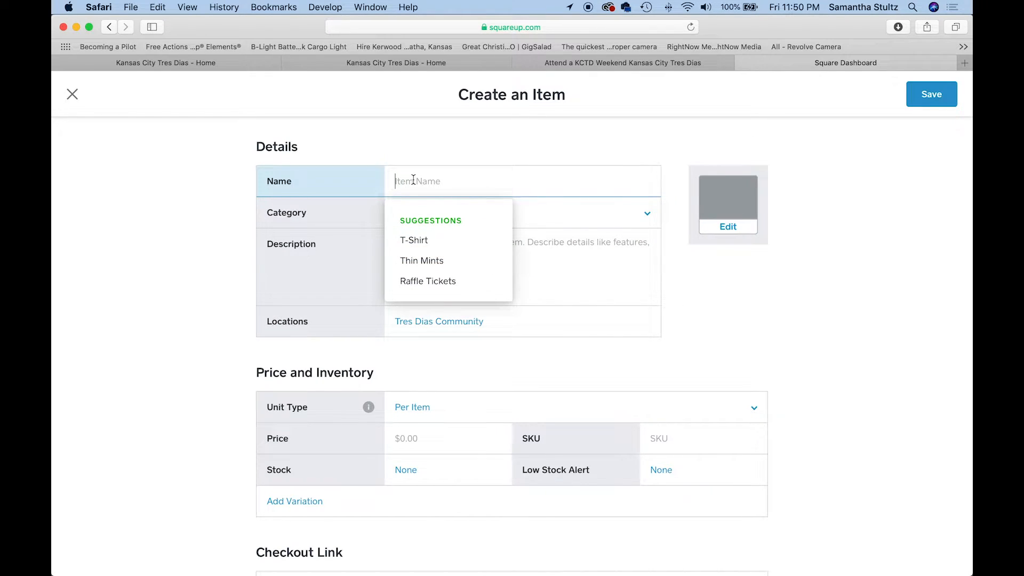
type("Candidate")
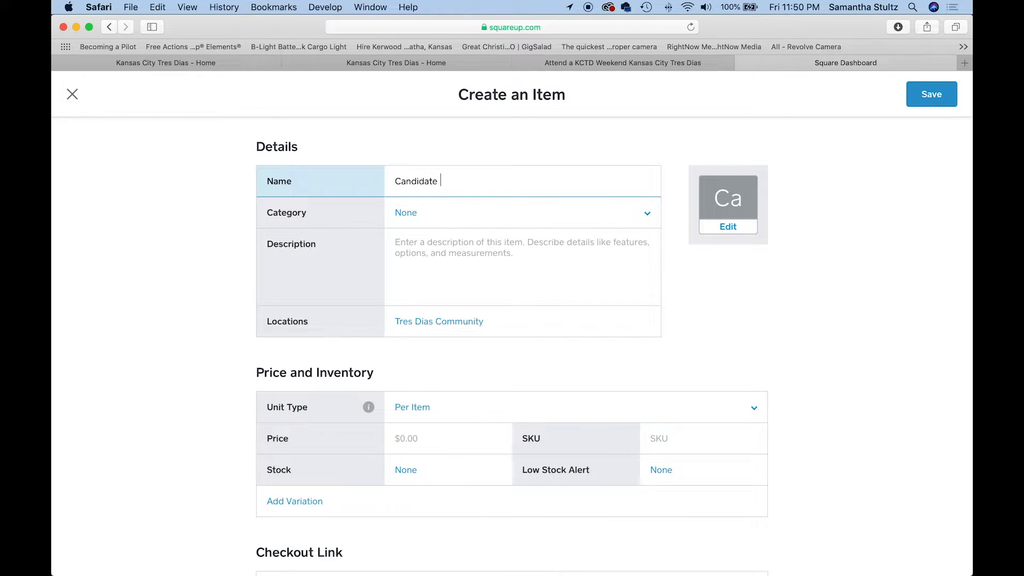
type("Fee")
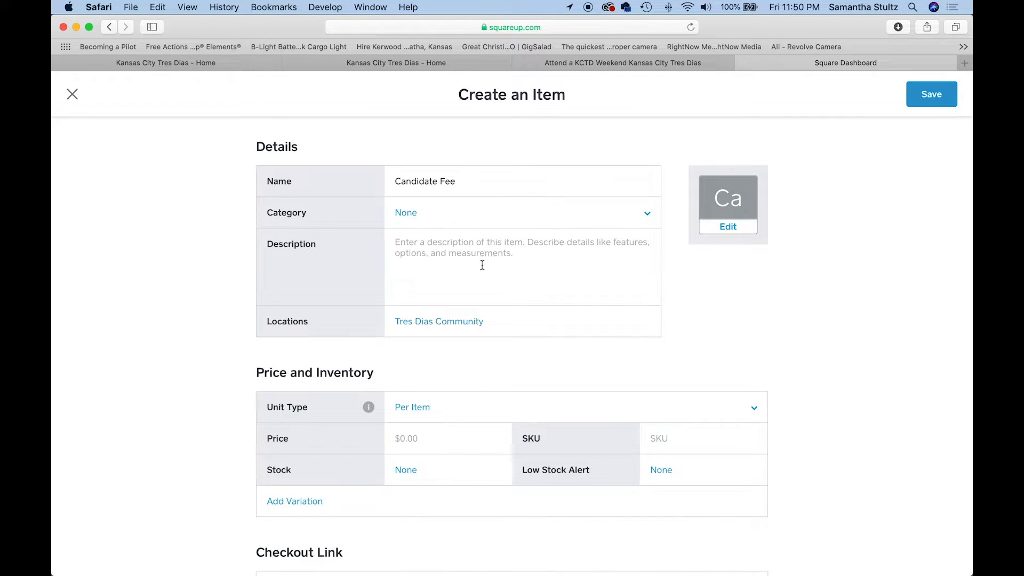
scroll("down", 3)
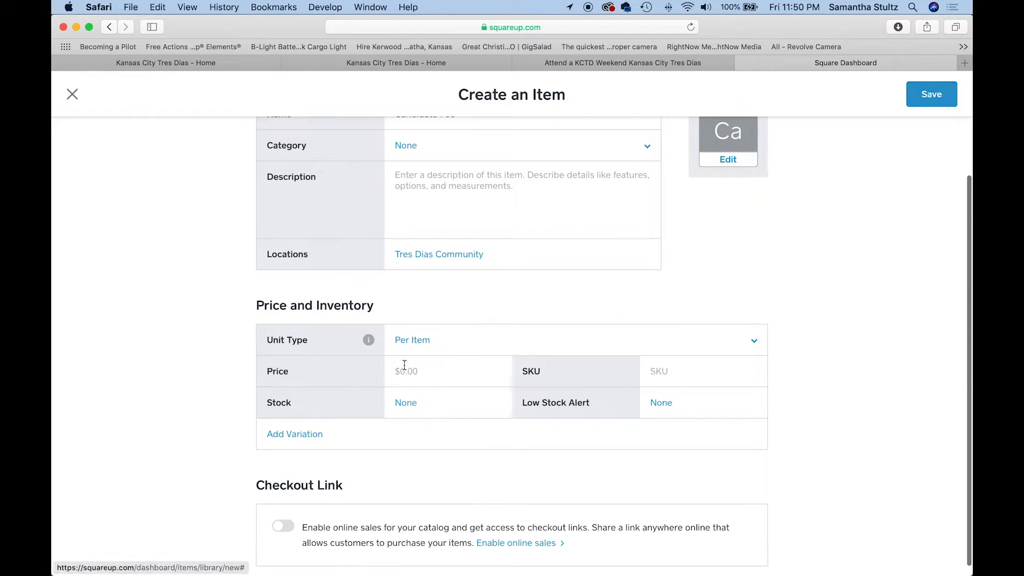
left_click(424, 371)
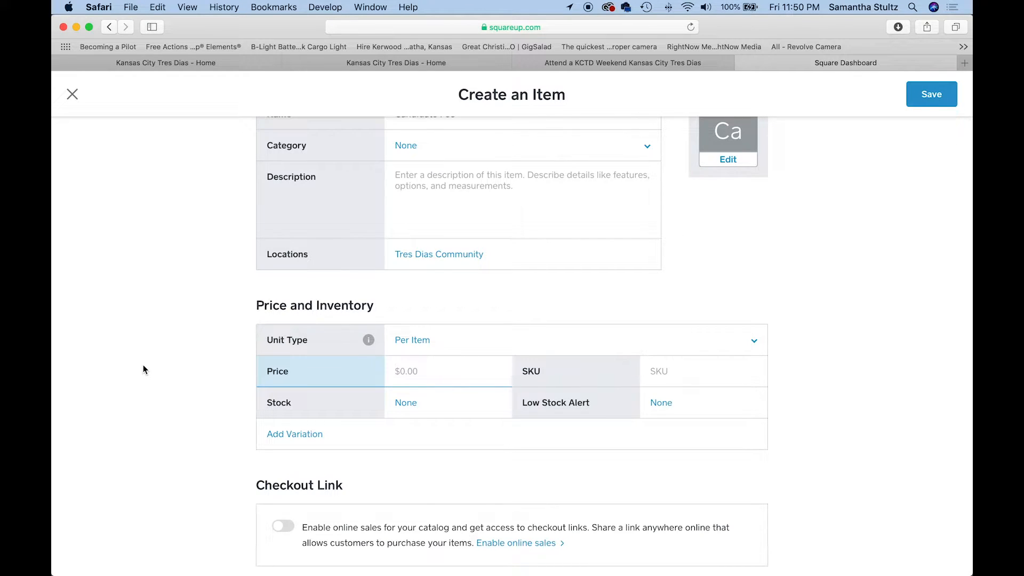
type("1")
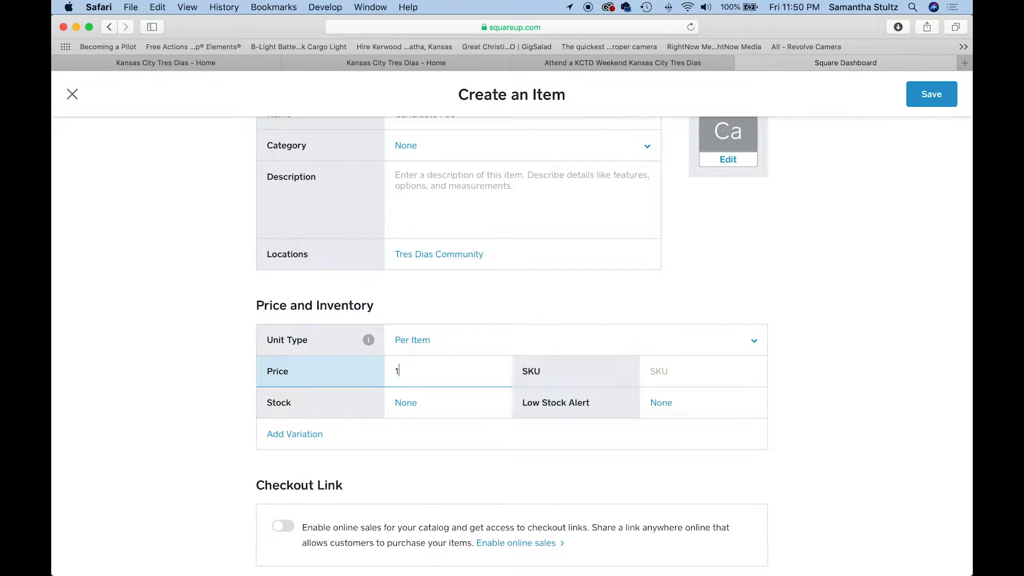
type("00.00")
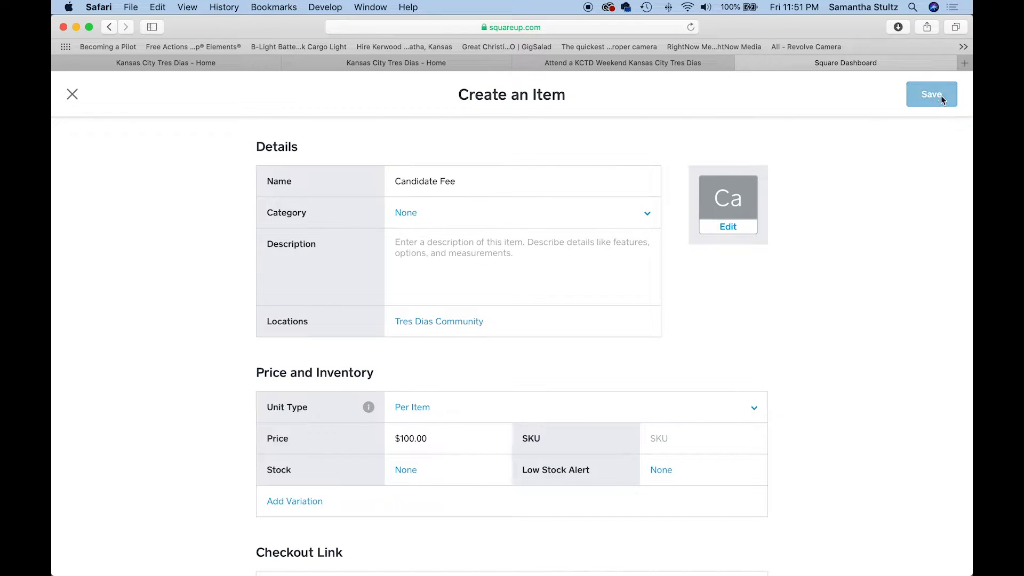
left_click(931, 94)
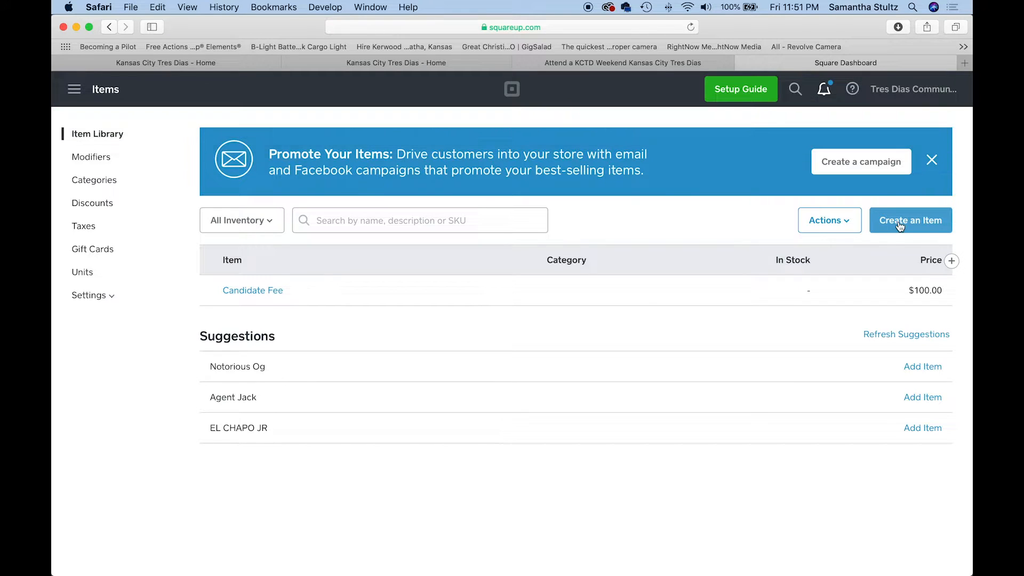
Step: Create and save a Volunteer Fee item at $125.00 under the Registration category
left_click(909, 220)
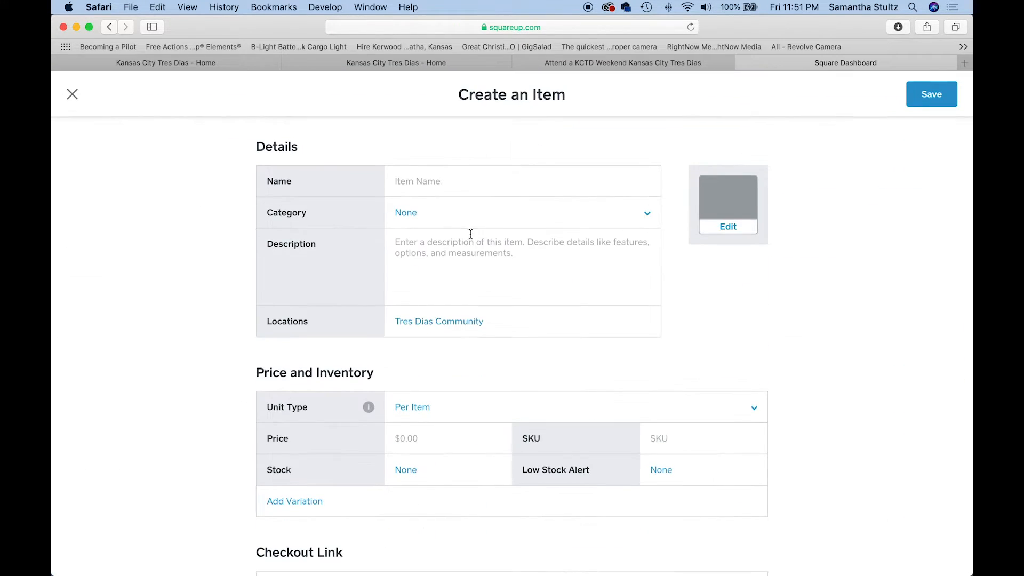
type("Volunter")
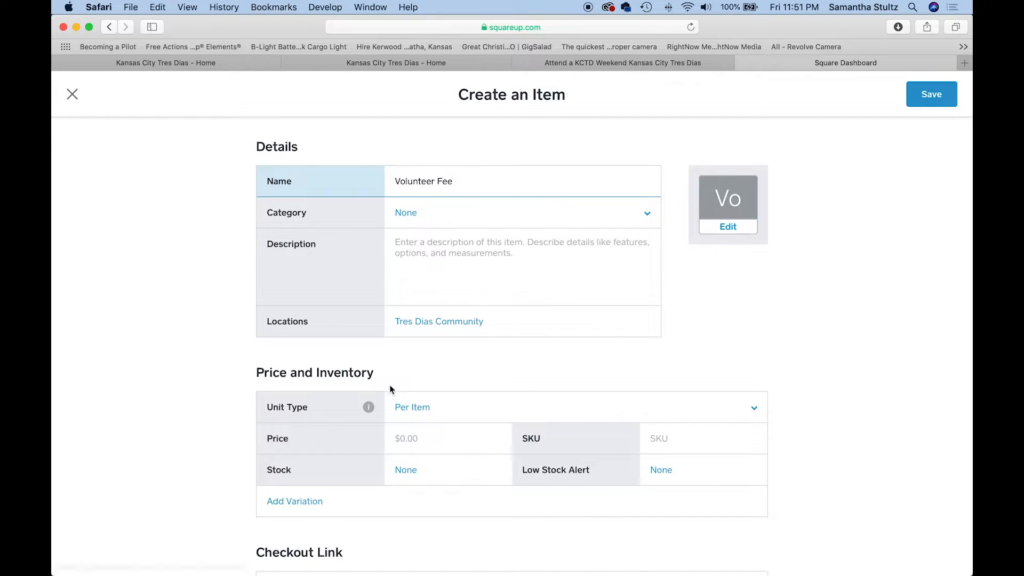
type("12")
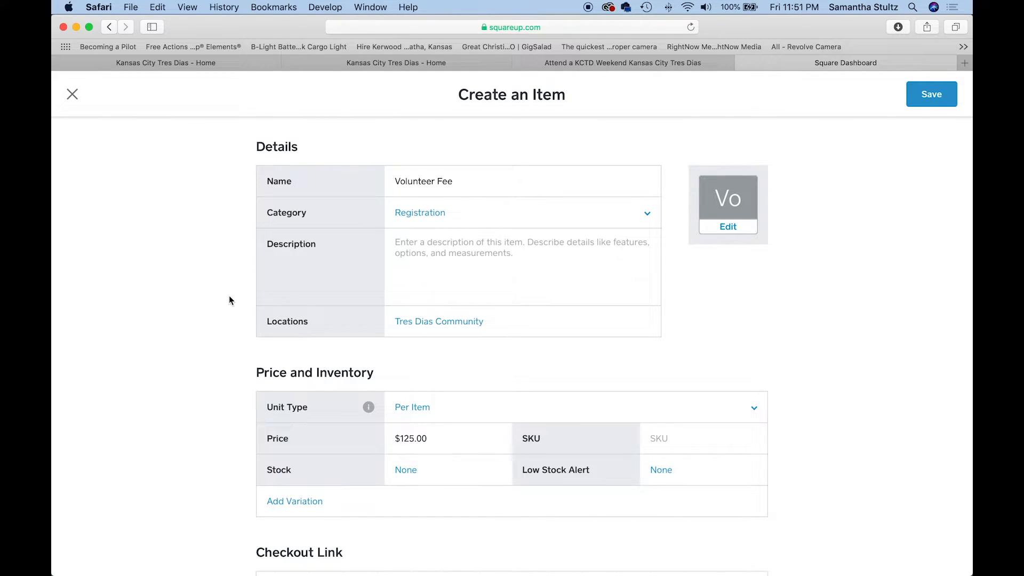
scroll("down", 3)
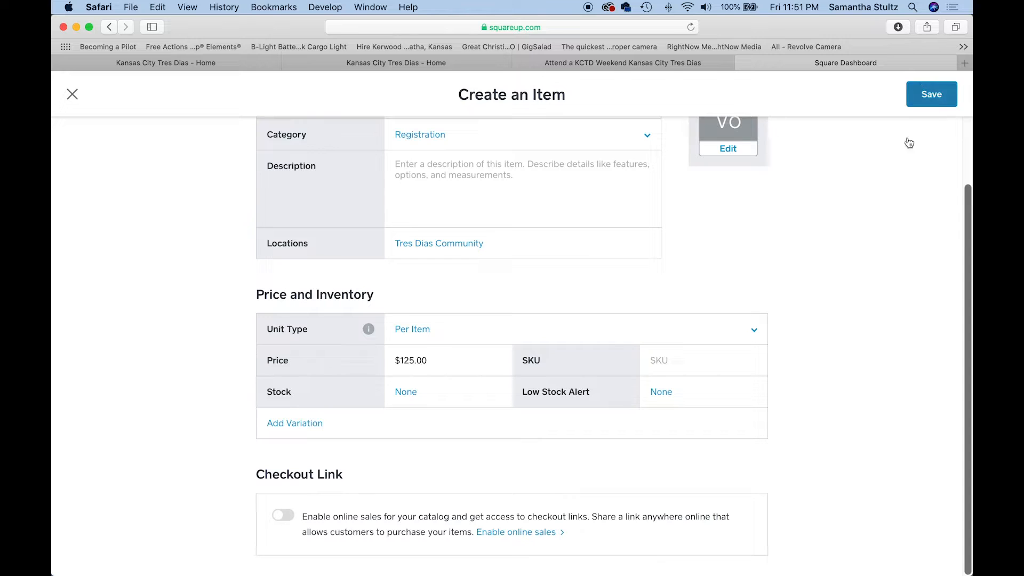
left_click(930, 94)
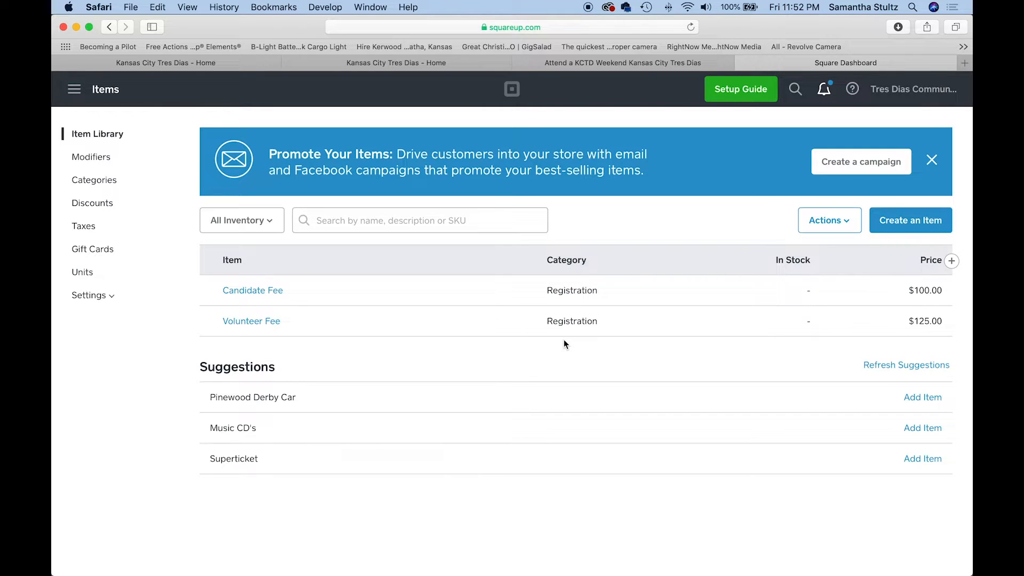
mouse_move(259, 330)
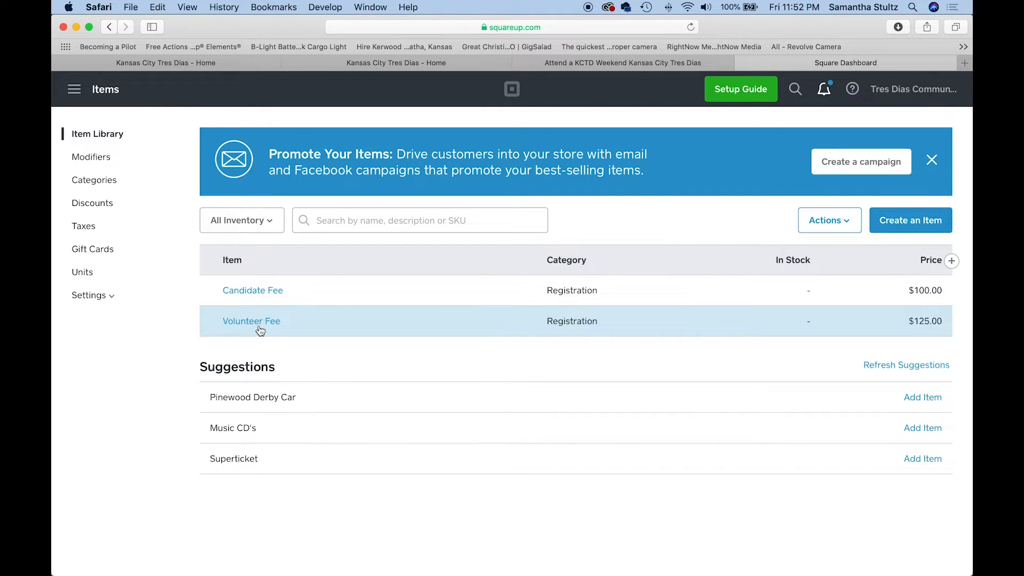
mouse_move(274, 331)
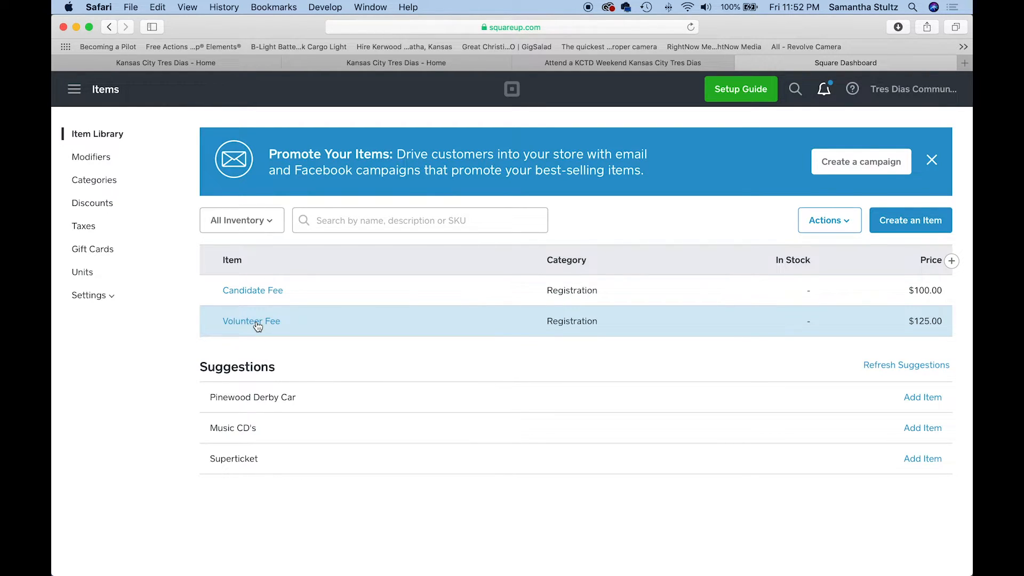
Step: Add a 'Payment Plan - One Payment' variation at $65.00 to Volunteer Fee and save
left_click(251, 320)
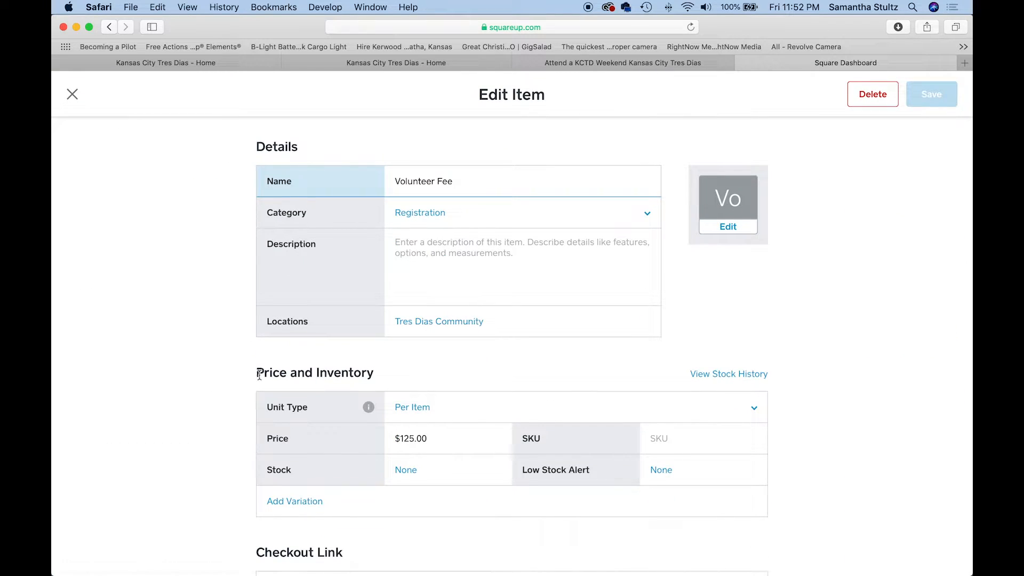
mouse_move(293, 501)
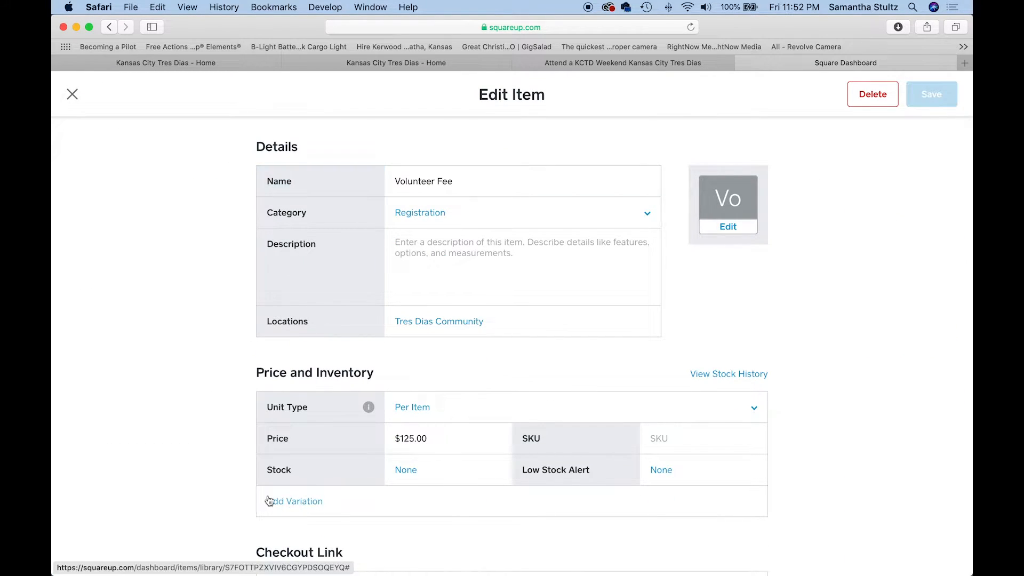
left_click(294, 500)
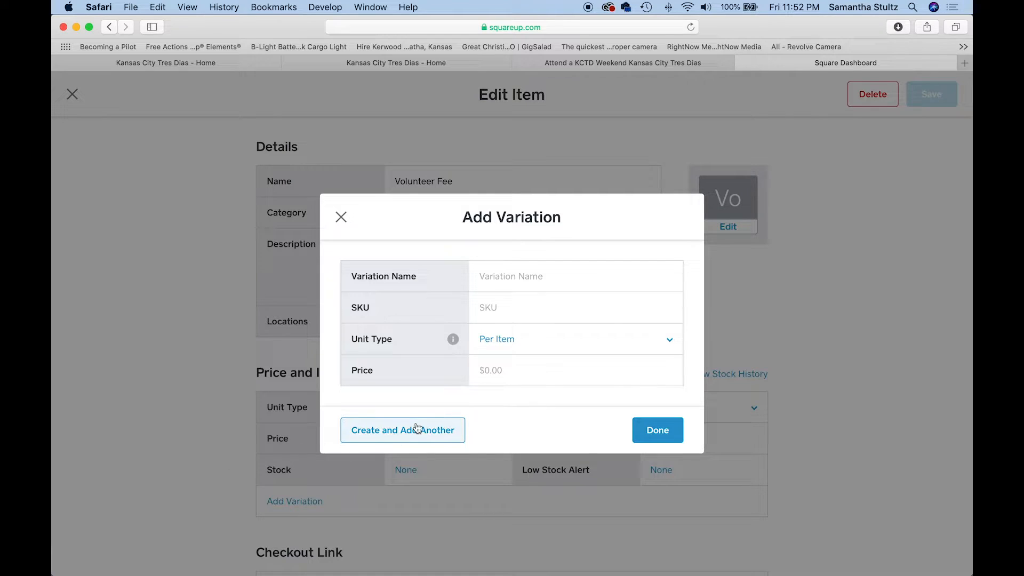
left_click(575, 276)
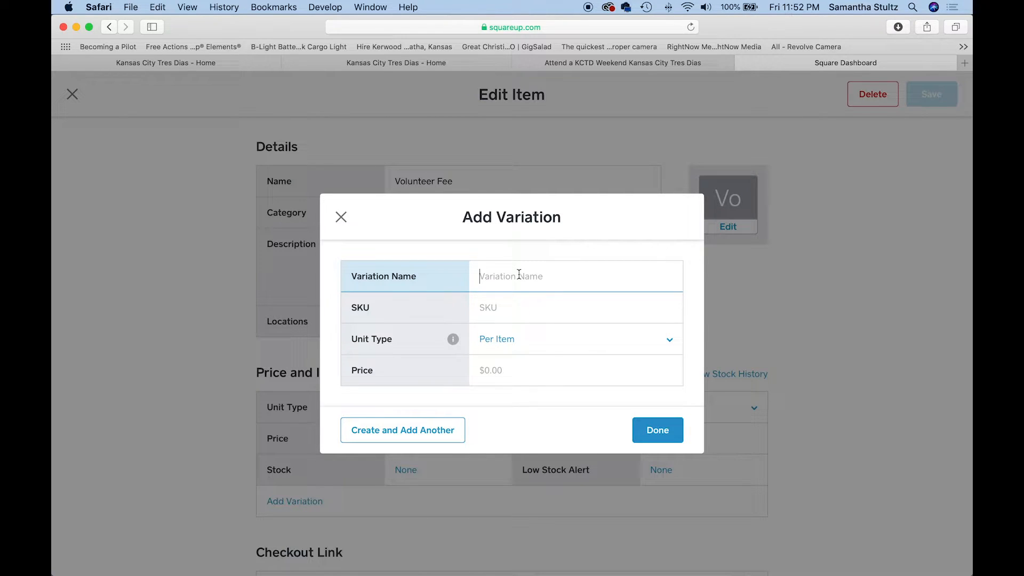
type("Payment Plan - One Payment")
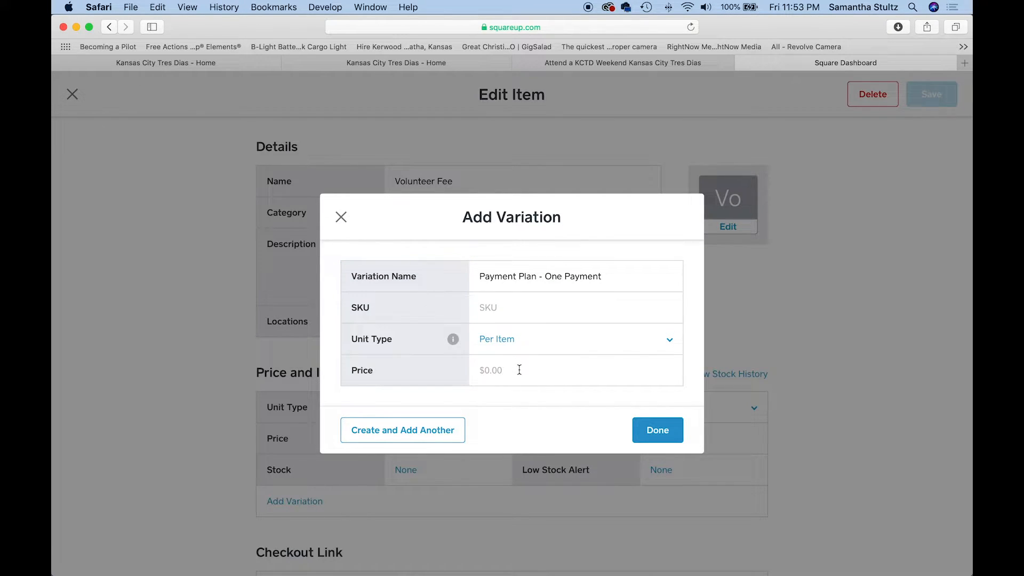
type("6")
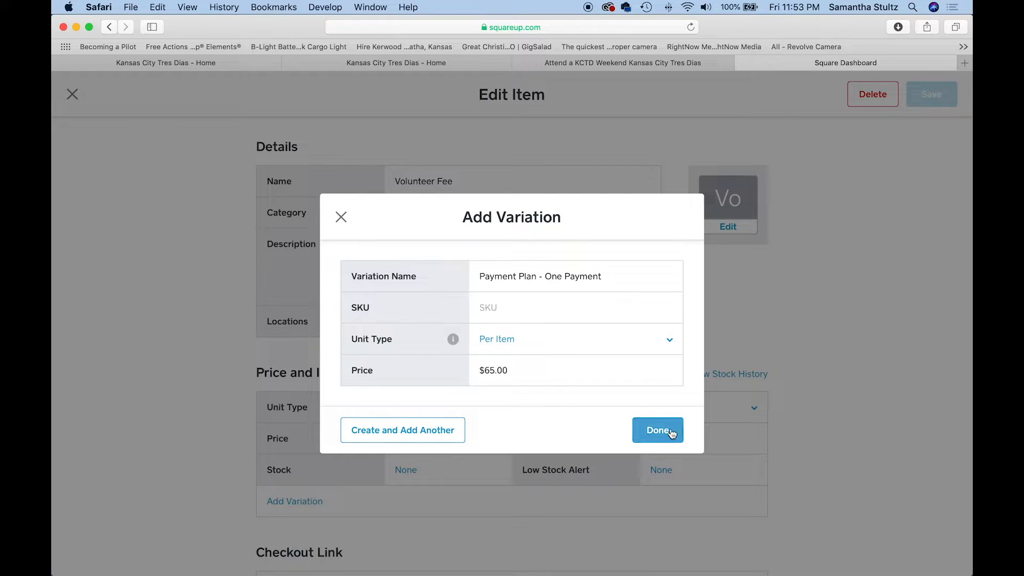
left_click(658, 430)
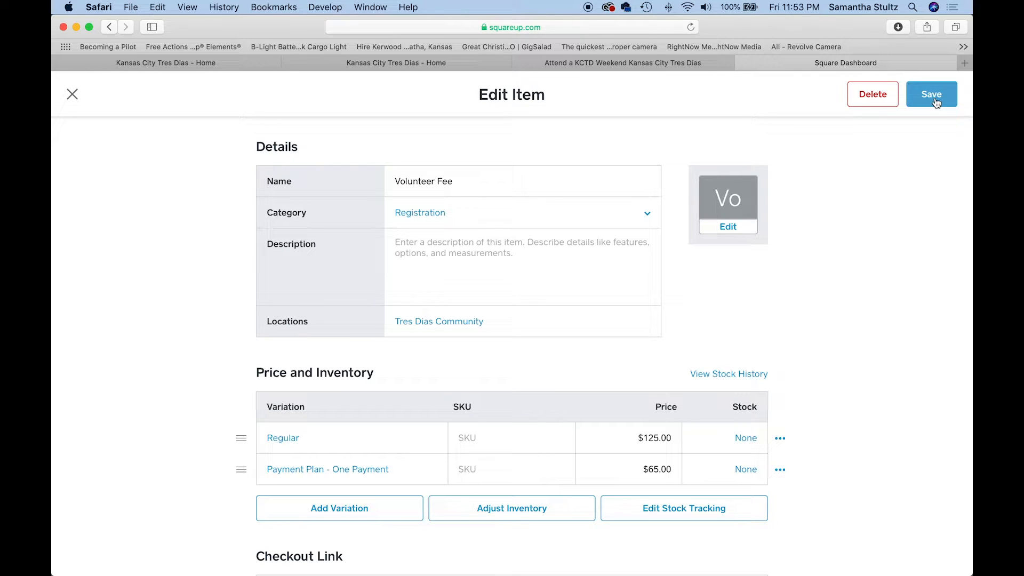
left_click(930, 94)
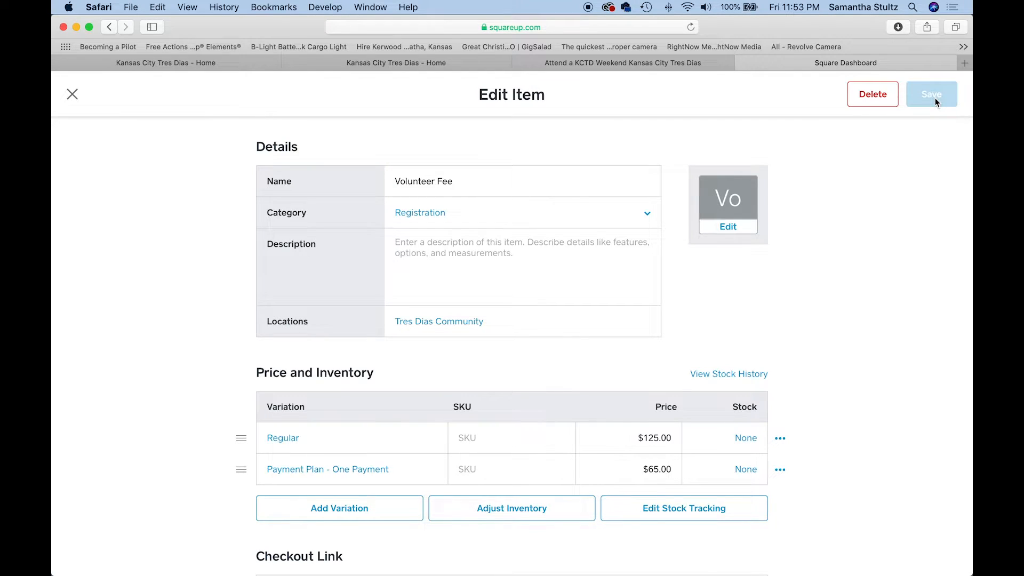
left_click(930, 93)
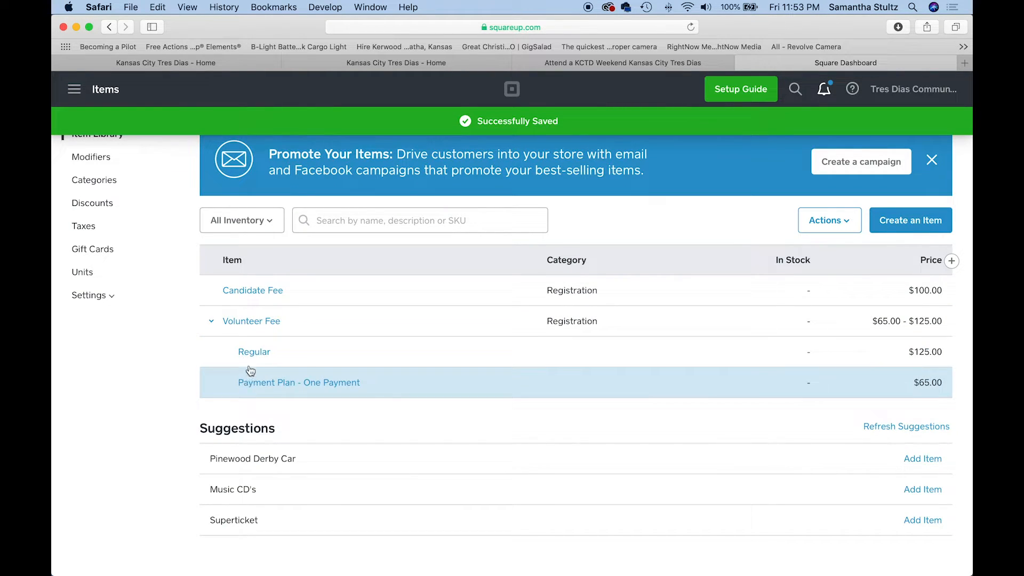
Step: Navigate through Home and Items to the Taxes page listing the 3% Processing Fee
left_click(212, 320)
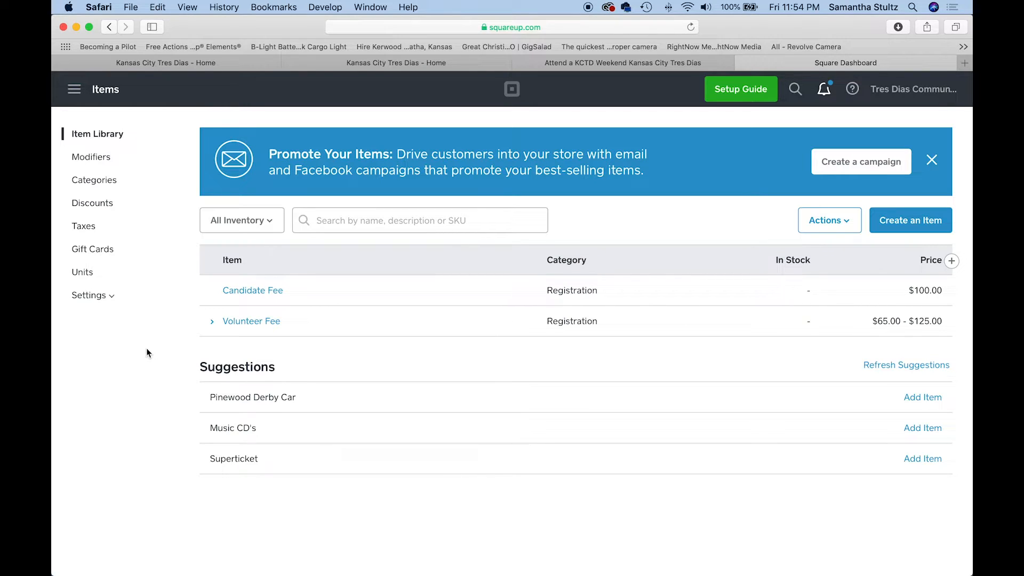
left_click(74, 89)
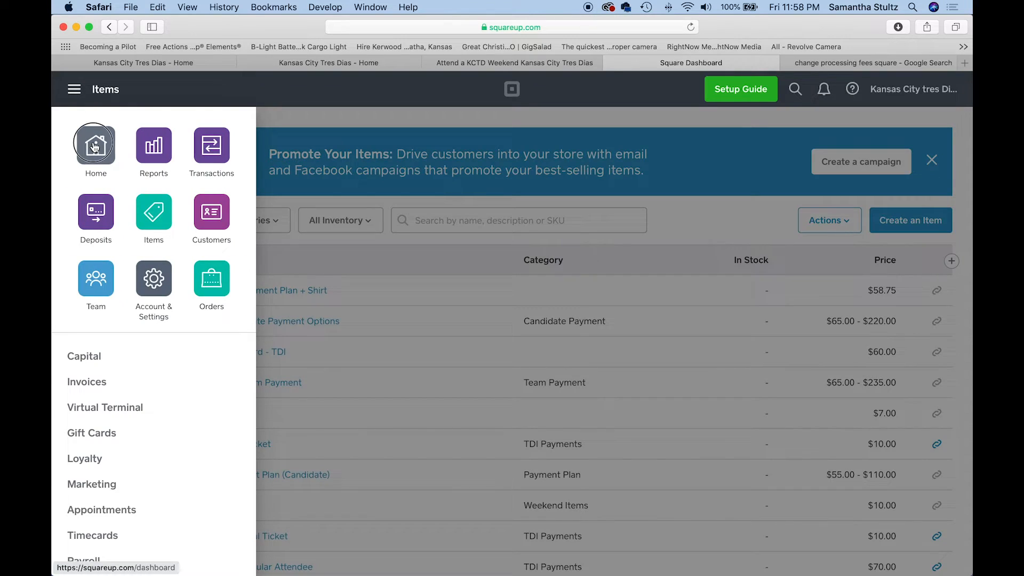
left_click(95, 146)
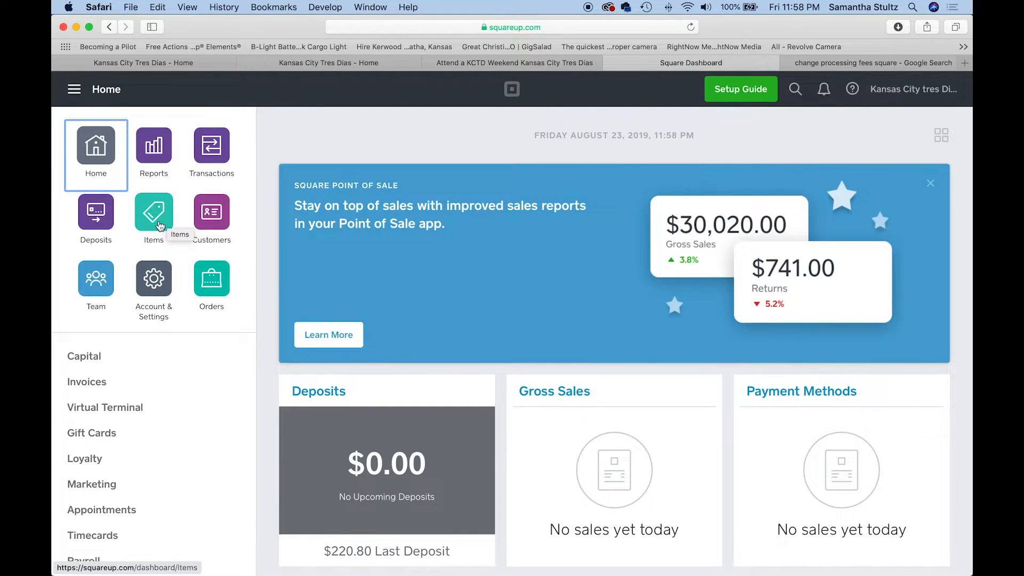
left_click(153, 213)
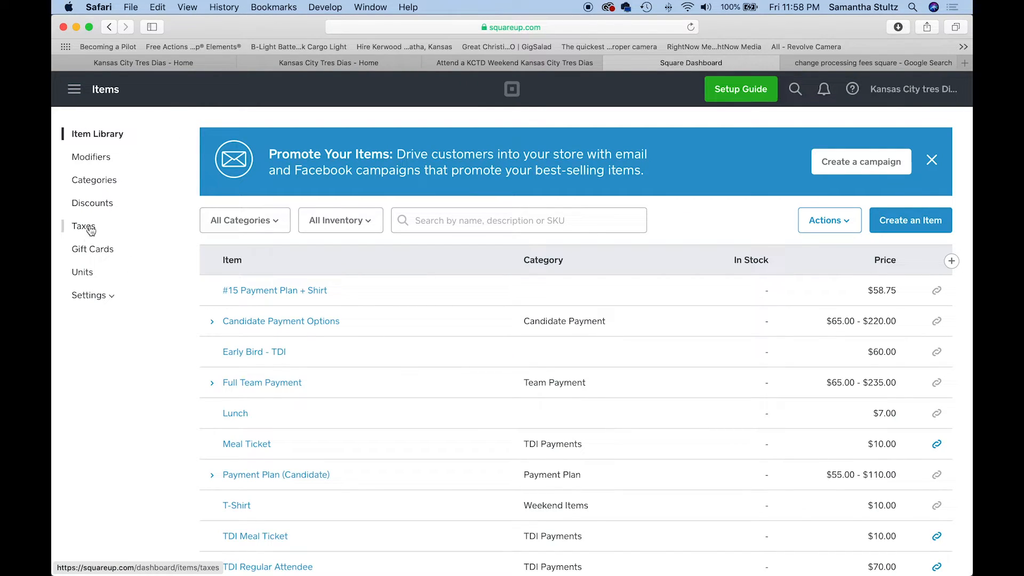
mouse_move(96, 233)
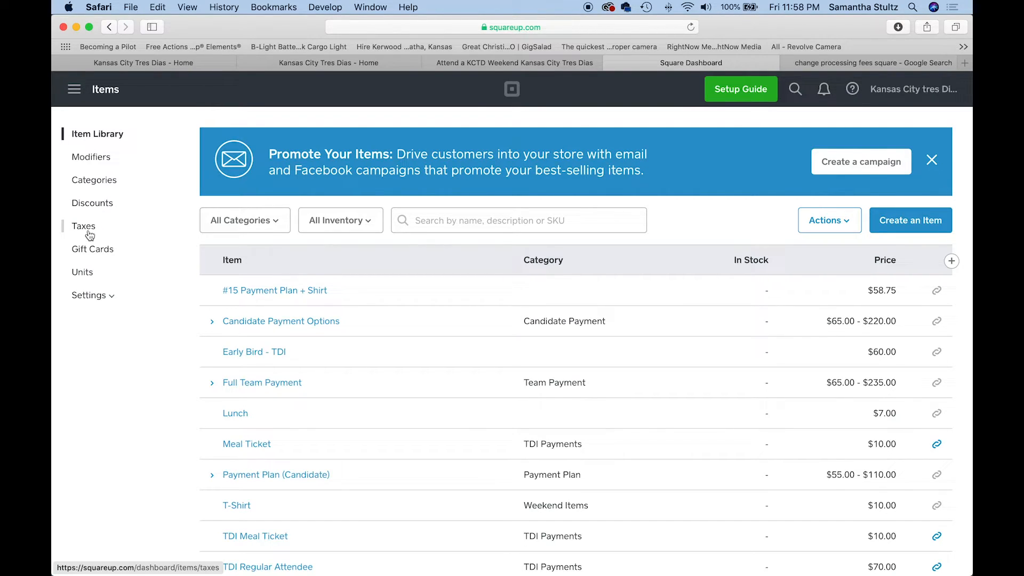
left_click(83, 226)
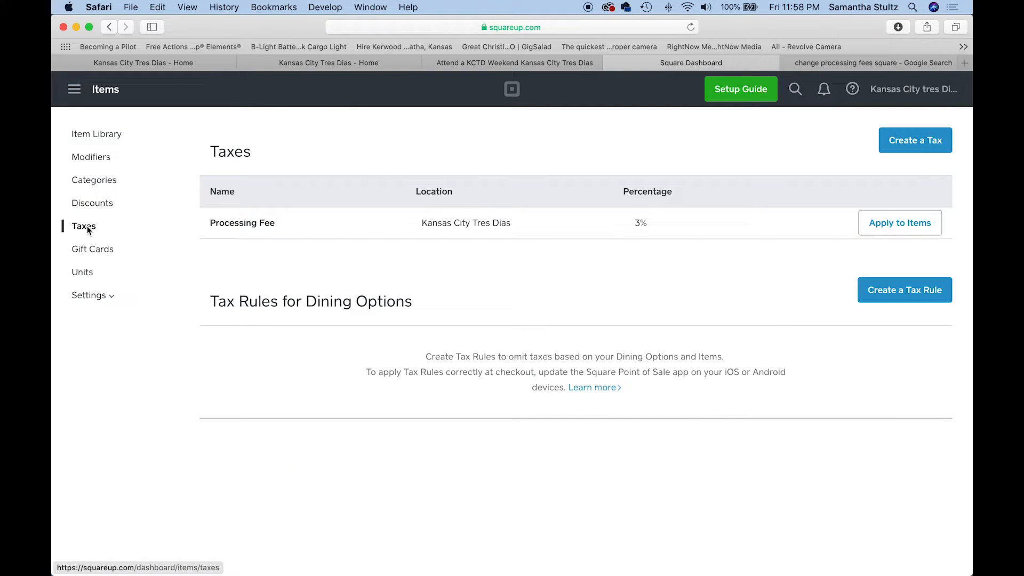
mouse_move(710, 228)
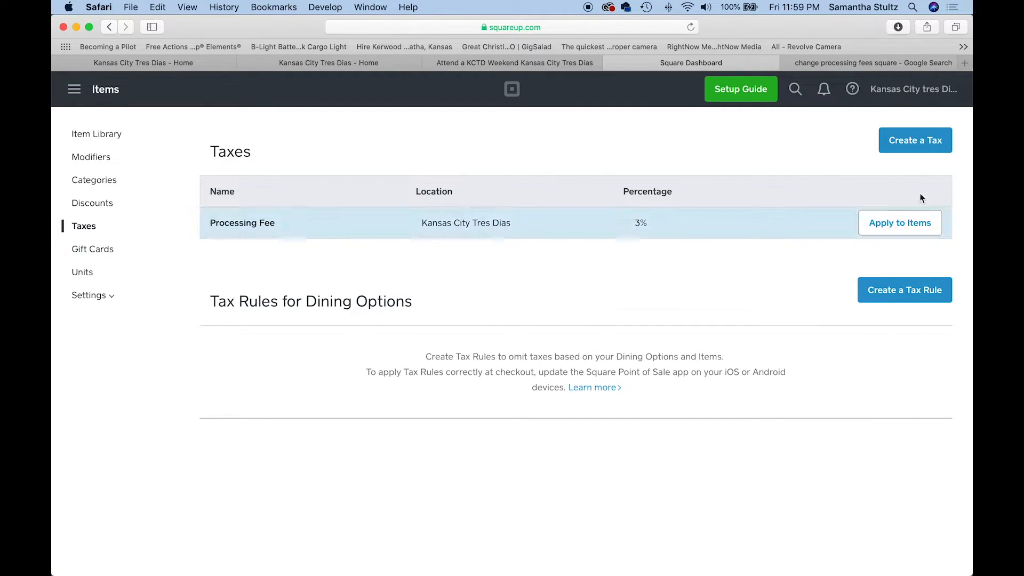
Step: Create and save a 3% 'Credit Card Processing Fee' tax added on top of item prices
left_click(914, 140)
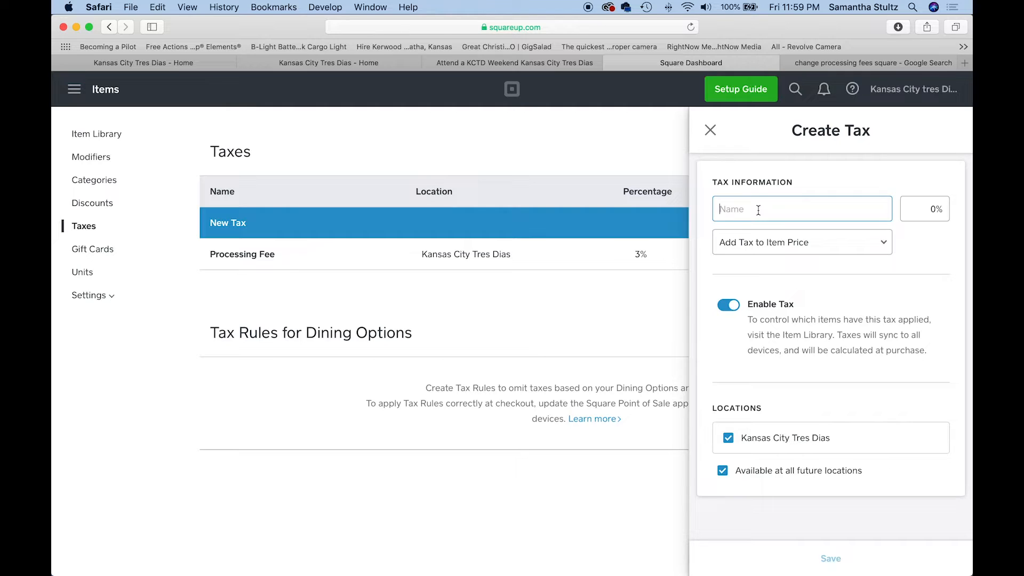
type("Credit Card Processing Fee")
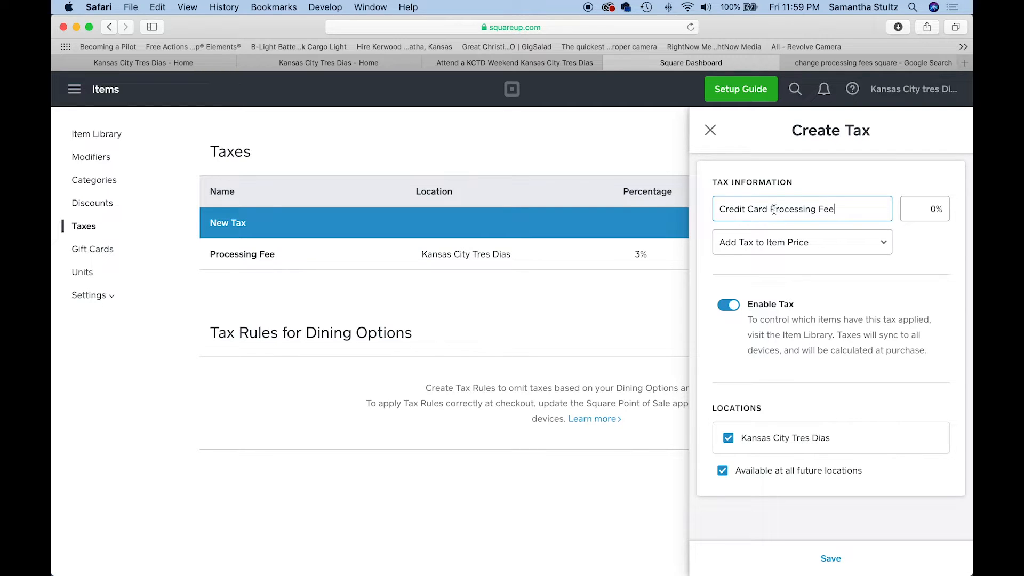
left_click(924, 209)
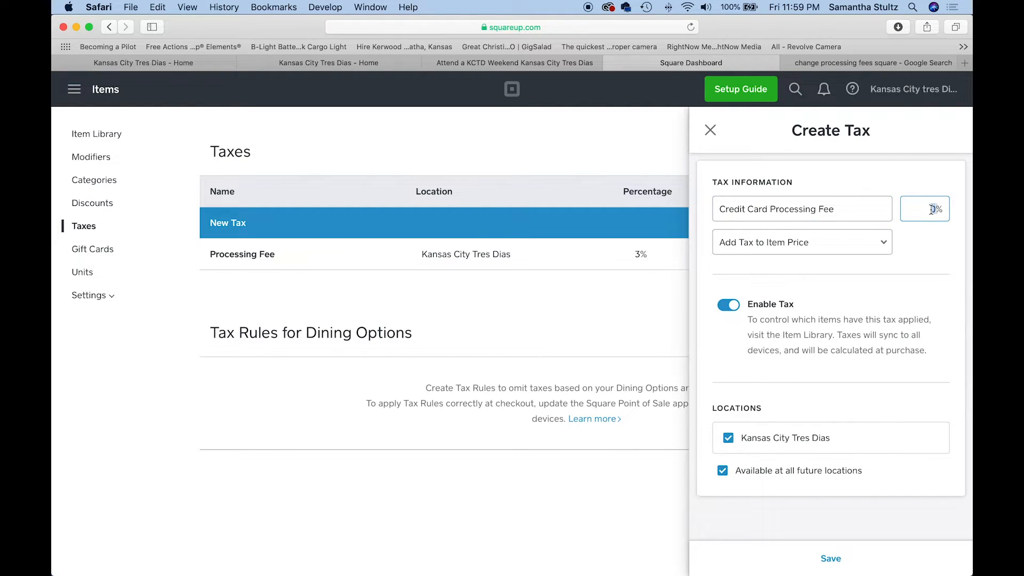
type("3%")
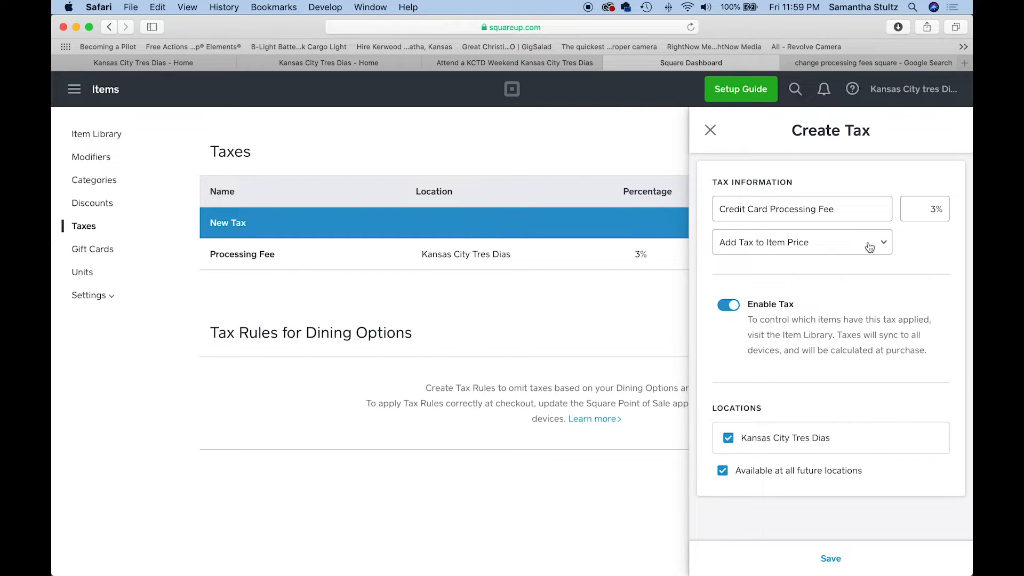
left_click(801, 241)
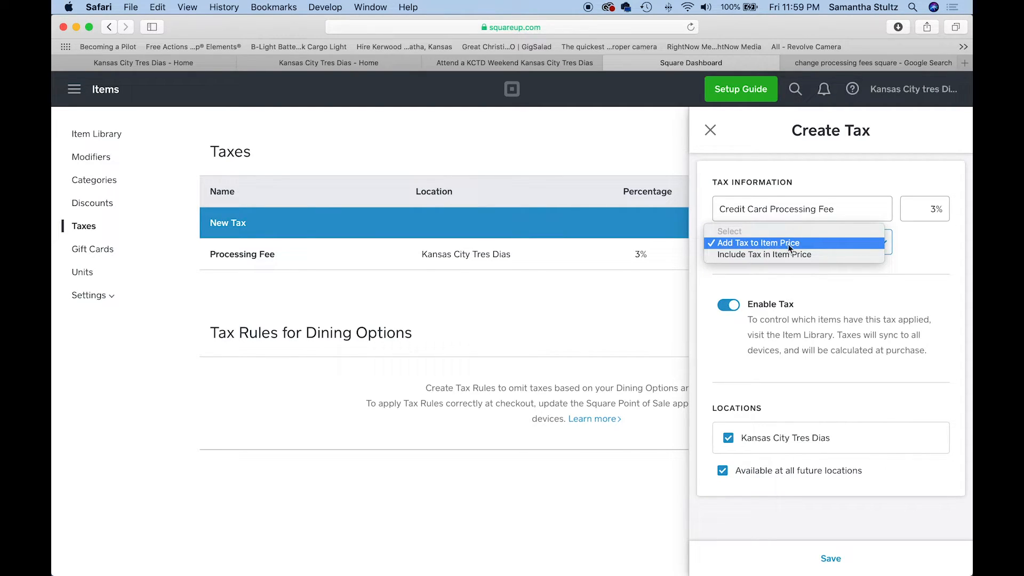
mouse_move(763, 255)
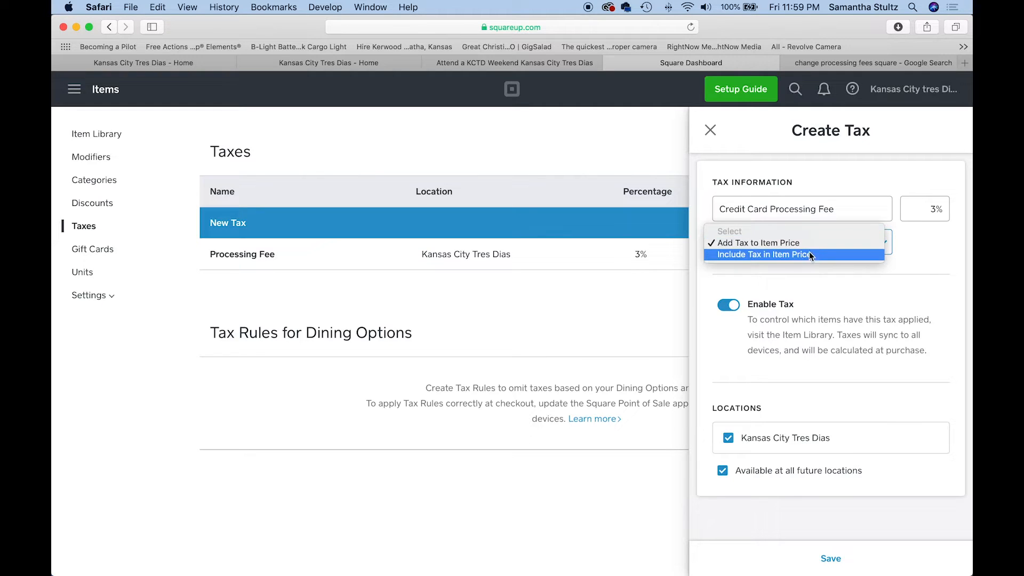
left_click(760, 242)
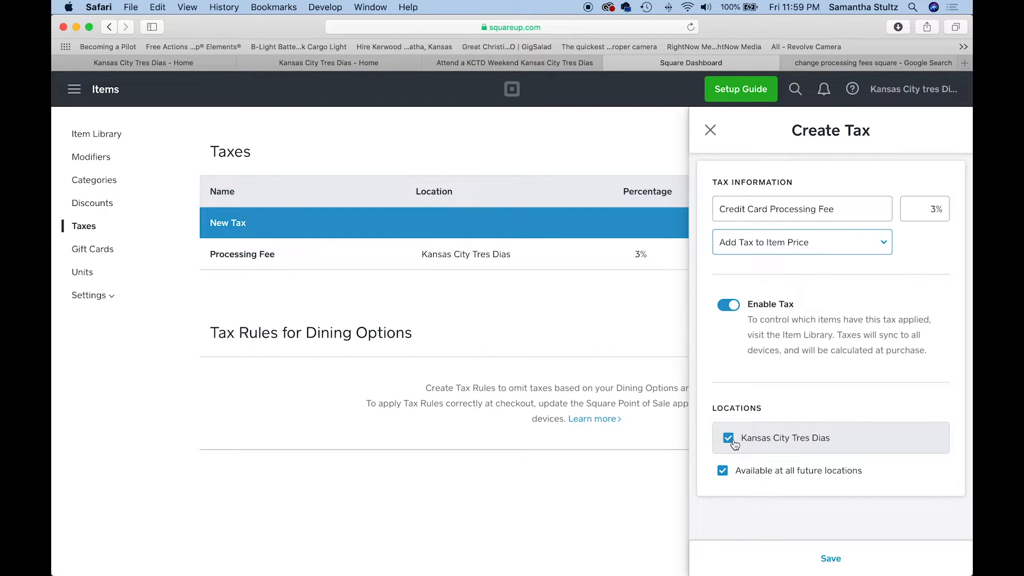
mouse_move(751, 470)
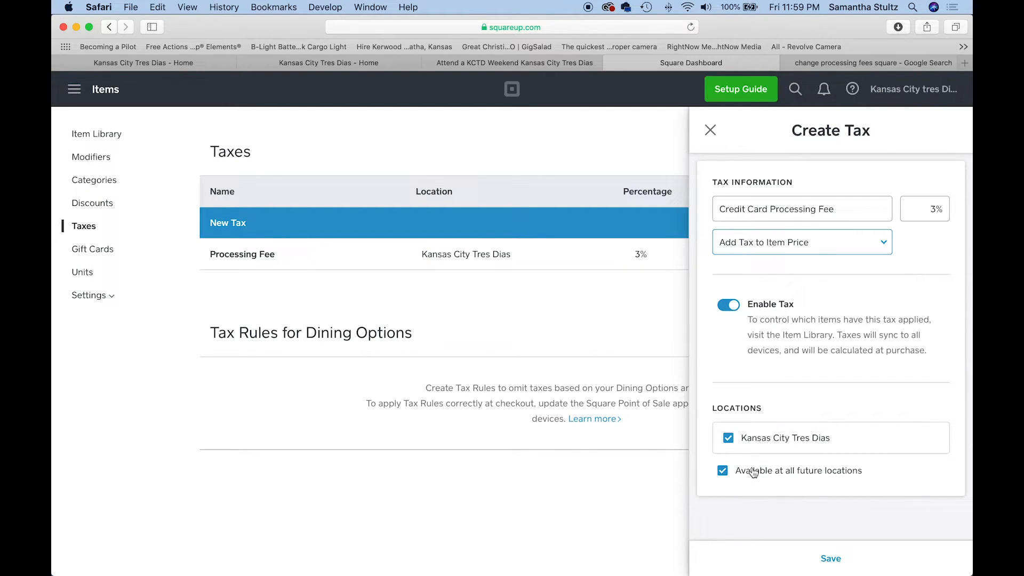
mouse_move(783, 505)
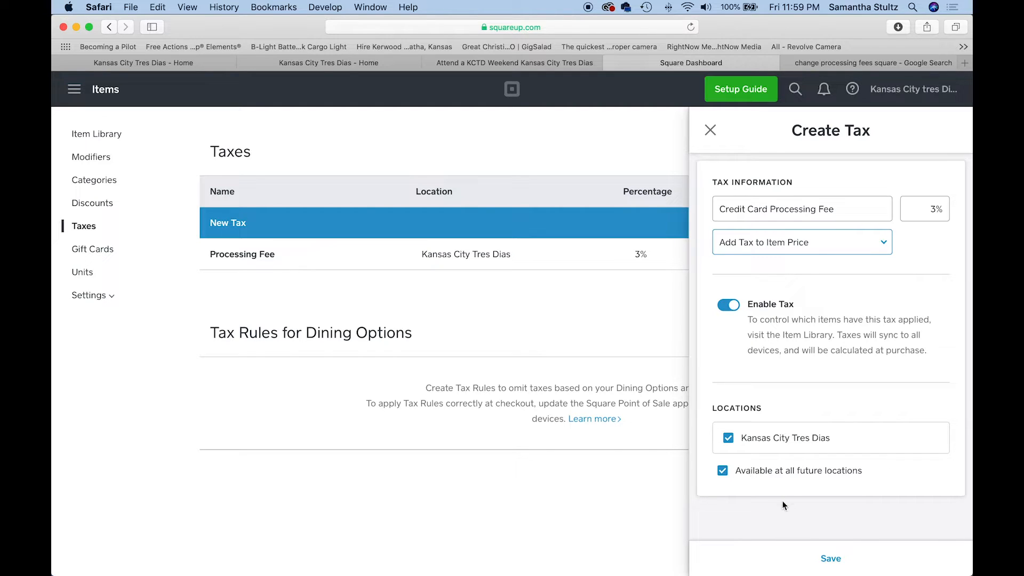
left_click(830, 558)
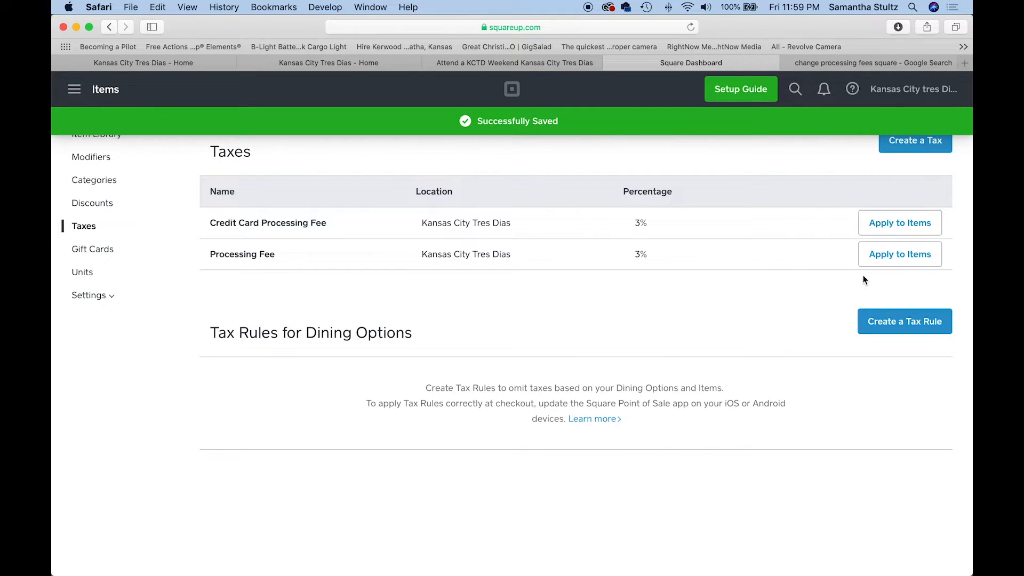
Step: Apply the Credit Card Processing Fee to the items Custom Amounts through Lunch
left_click(899, 253)
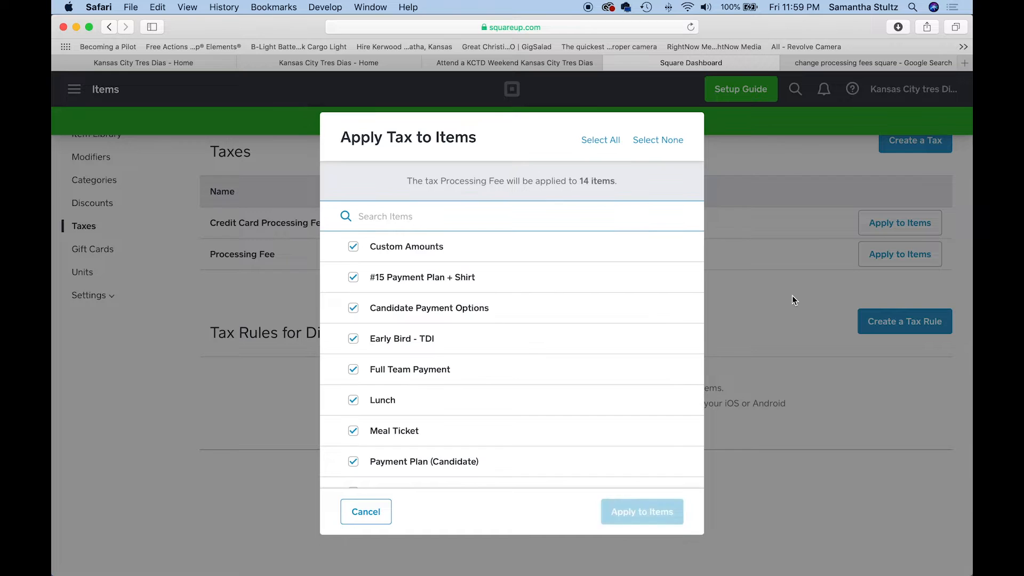
left_click(641, 511)
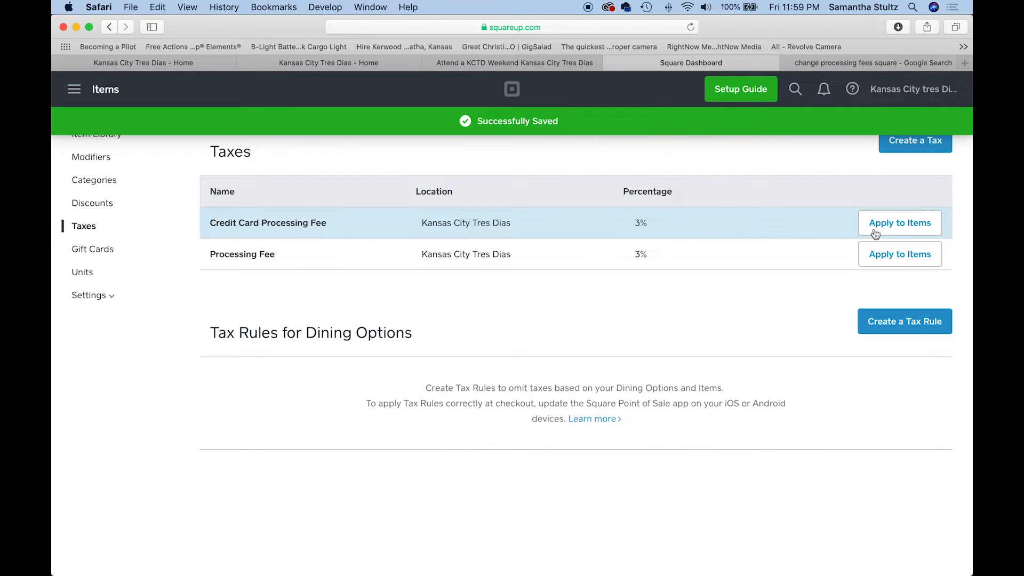
left_click(899, 223)
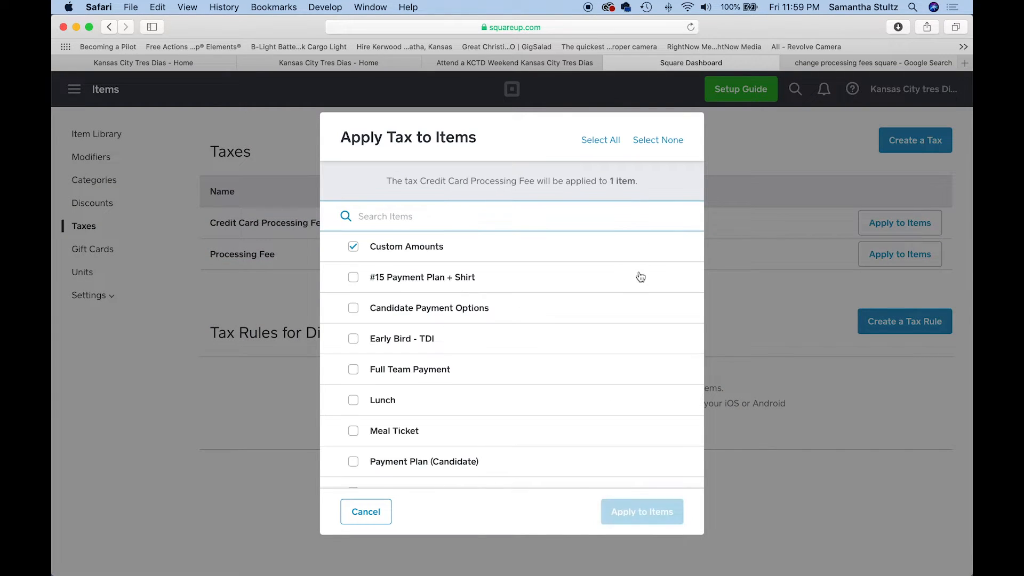
left_click(353, 308)
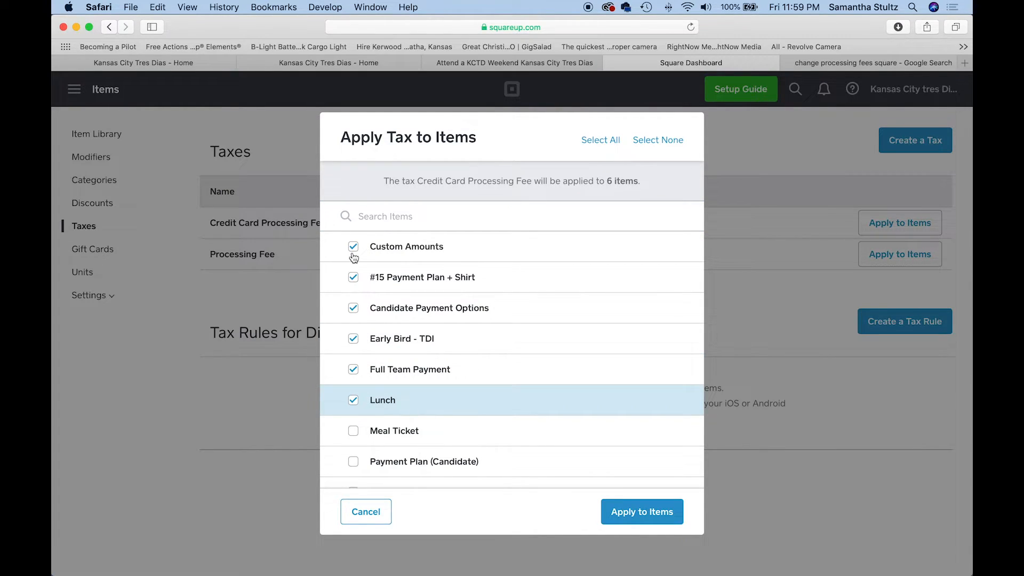
left_click(599, 139)
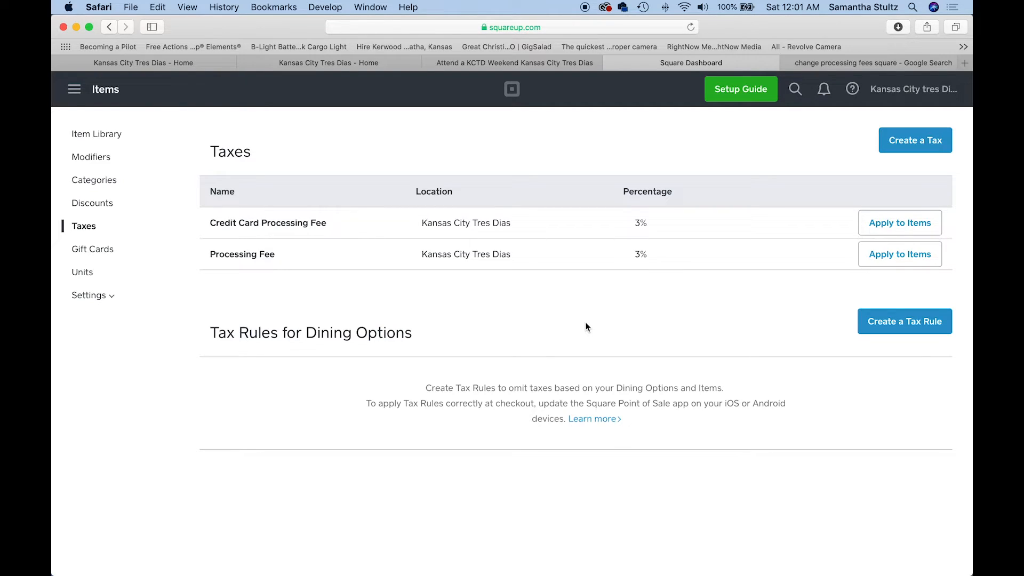
Step: Review the Google results for 'change processing fees square', citing Square's 2.75% standard fee
left_click(870, 63)
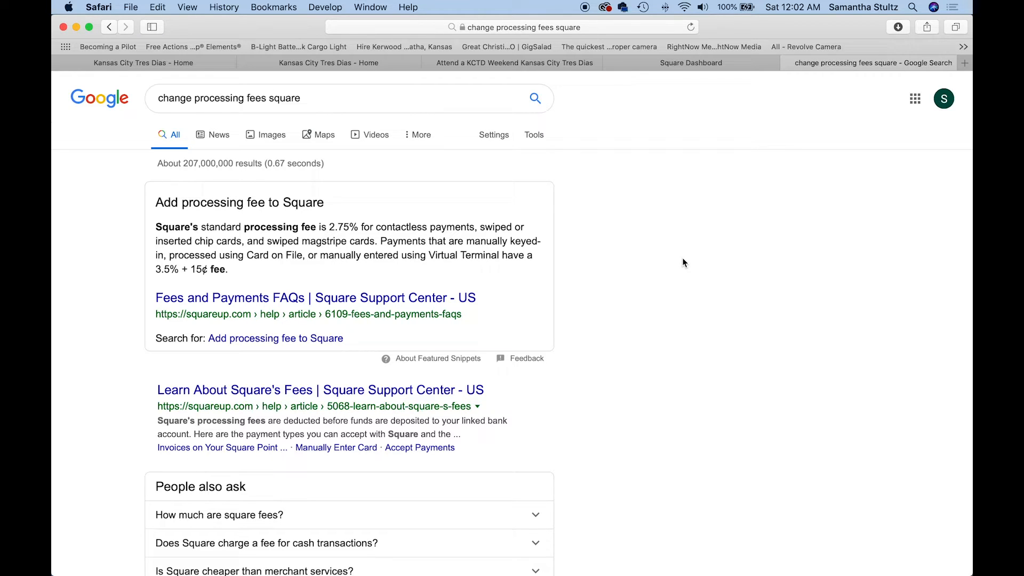
Step: Return to Square Dashboard and open the Customers directory of 810 customers
left_click(690, 63)
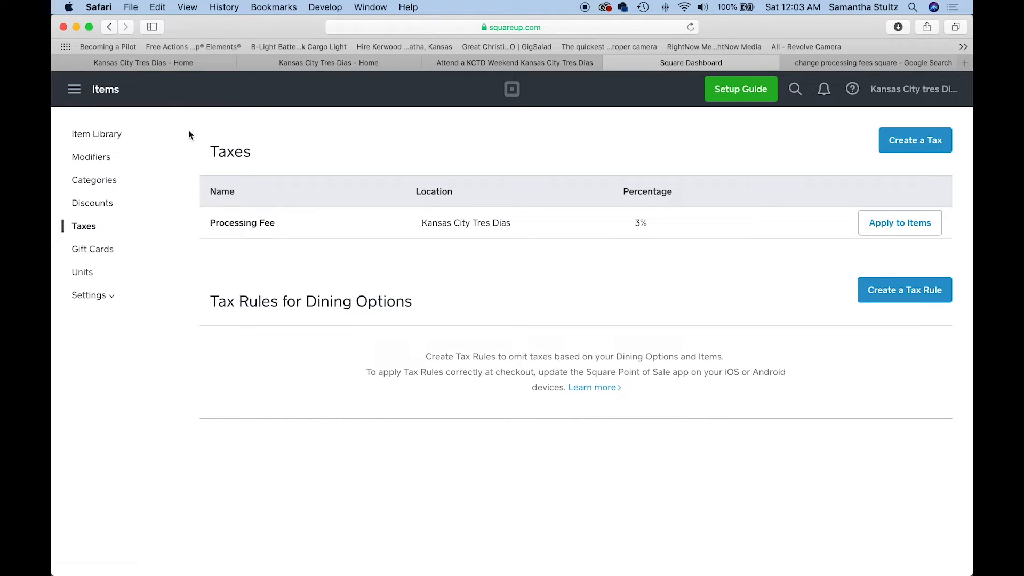
left_click(74, 89)
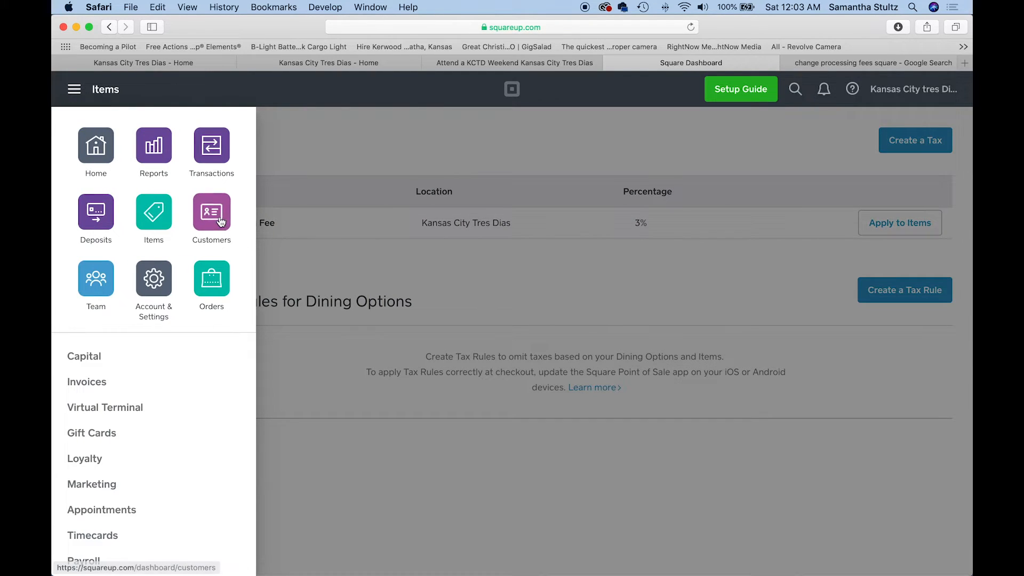
left_click(211, 214)
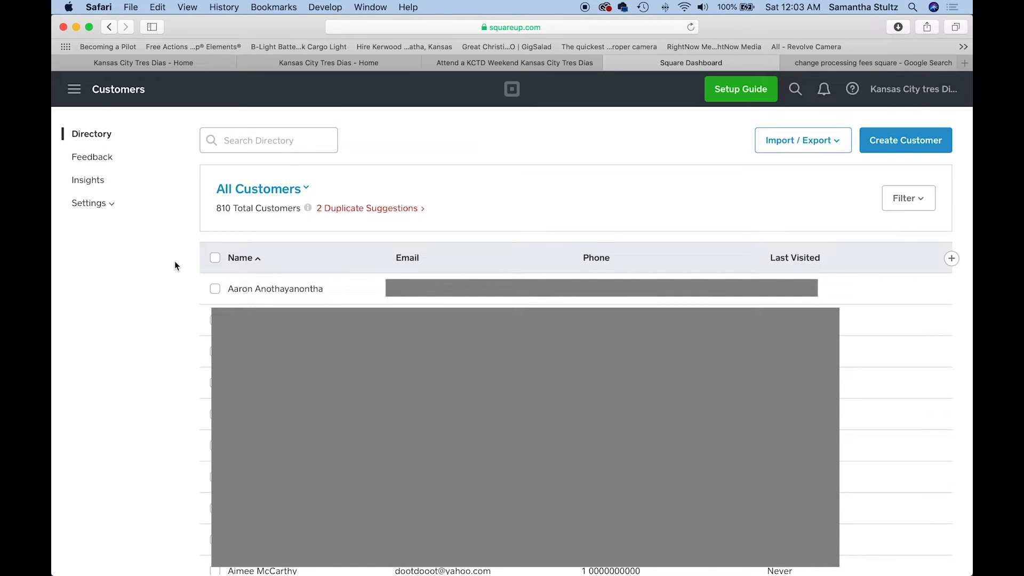
mouse_move(146, 300)
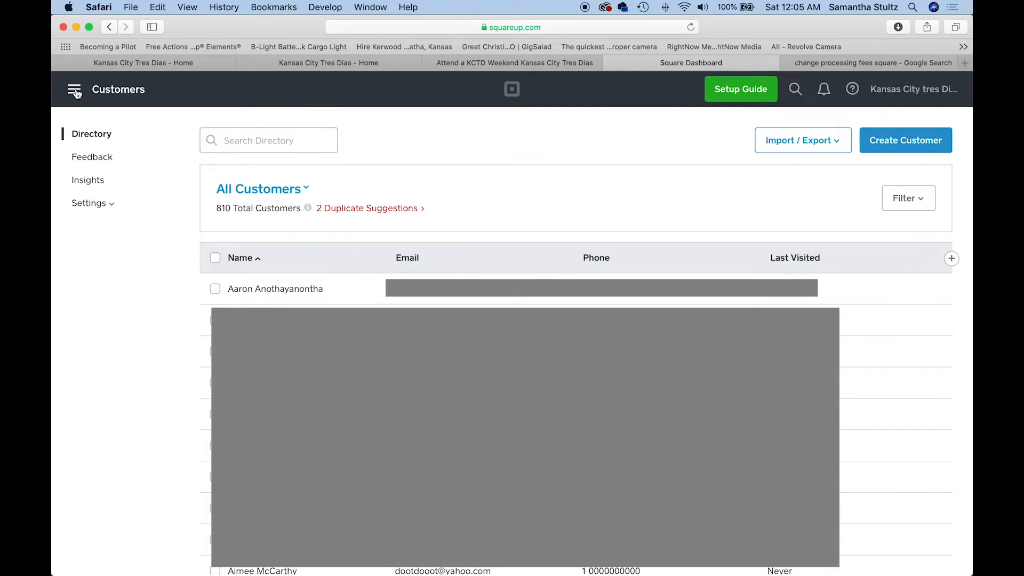
left_click(73, 90)
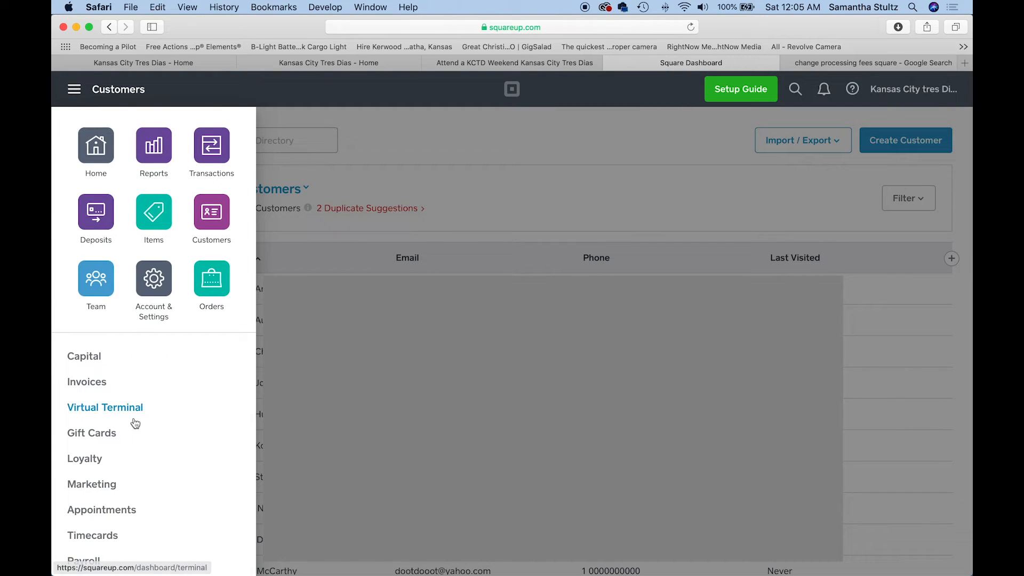
mouse_move(87, 382)
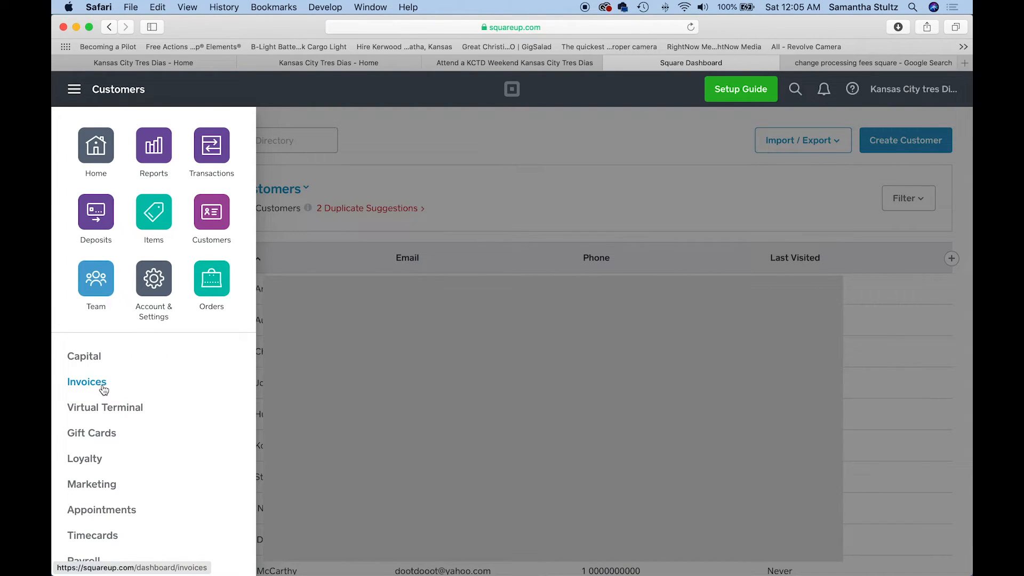
left_click(86, 382)
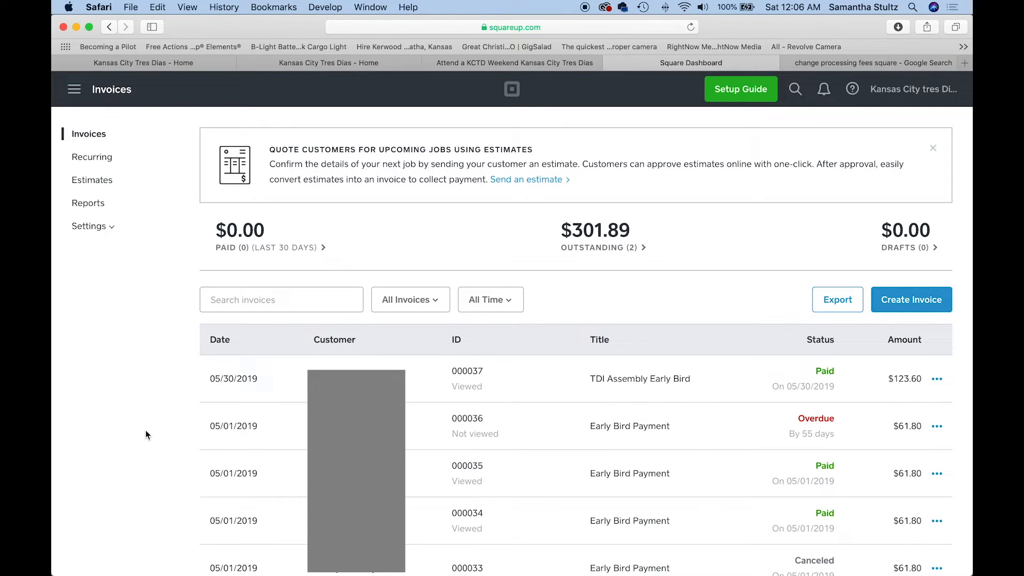
mouse_move(760, 319)
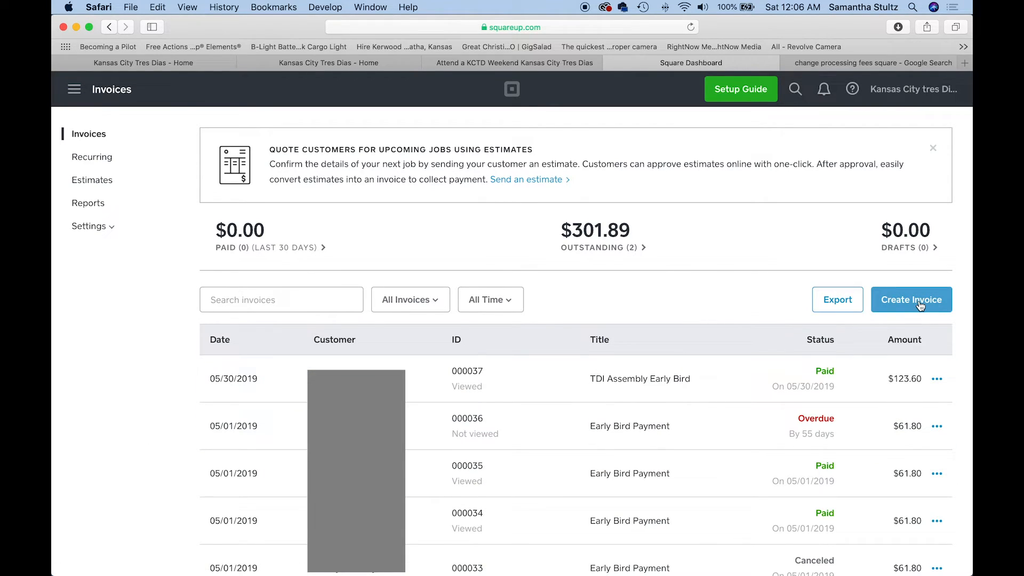
Step: Start a new invoice billed to the existing customer found by searching 'debra'
left_click(910, 300)
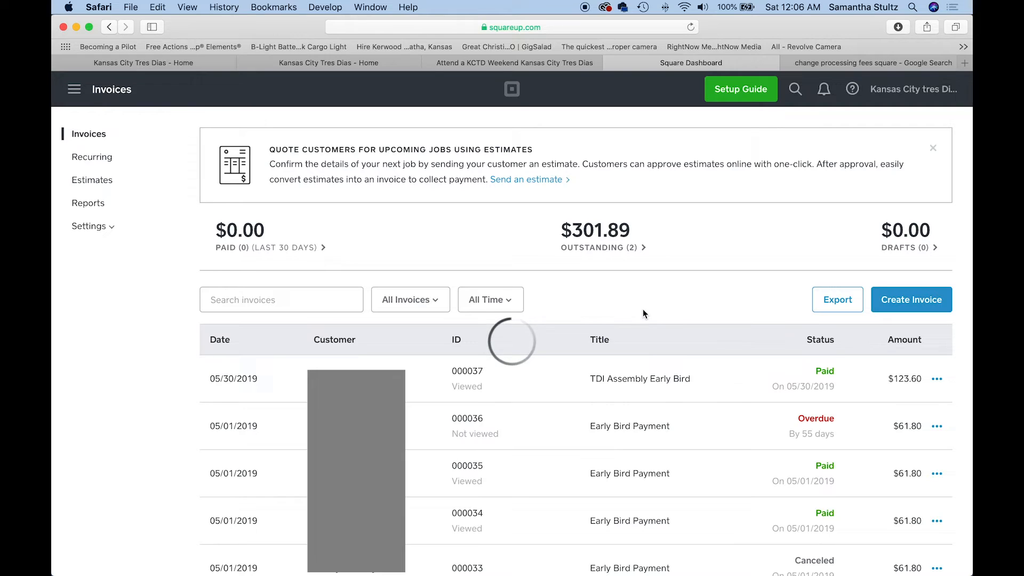
left_click(910, 299)
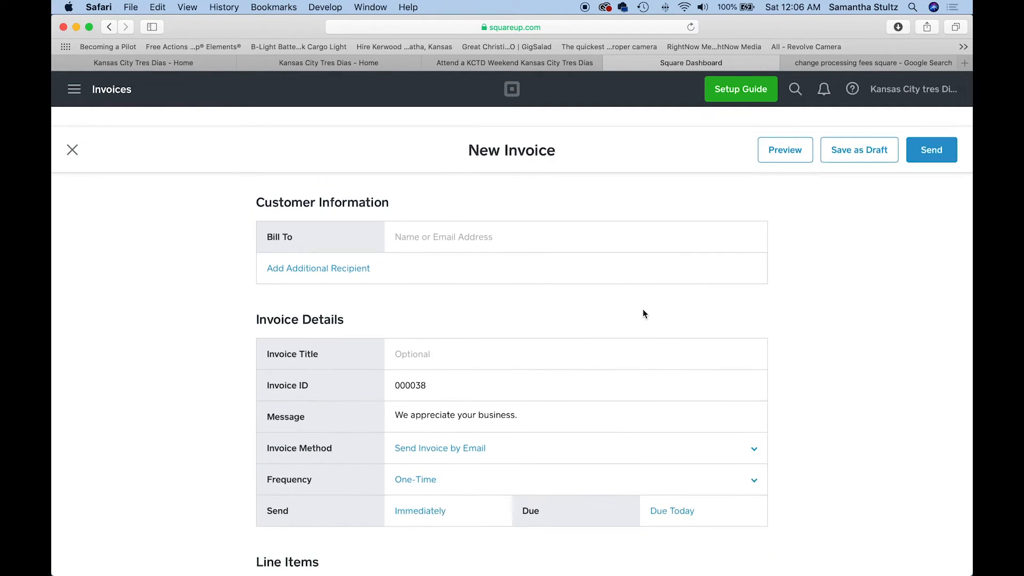
scroll("down", 3)
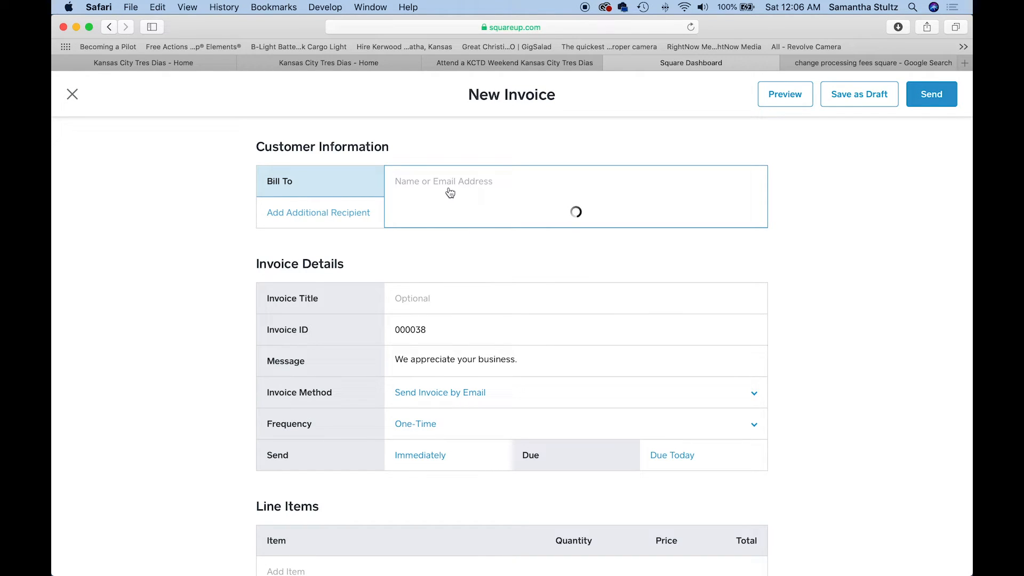
type("debra")
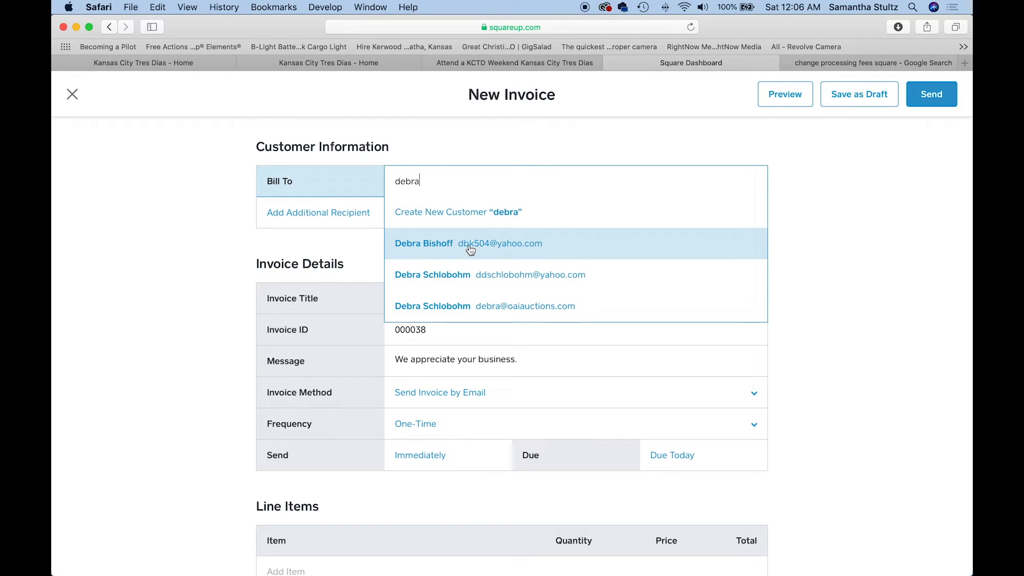
left_click(431, 274)
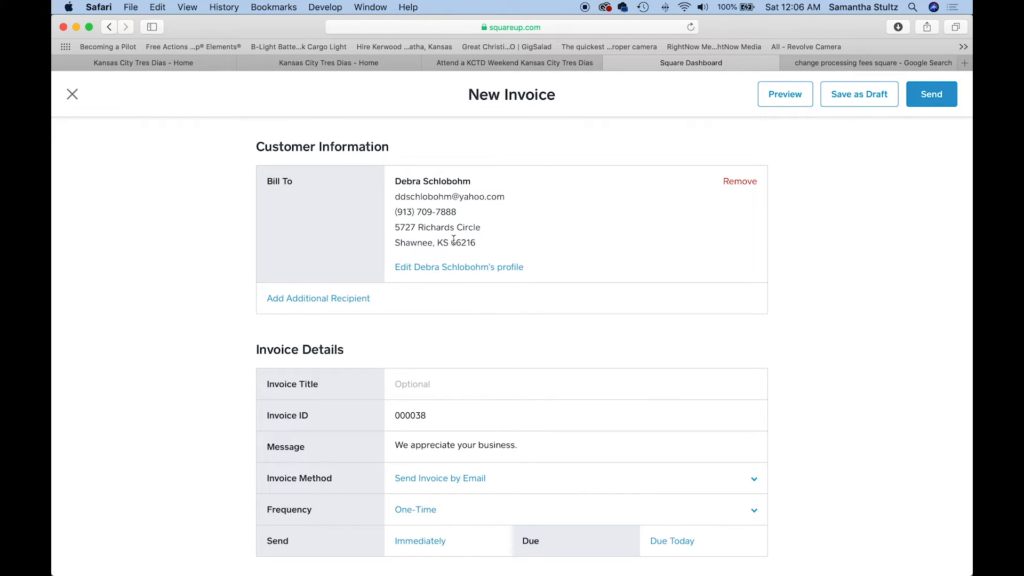
mouse_move(250, 307)
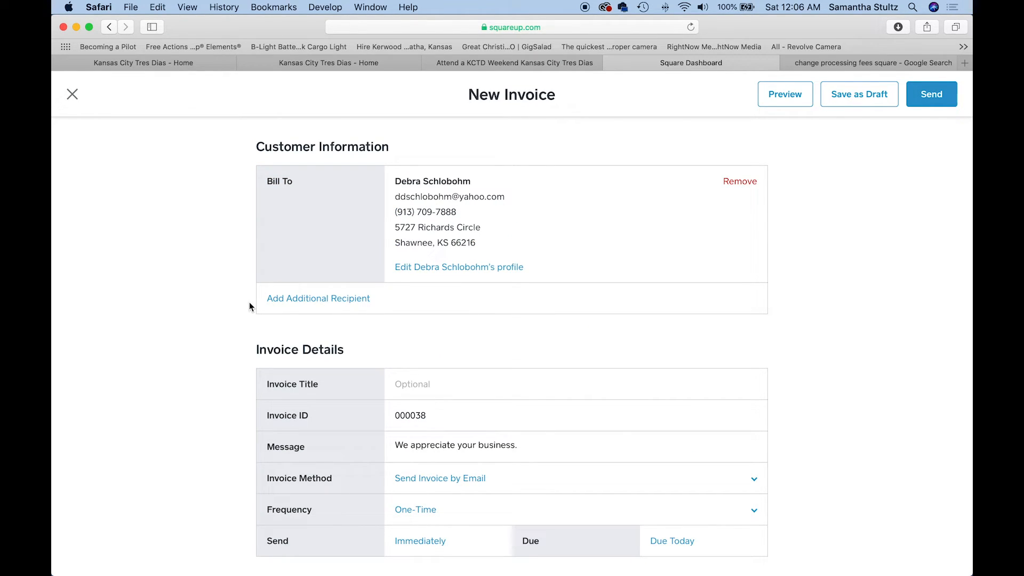
Step: Title the invoice 'Outstanding Volunteer Payment'
scroll("down", 3)
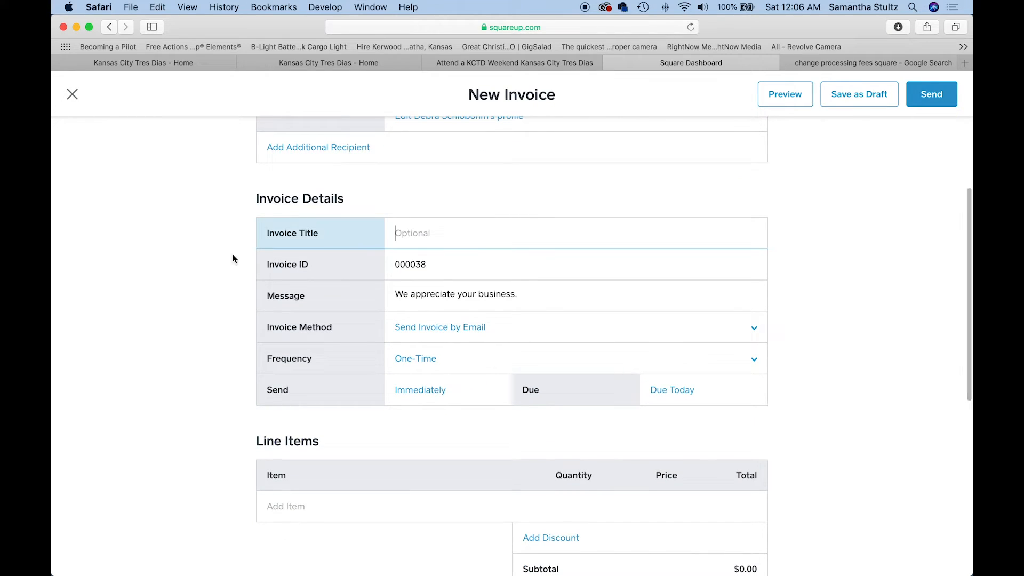
type("Outstanding Volun")
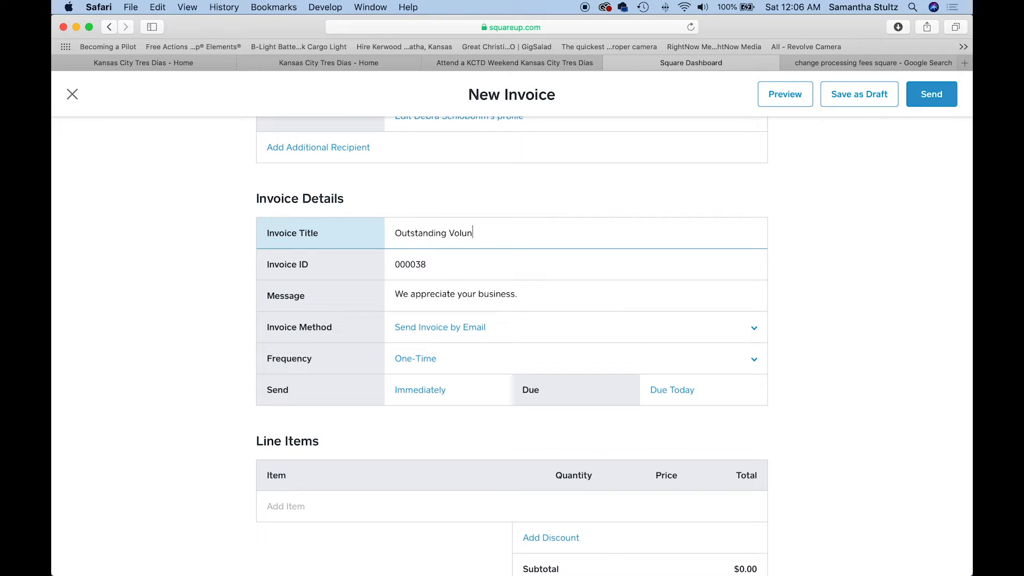
type("teer Payment")
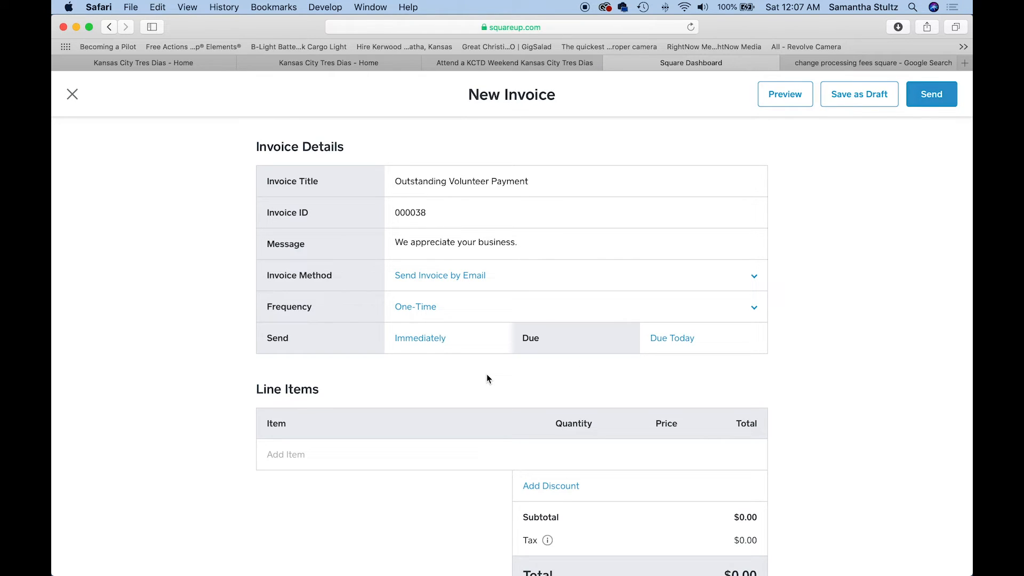
scroll("down", 3)
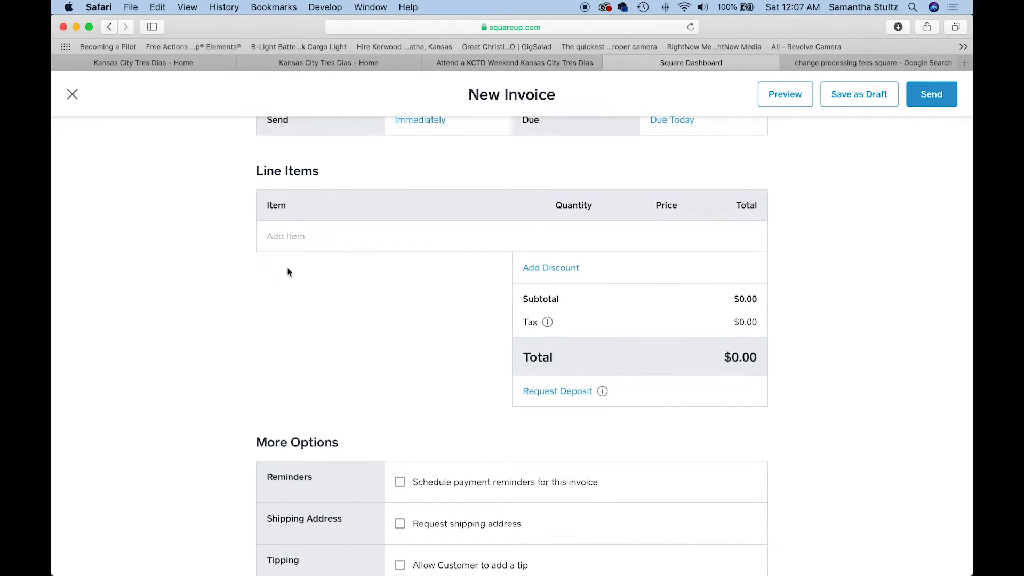
Step: Add Full Team Payment (Full Team and T-Shirt, $235.00) with the 3% Processing Fee
left_click(285, 235)
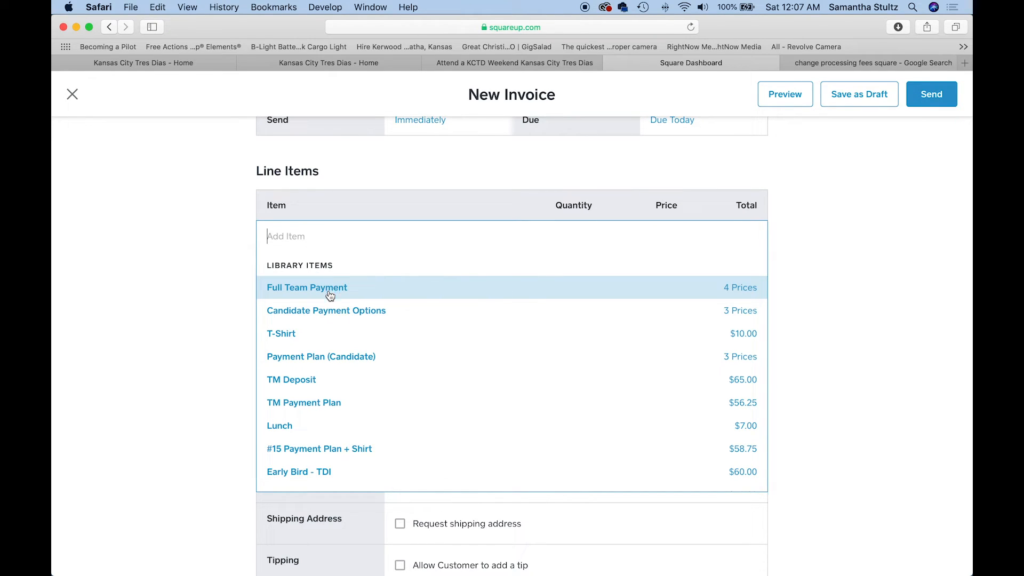
left_click(306, 287)
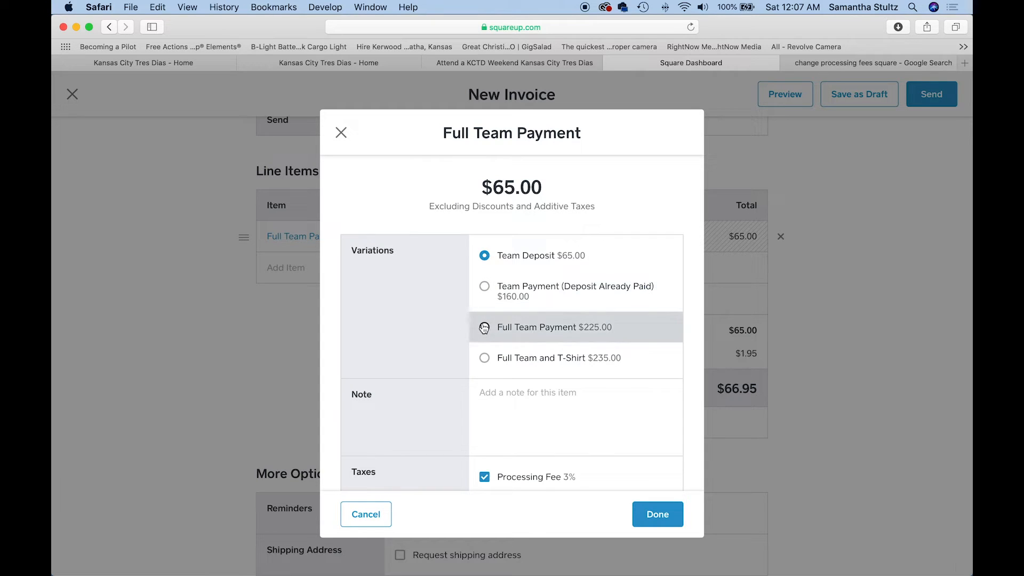
left_click(484, 357)
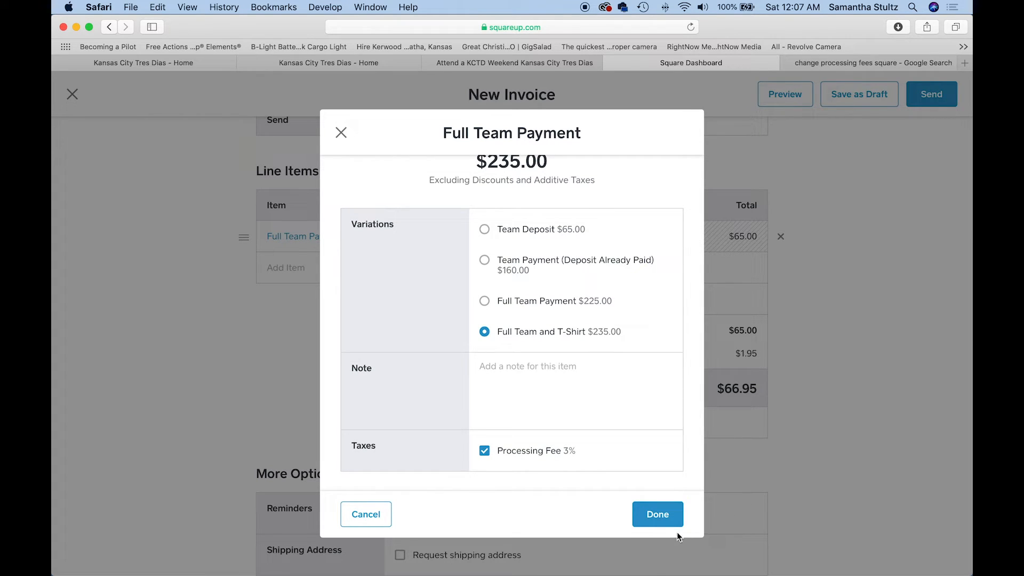
left_click(656, 514)
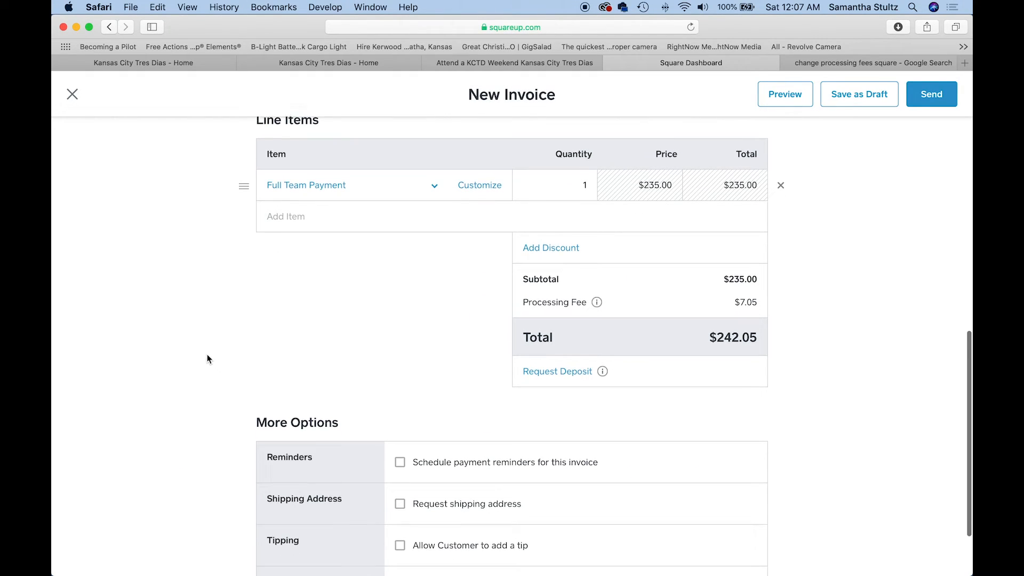
scroll("down", 3)
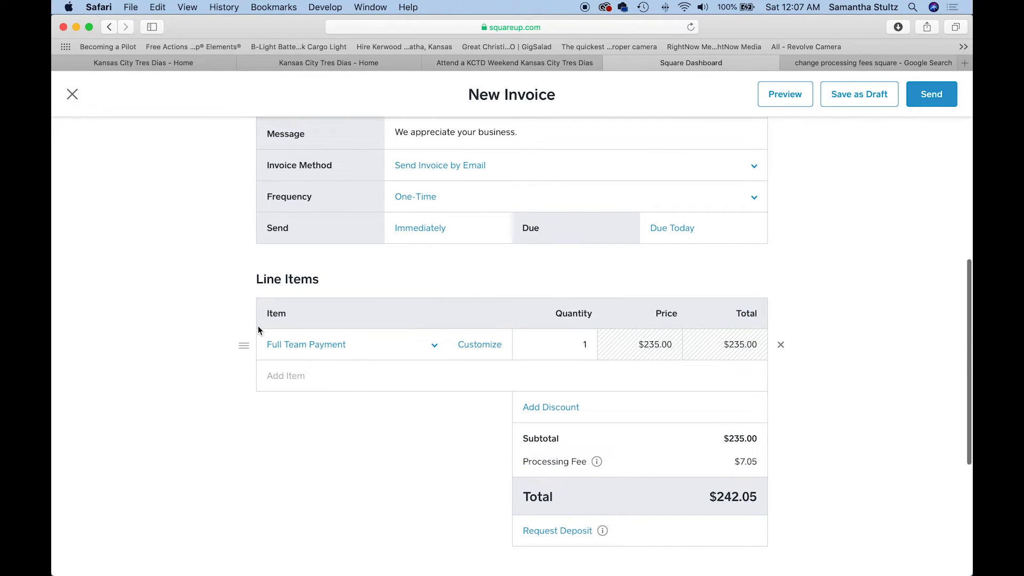
scroll("down", 3)
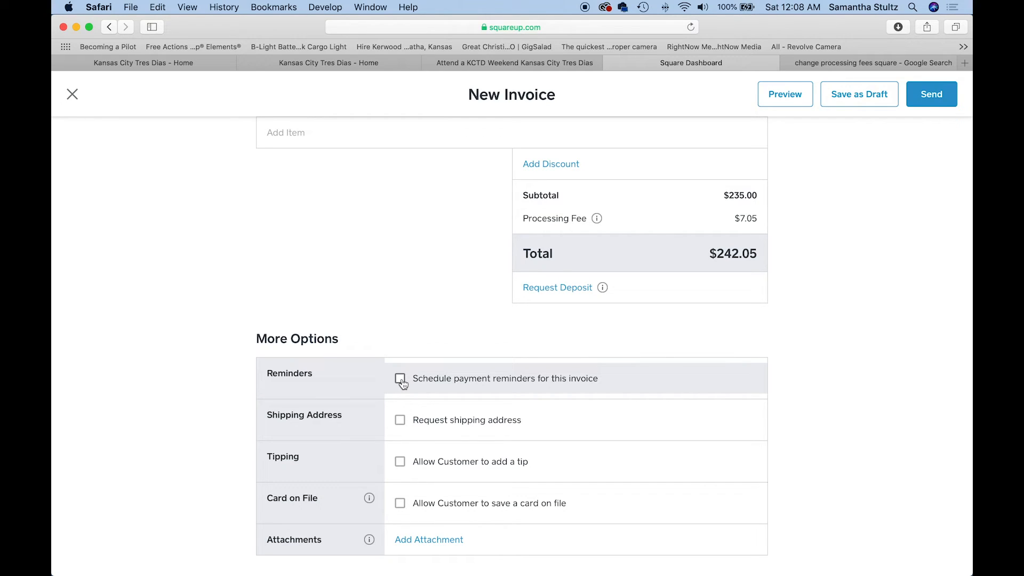
Step: Turn on payment reminders: 7 days before, on the due date, and 1 and 3 days after
left_click(399, 378)
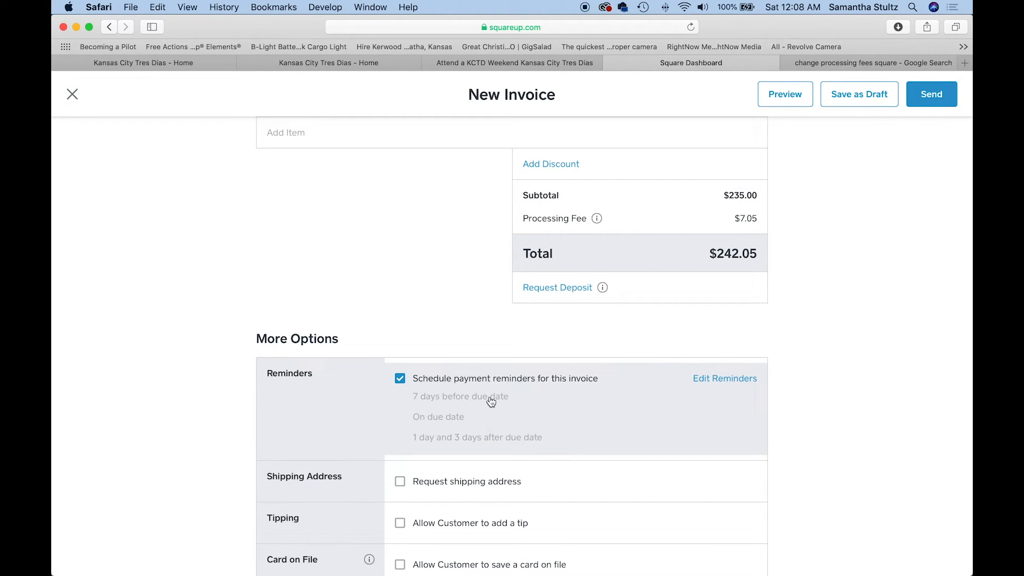
mouse_move(580, 313)
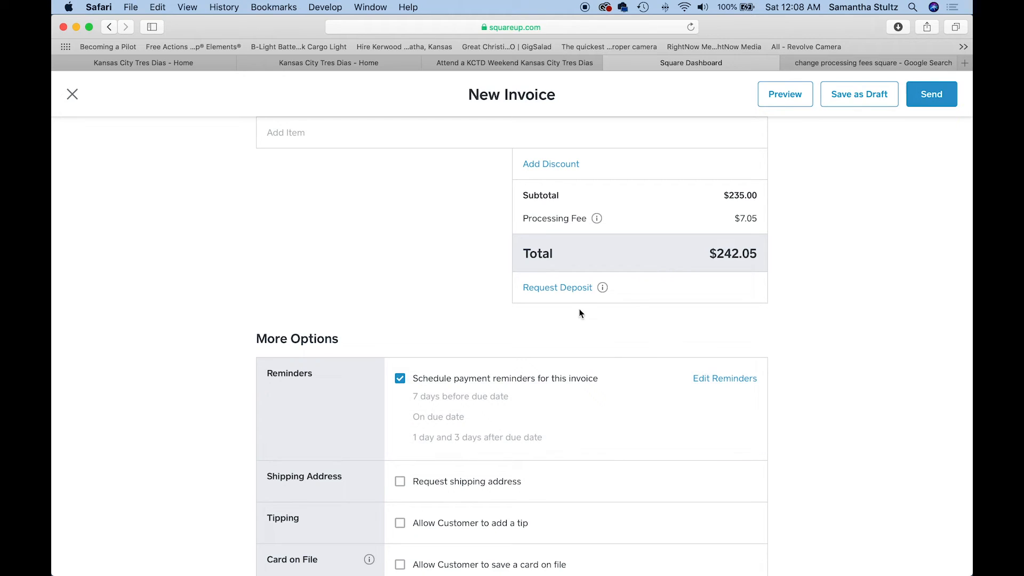
mouse_move(564, 293)
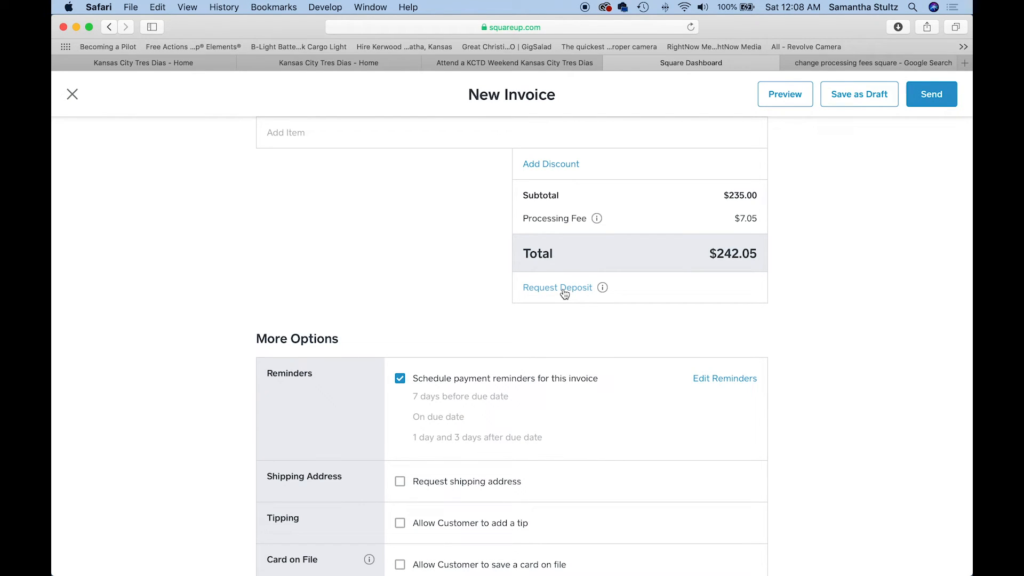
Step: Request a 50% deposit: $121.02 due today and a $121.03 balance later
left_click(556, 288)
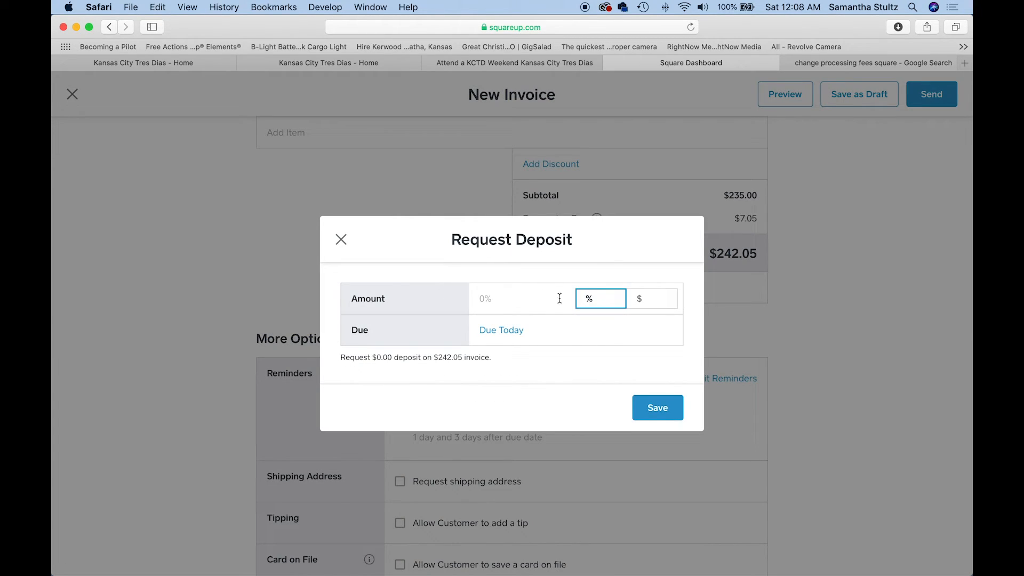
left_click(599, 299)
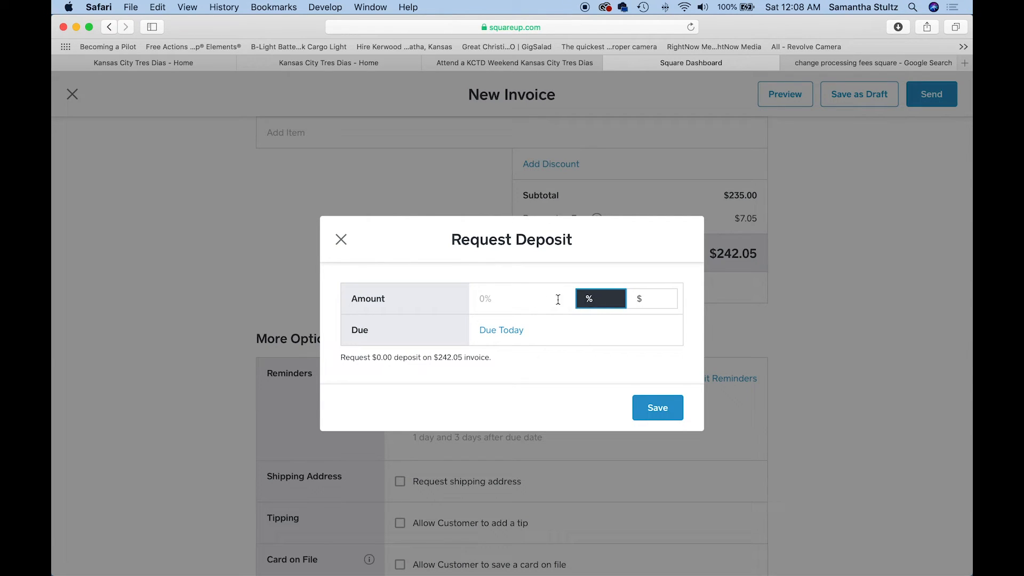
type("50")
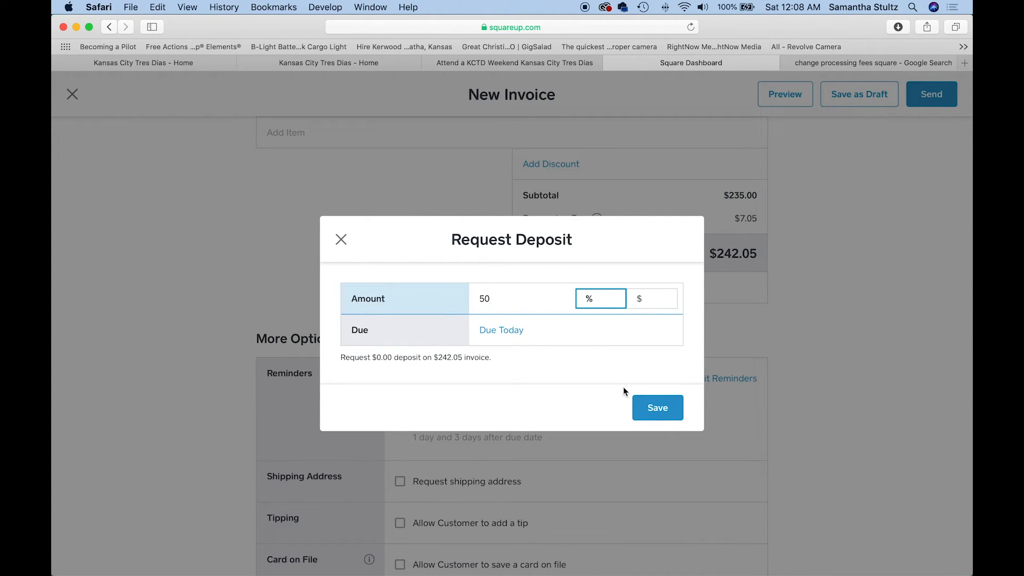
left_click(656, 407)
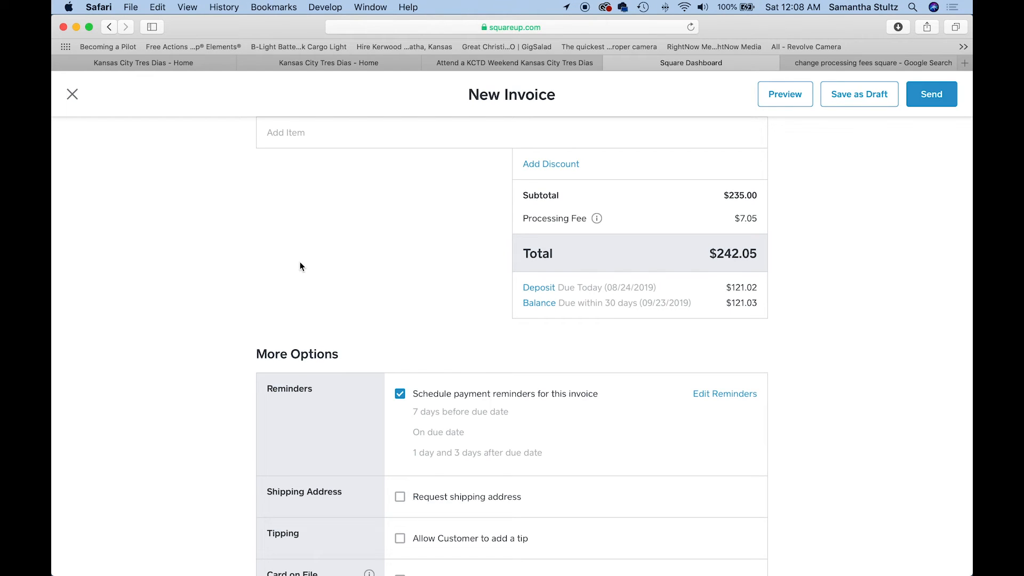
scroll("down", 3)
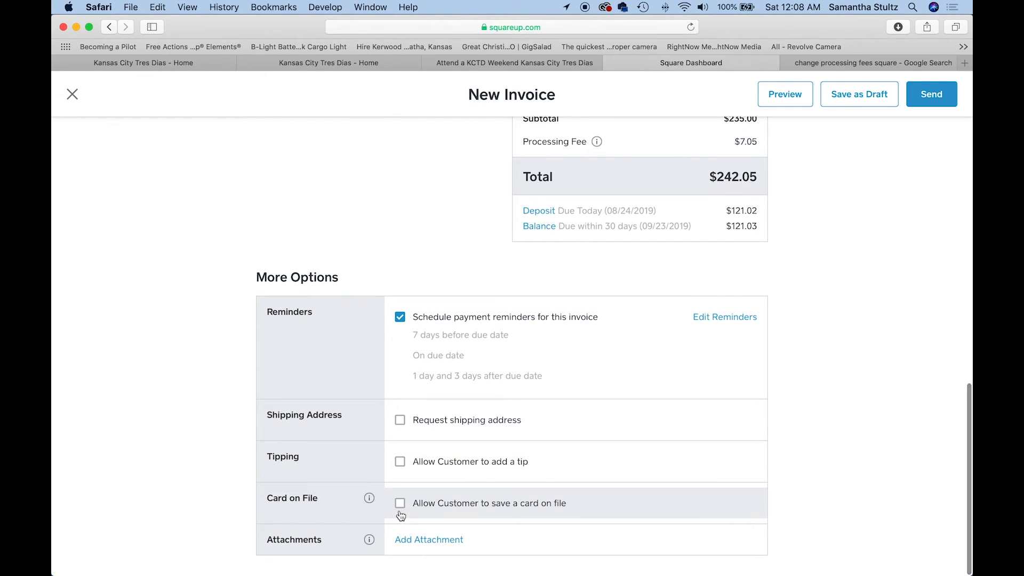
mouse_move(184, 475)
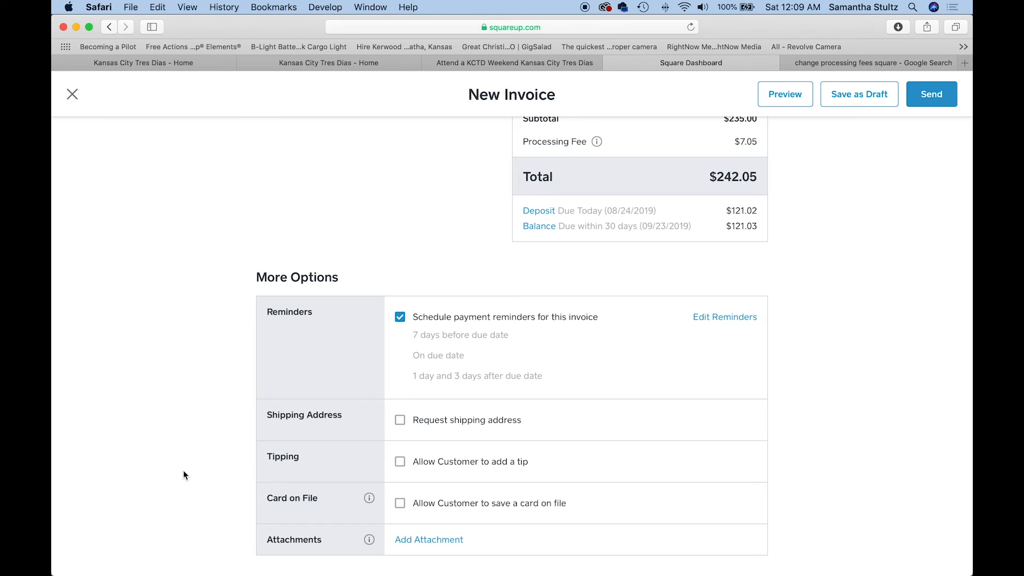
mouse_move(885, 177)
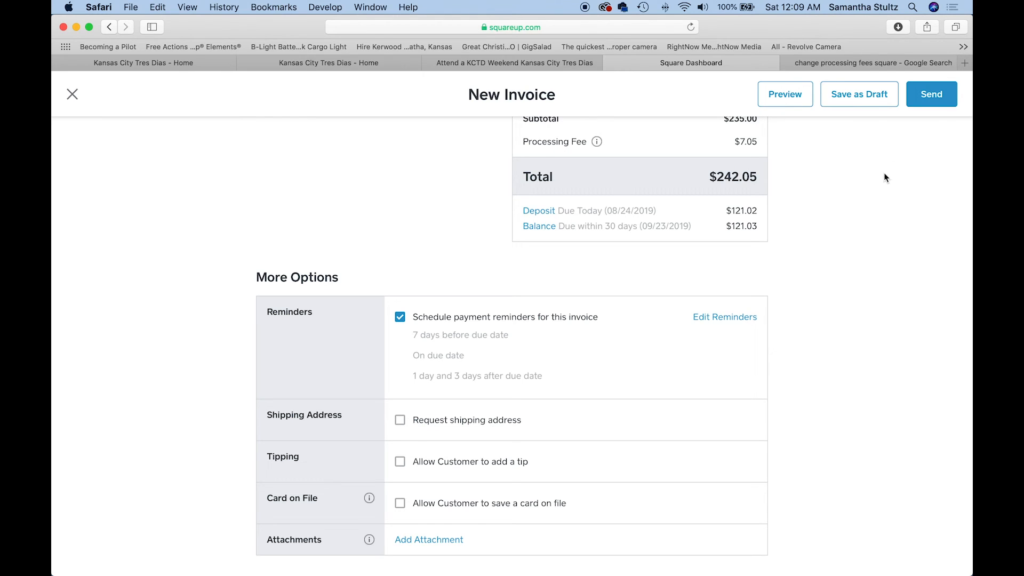
mouse_move(860, 209)
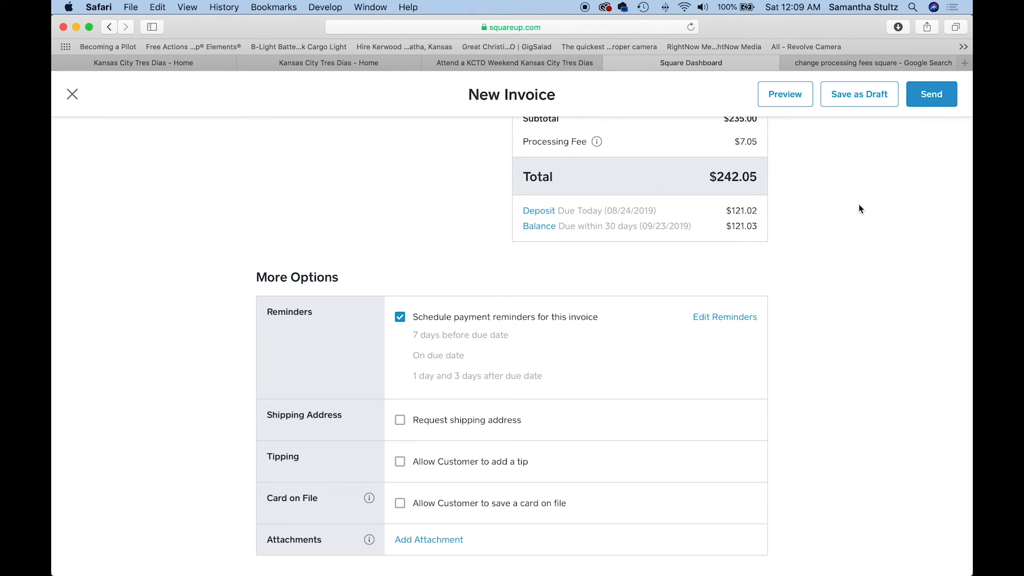
Step: Close the unsent invoice, returning to the dashboard Home page
scroll("up", 3)
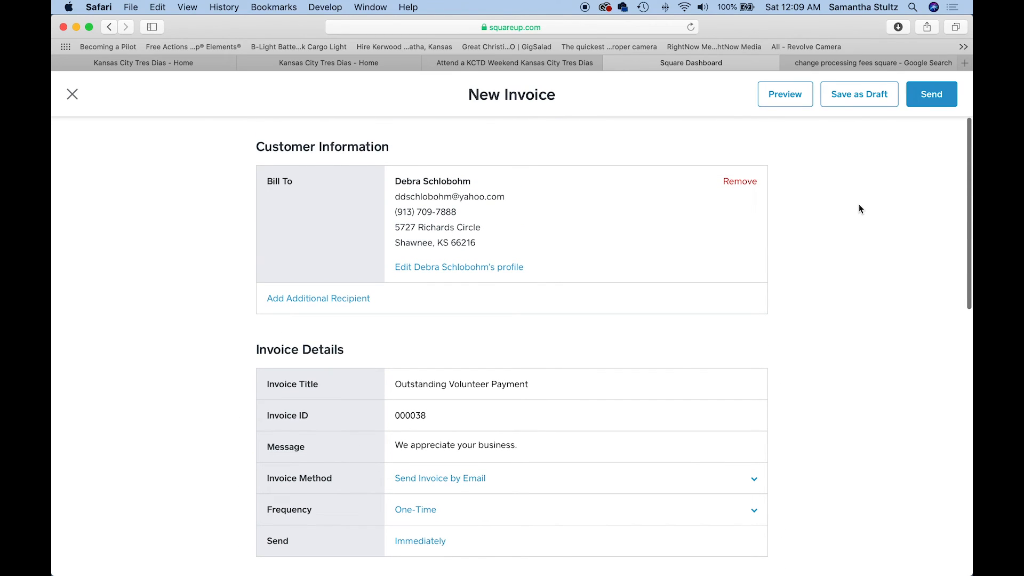
mouse_move(73, 94)
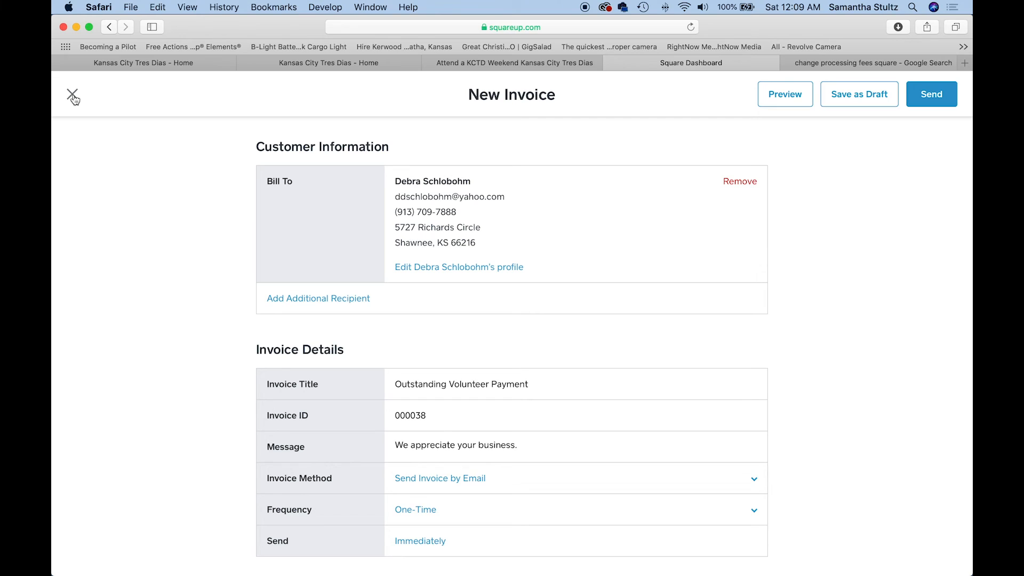
left_click(73, 96)
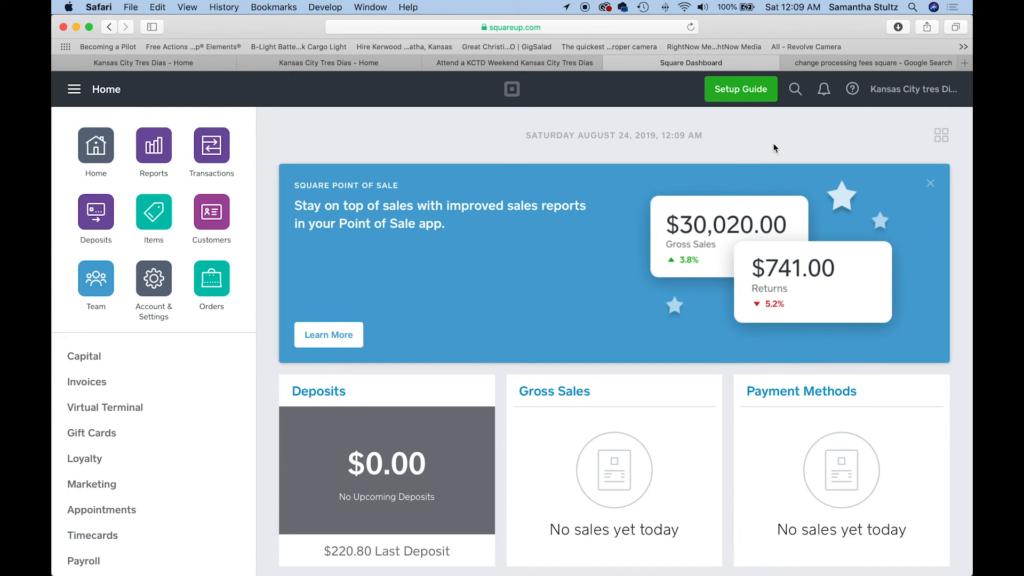